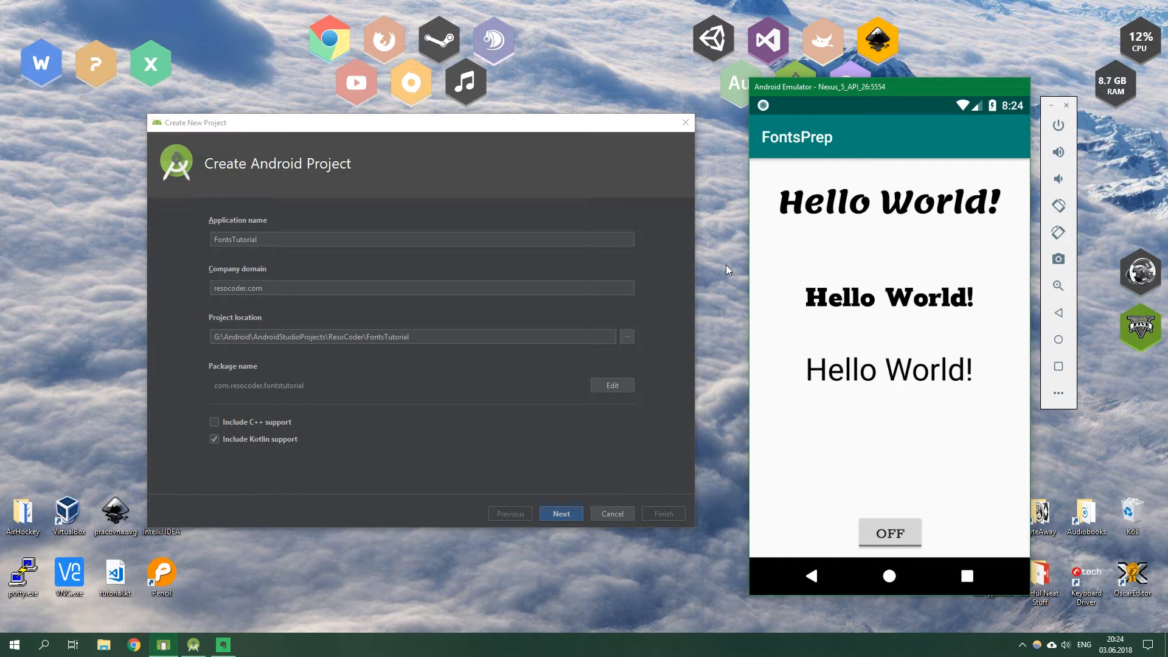
mouse_move(753, 267)
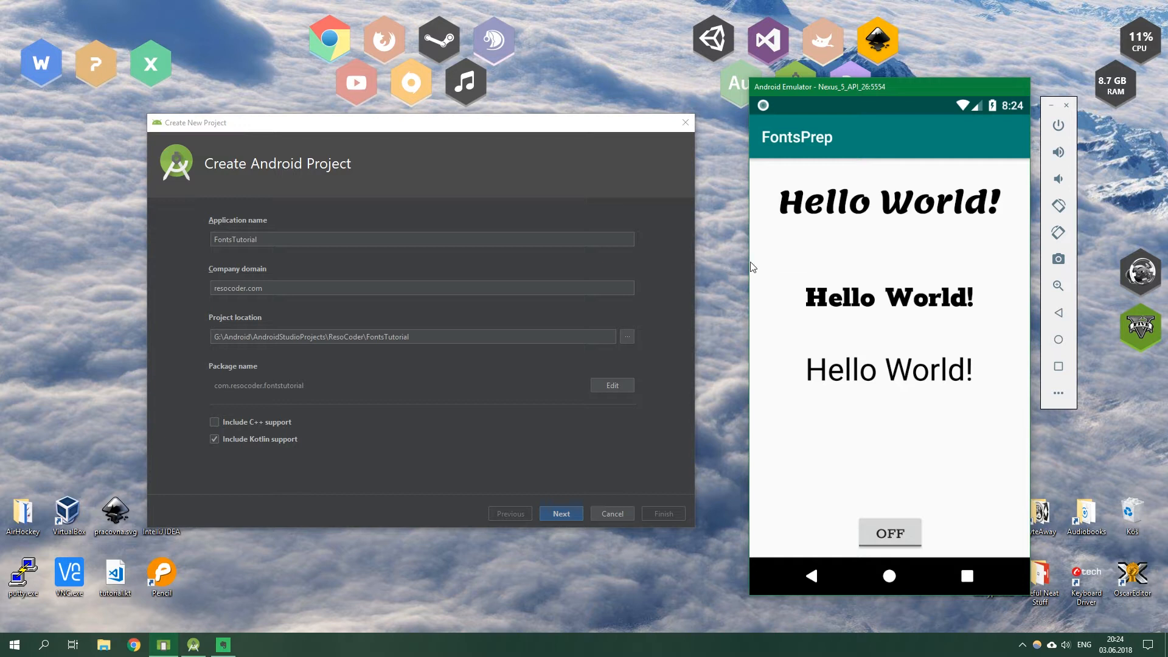
mouse_move(803, 274)
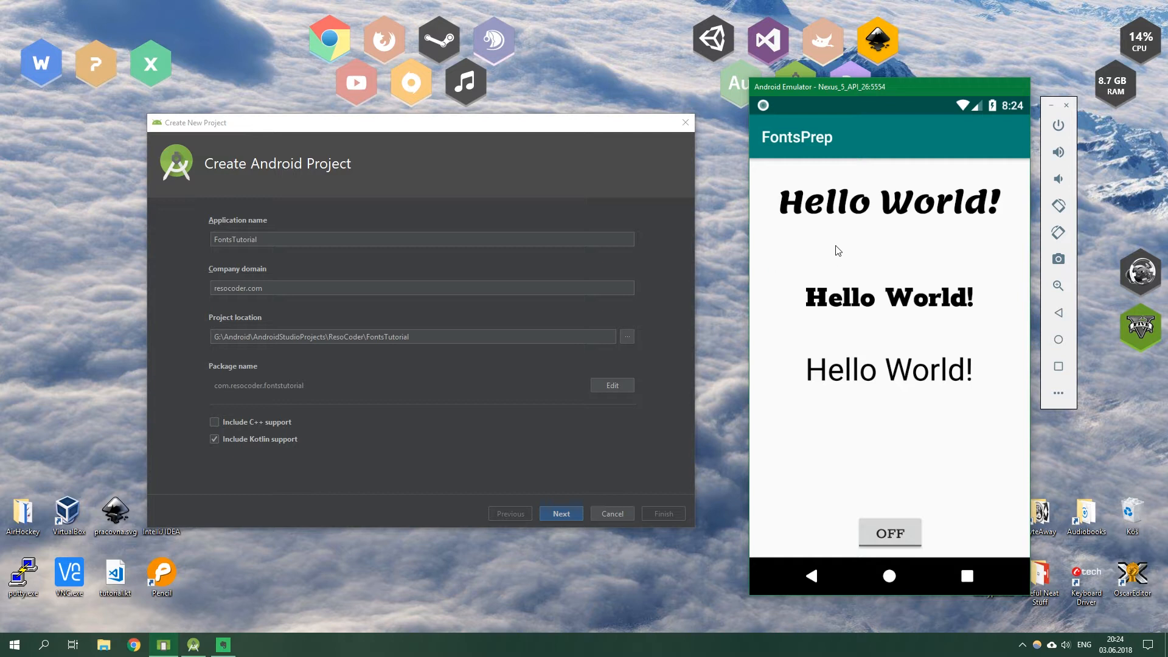
mouse_move(834, 209)
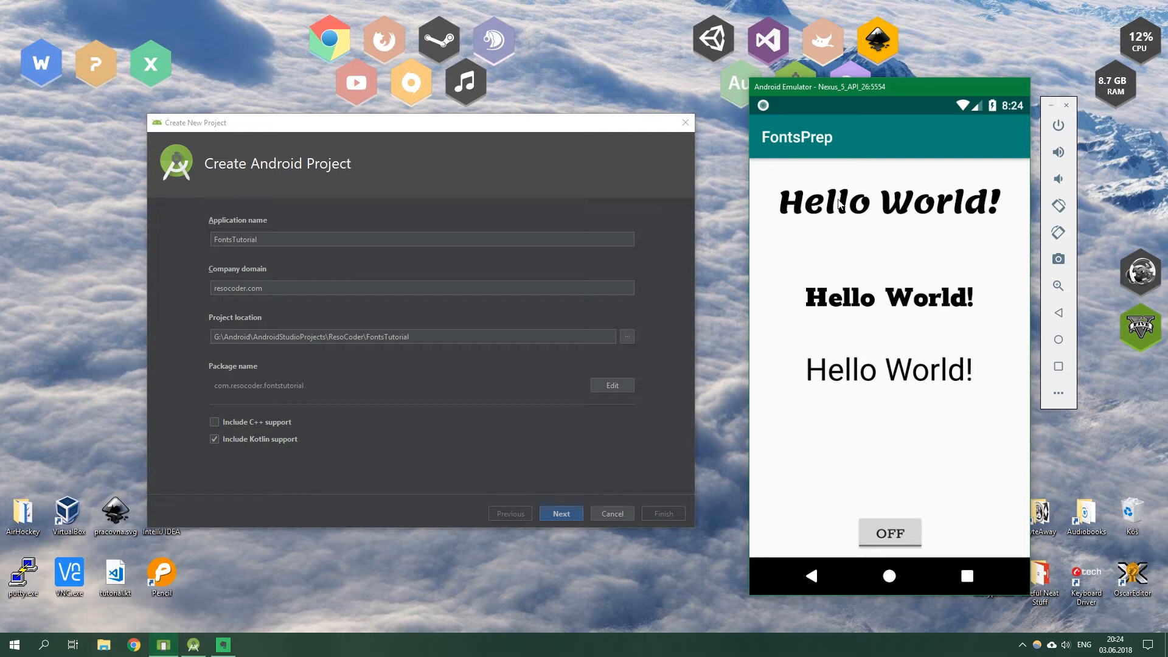
mouse_move(827, 230)
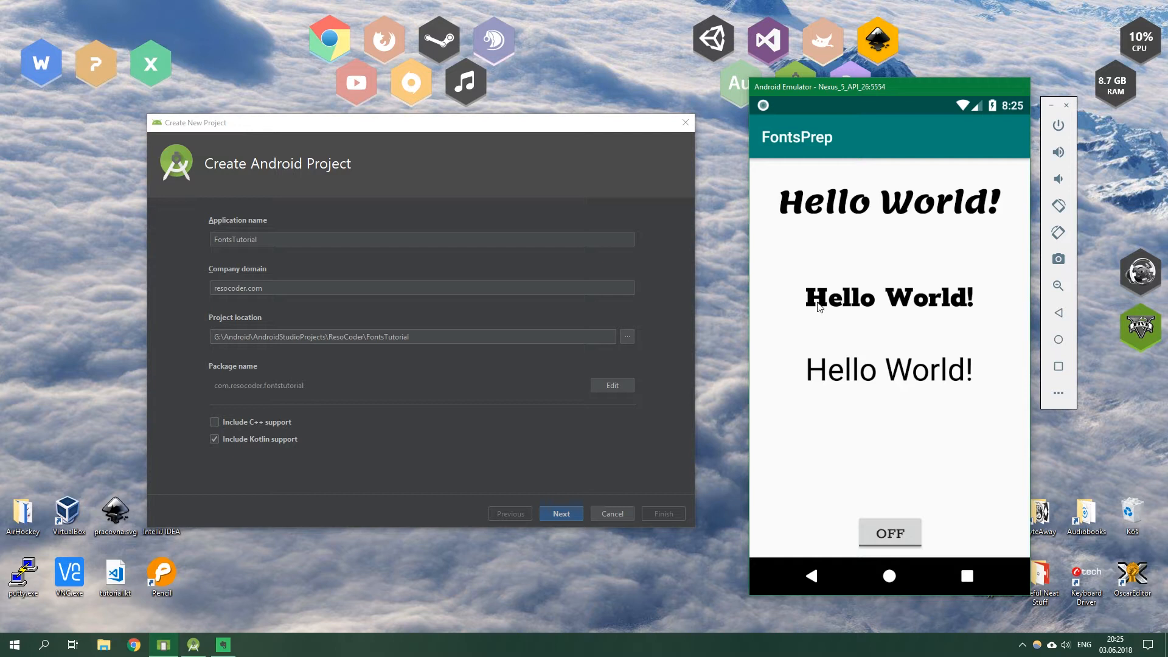
mouse_move(824, 306)
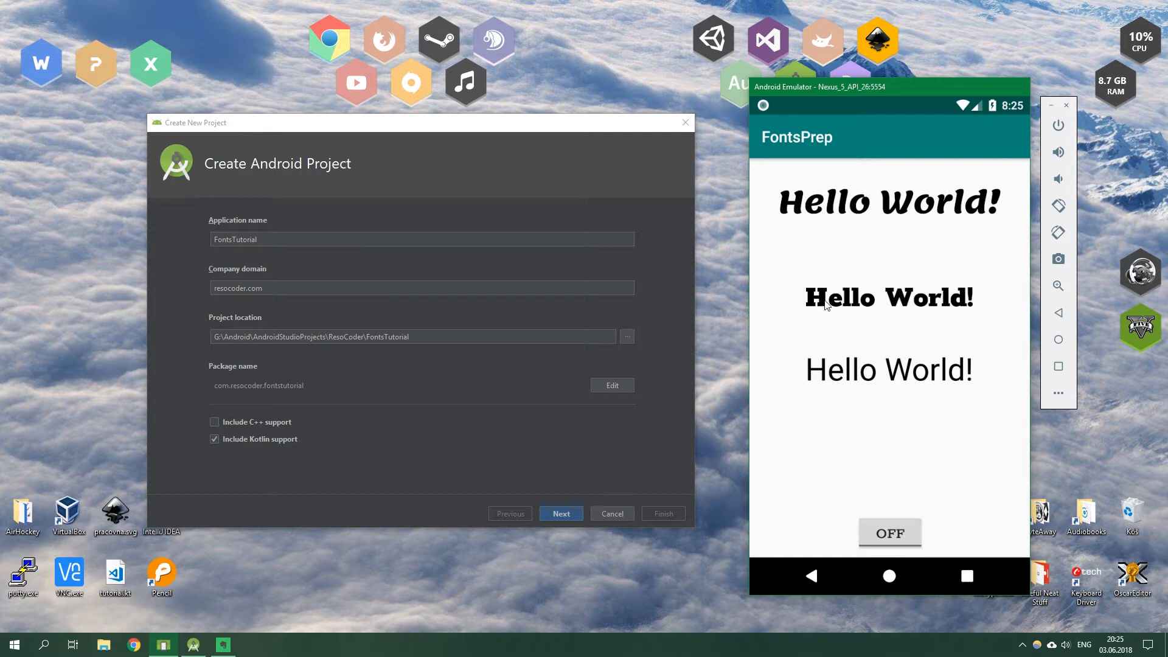
mouse_move(853, 221)
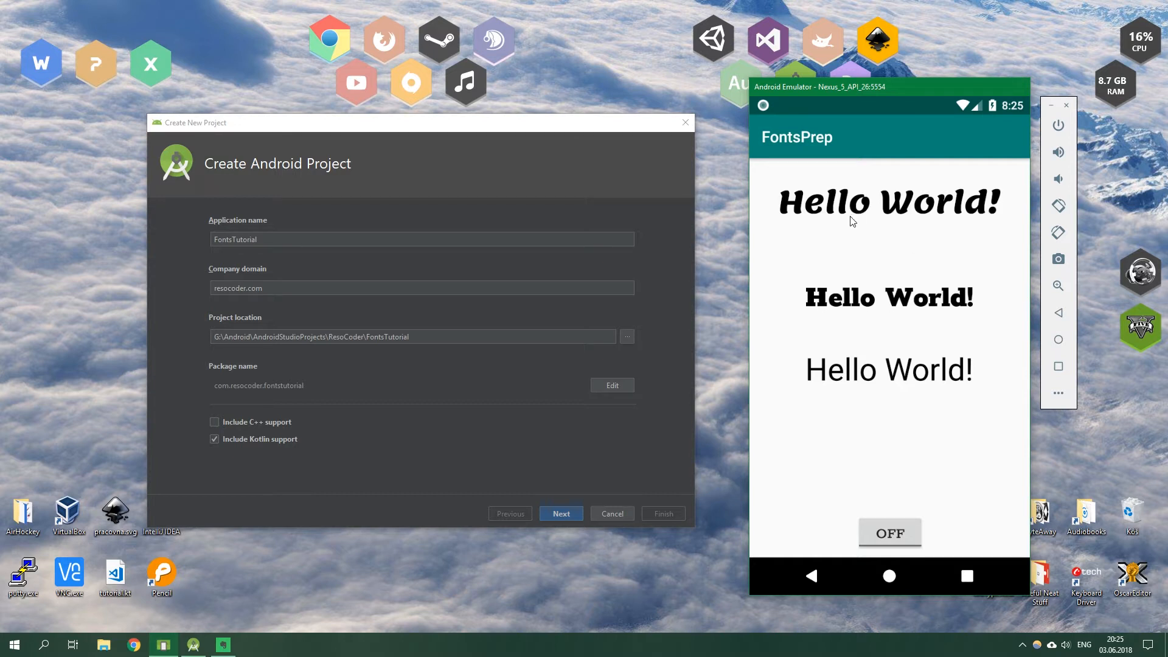
mouse_move(867, 311)
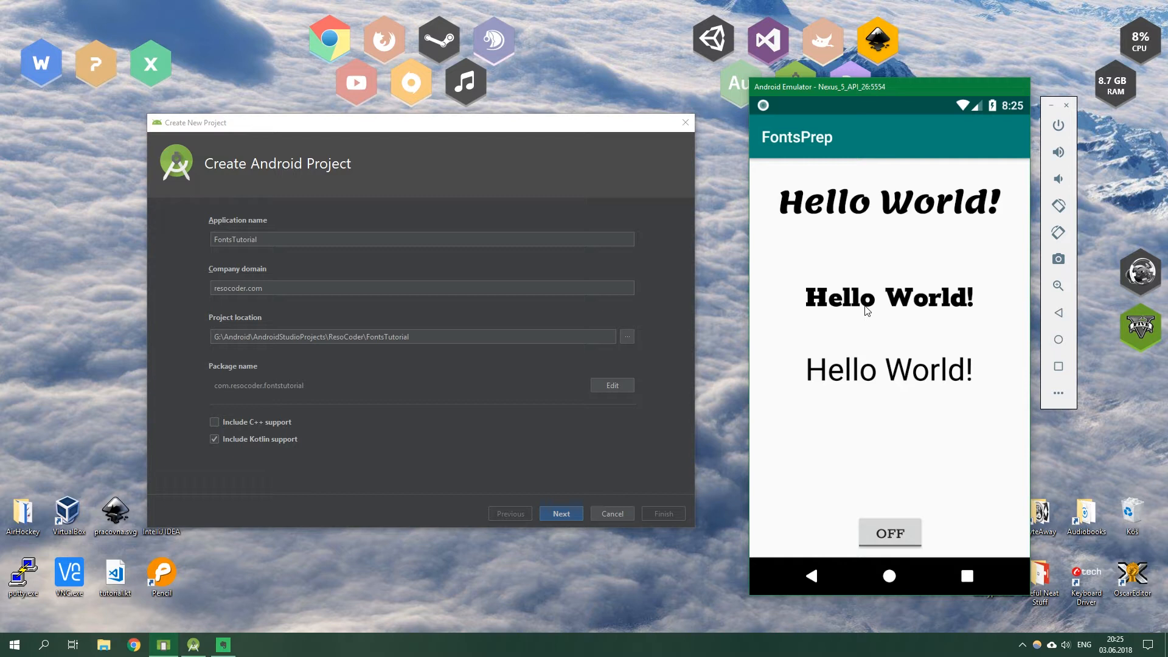
mouse_move(928, 438)
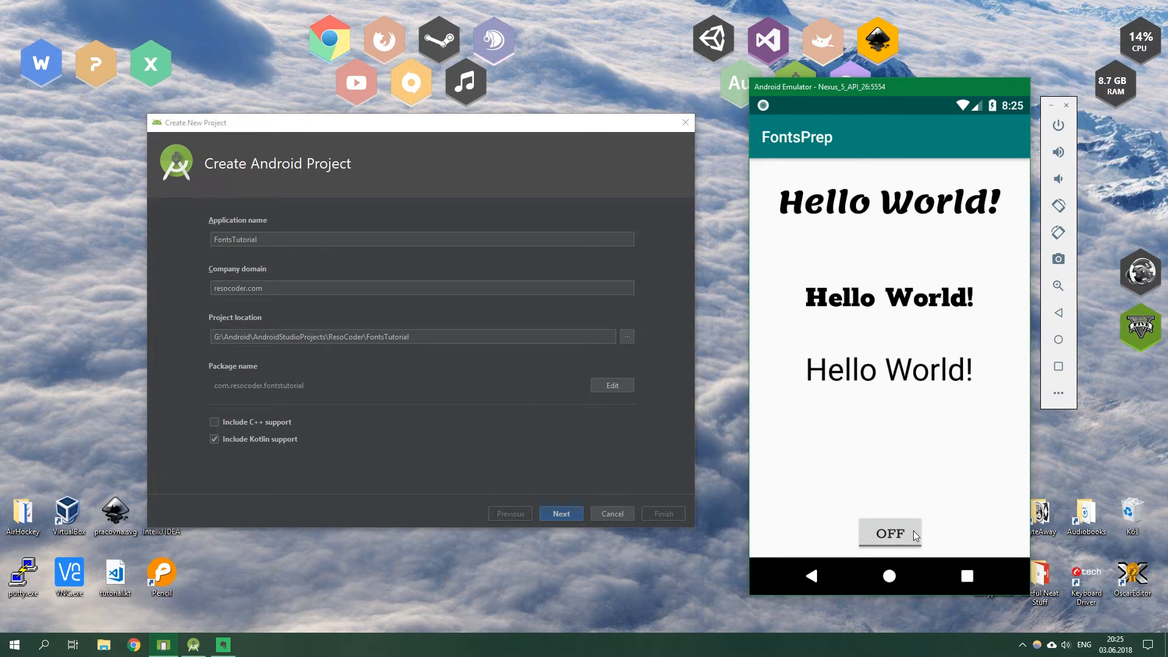
Switch the FontsPrep toggle ON so the third Hello World! changes to its serif typeface
click(889, 533)
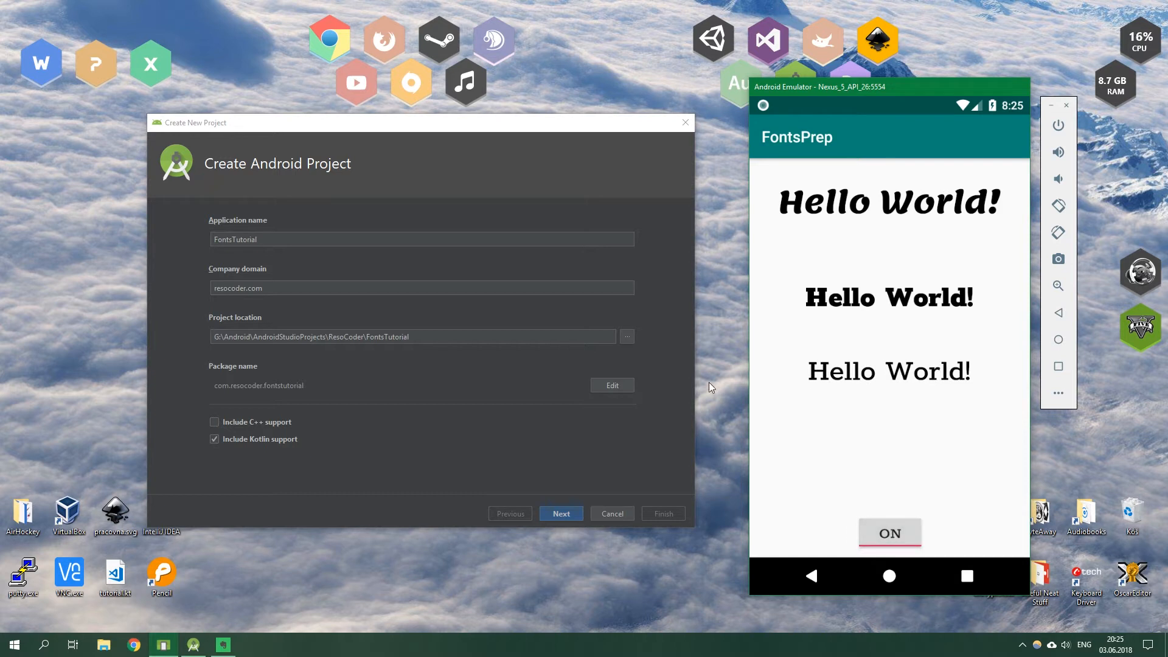
mouse_move(297, 182)
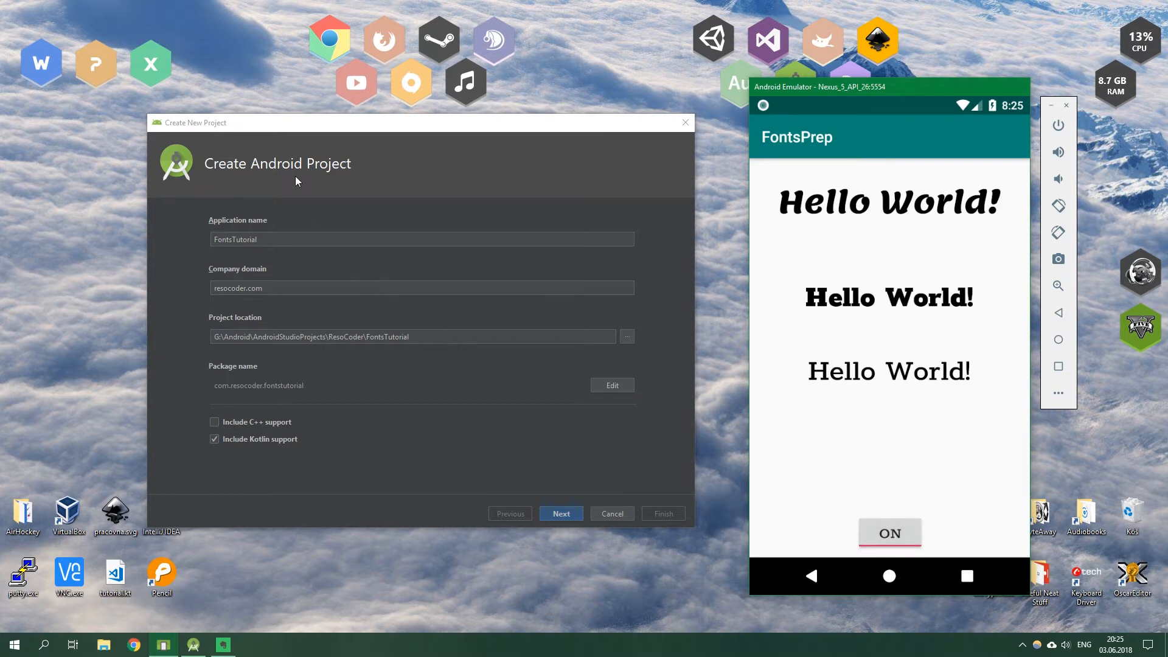
Finish the FontsTutorial wizard with an Empty Activity and expand Gradle Scripts in the Project panel
click(421, 240)
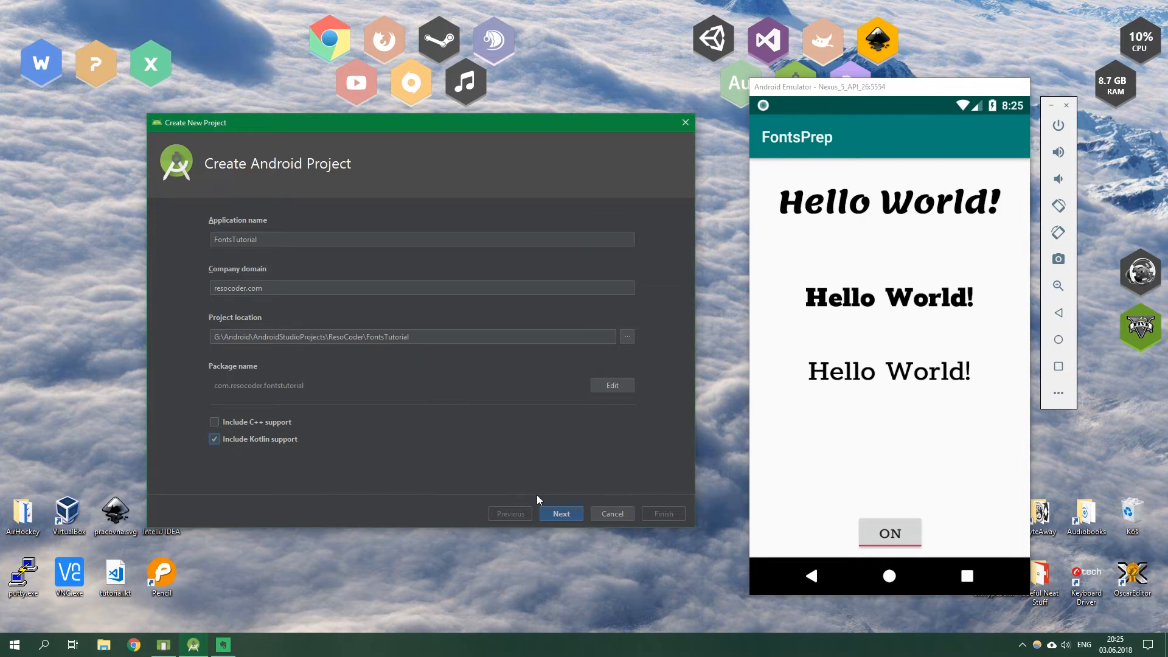
click(561, 514)
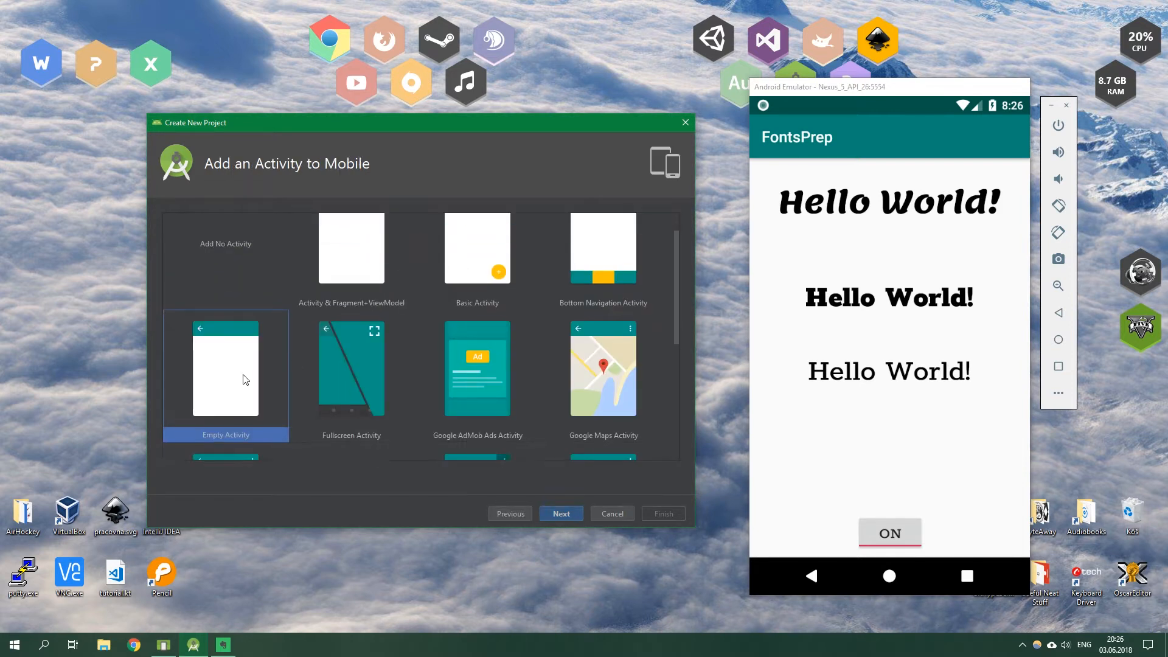
click(561, 513)
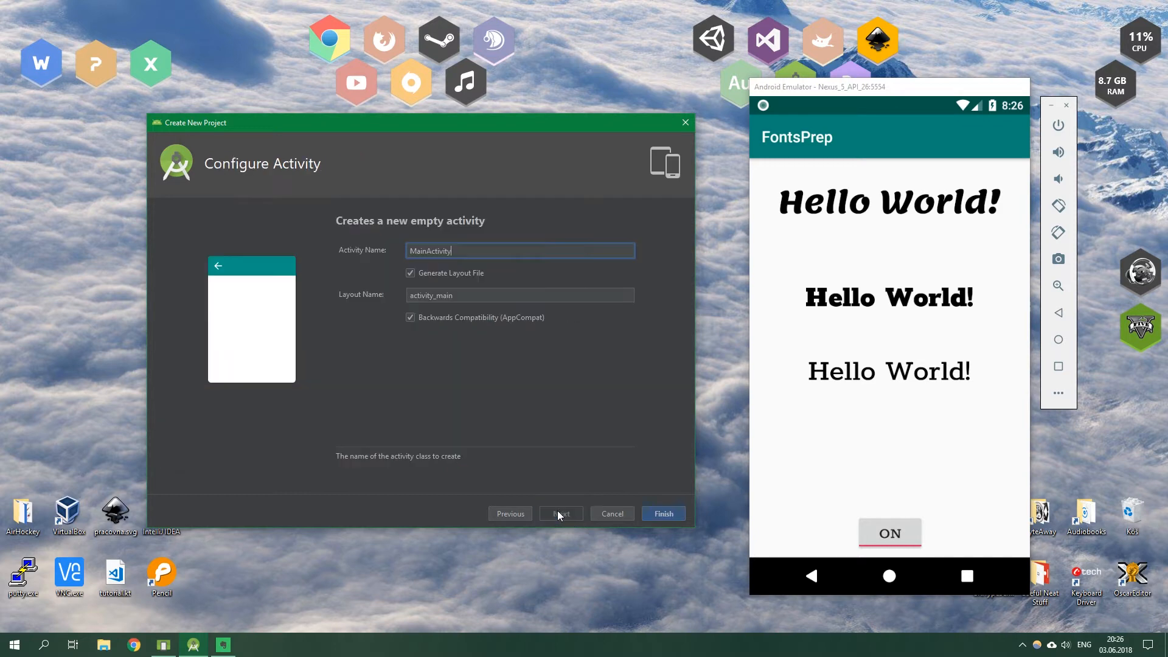
click(661, 514)
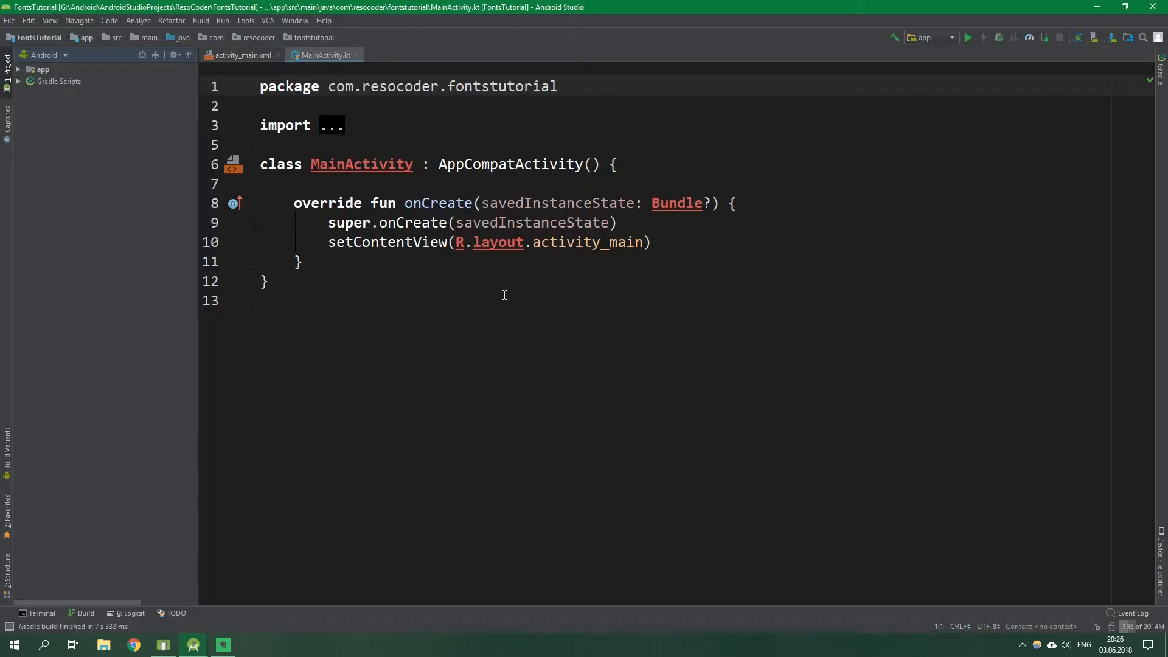
mouse_move(501, 299)
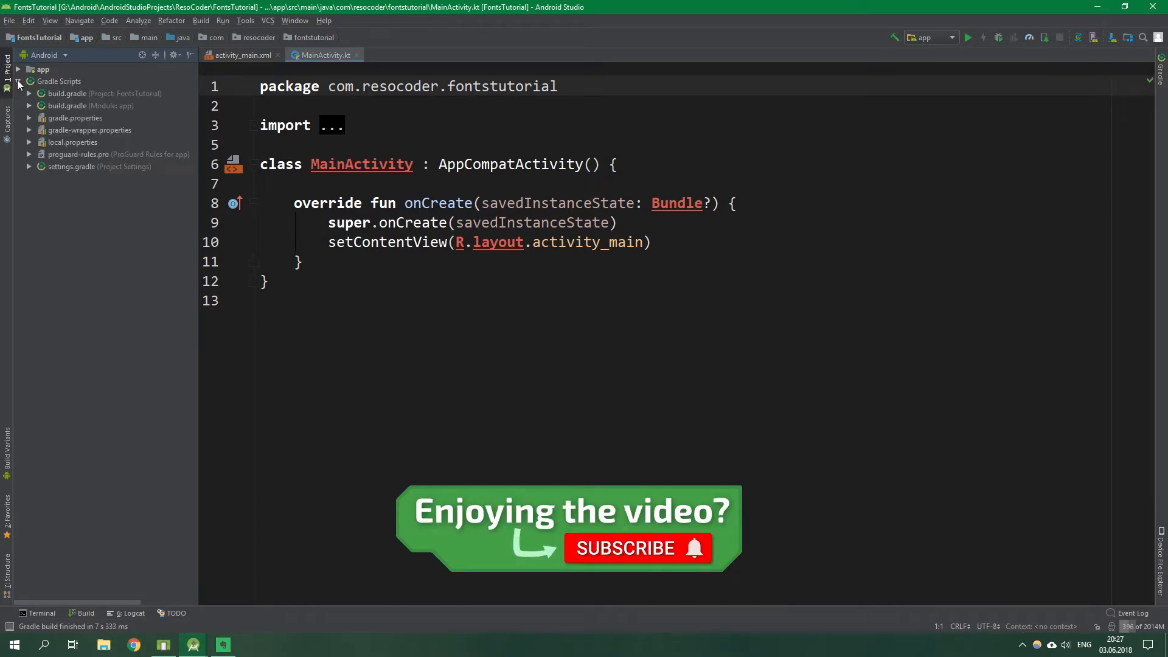
click(28, 80)
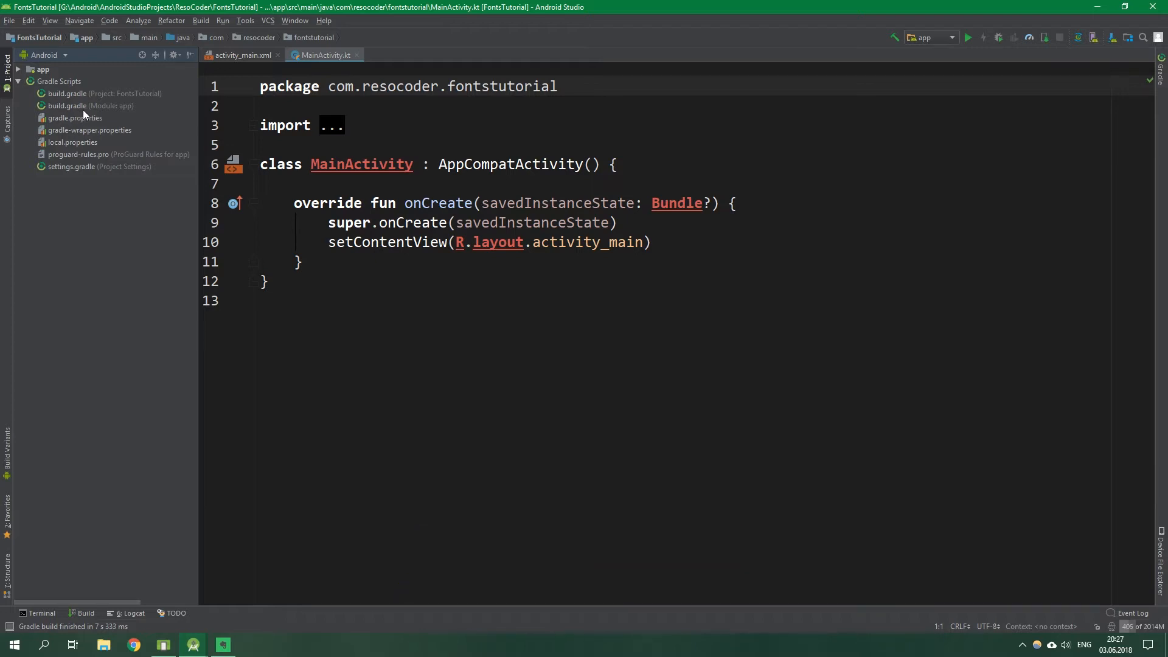
Show build.gradle (Module: app) dependencies including appcompat-v7 27.1.1
click(91, 106)
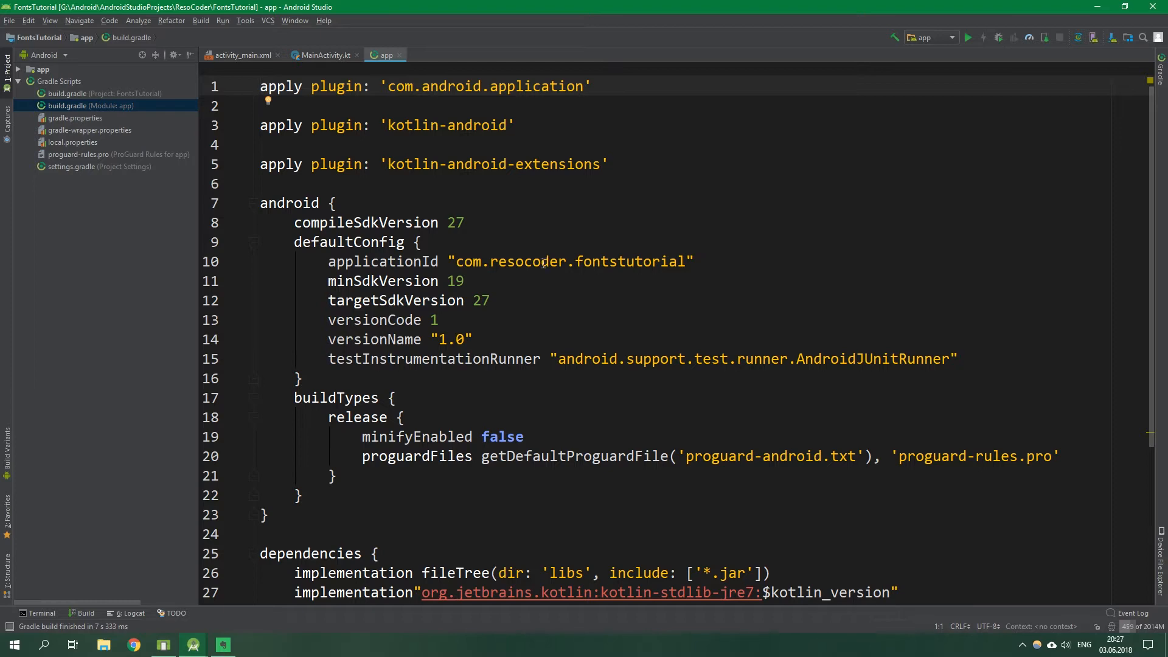
scroll(down, 3)
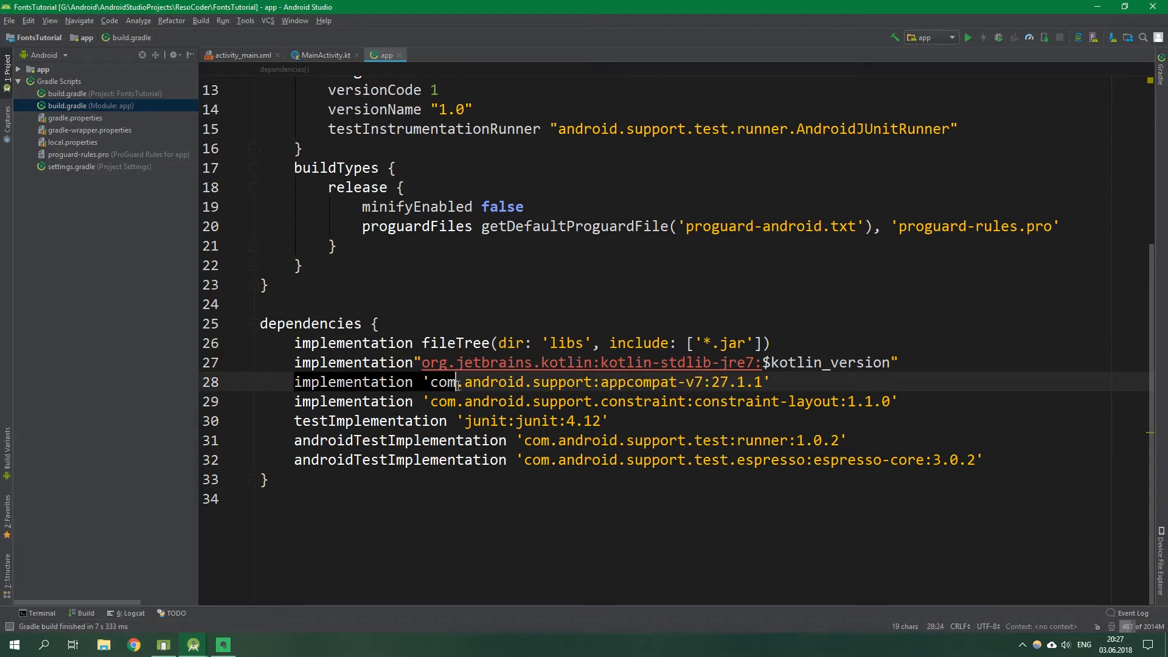
text(.and)
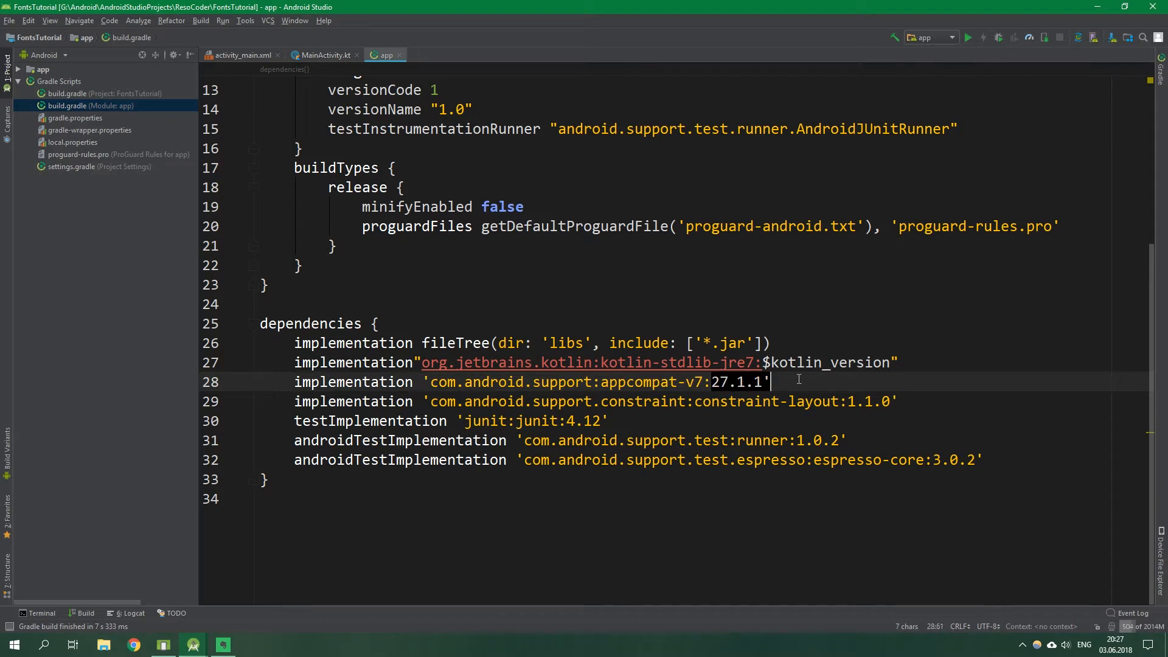
mouse_move(737, 389)
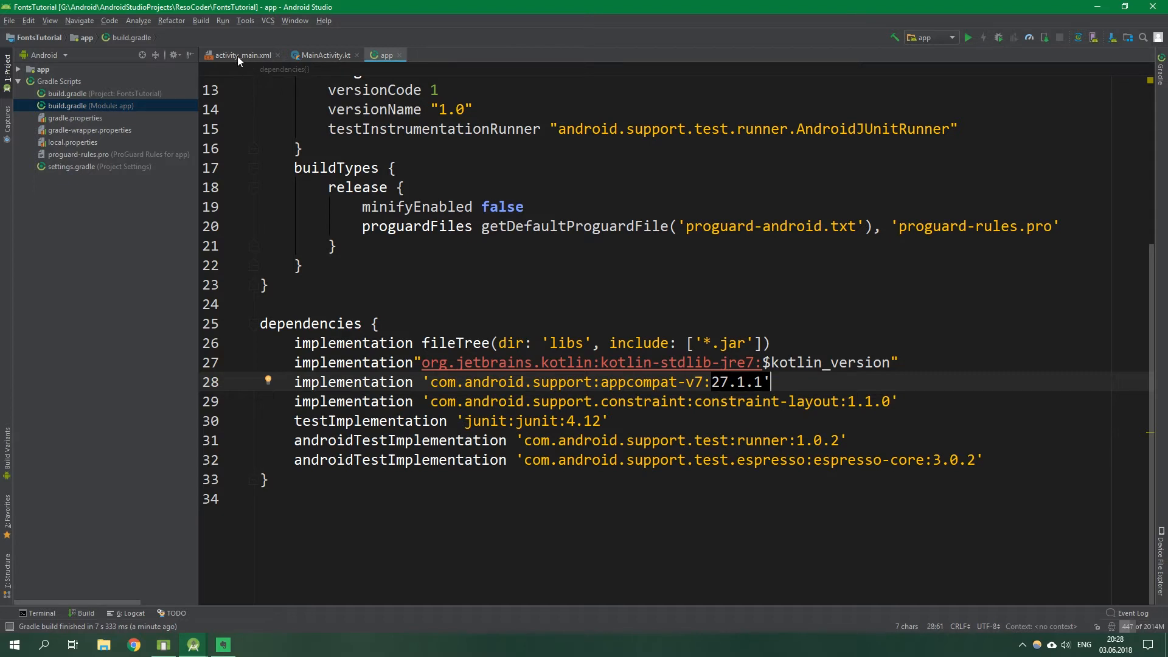
Show activity_main.xml in Design view with three Hello World! texts and an OFF toggle
click(240, 54)
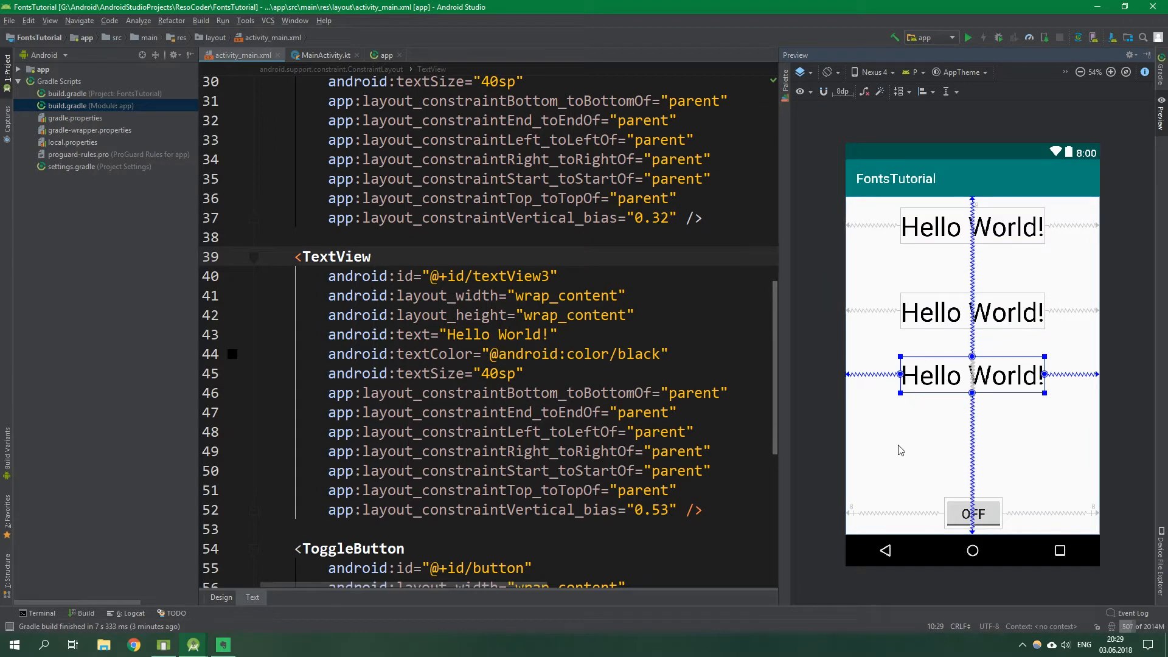
click(220, 596)
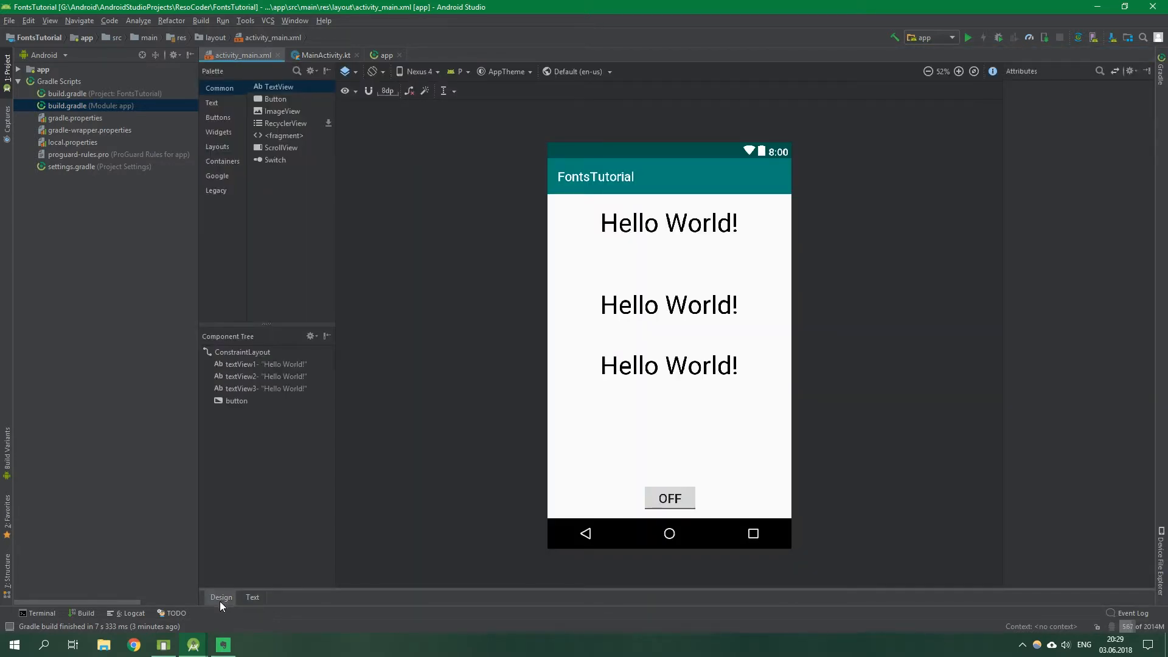
Select textView1 and reach the Resources font picker via fontFamily > More Fonts…
click(668, 222)
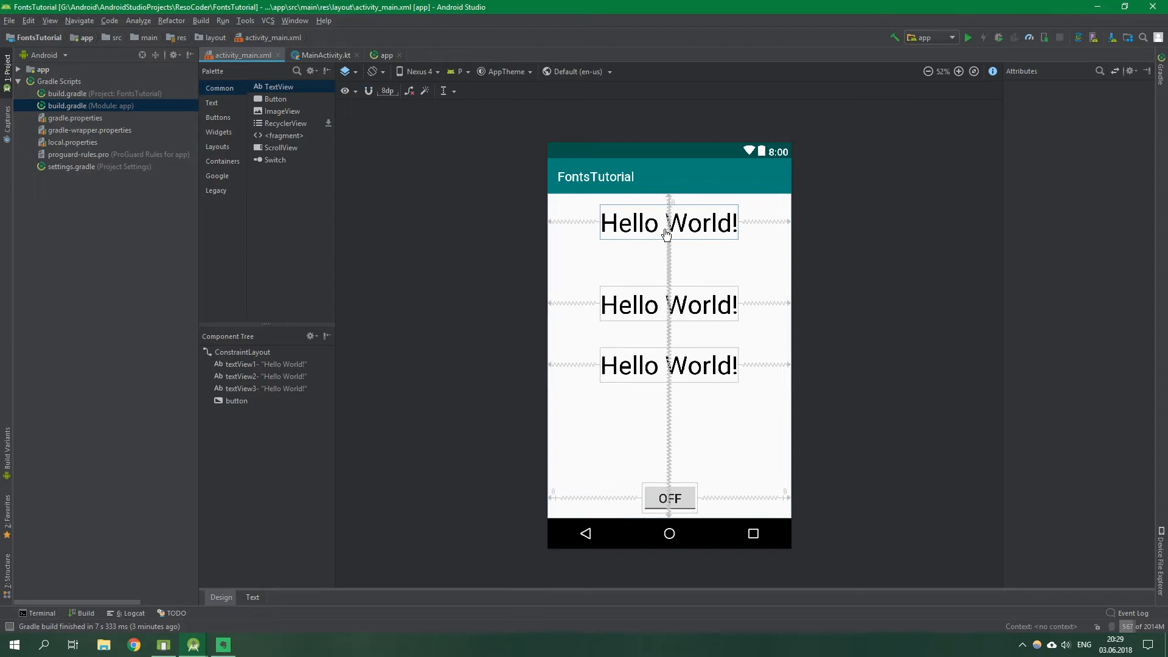
click(667, 223)
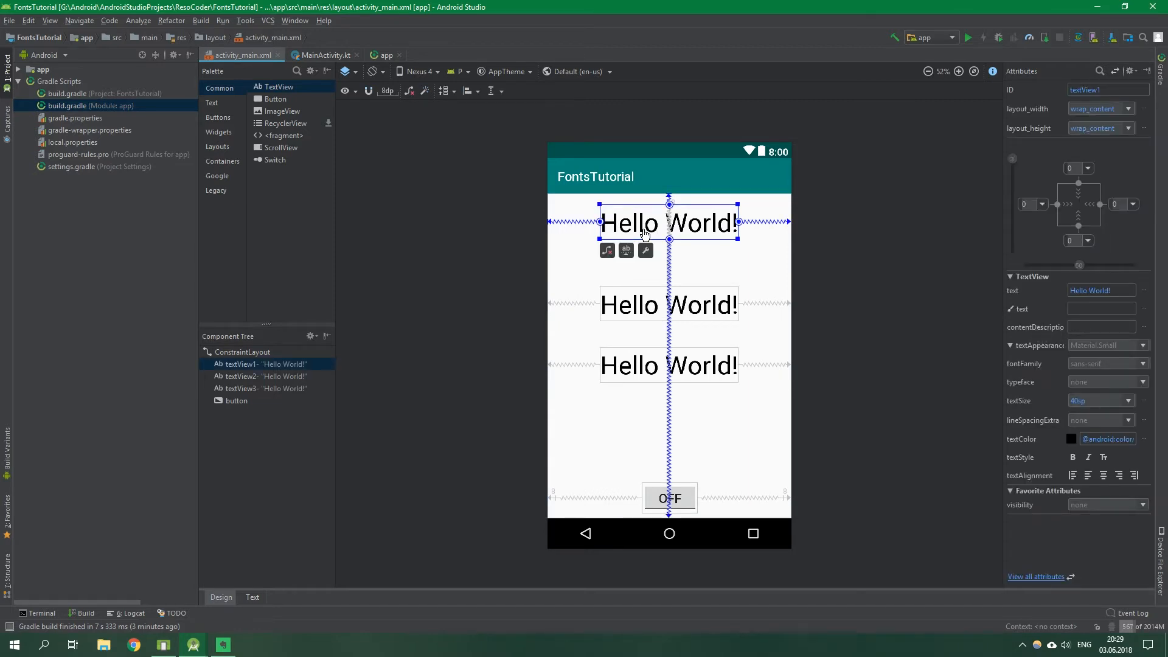
click(1102, 364)
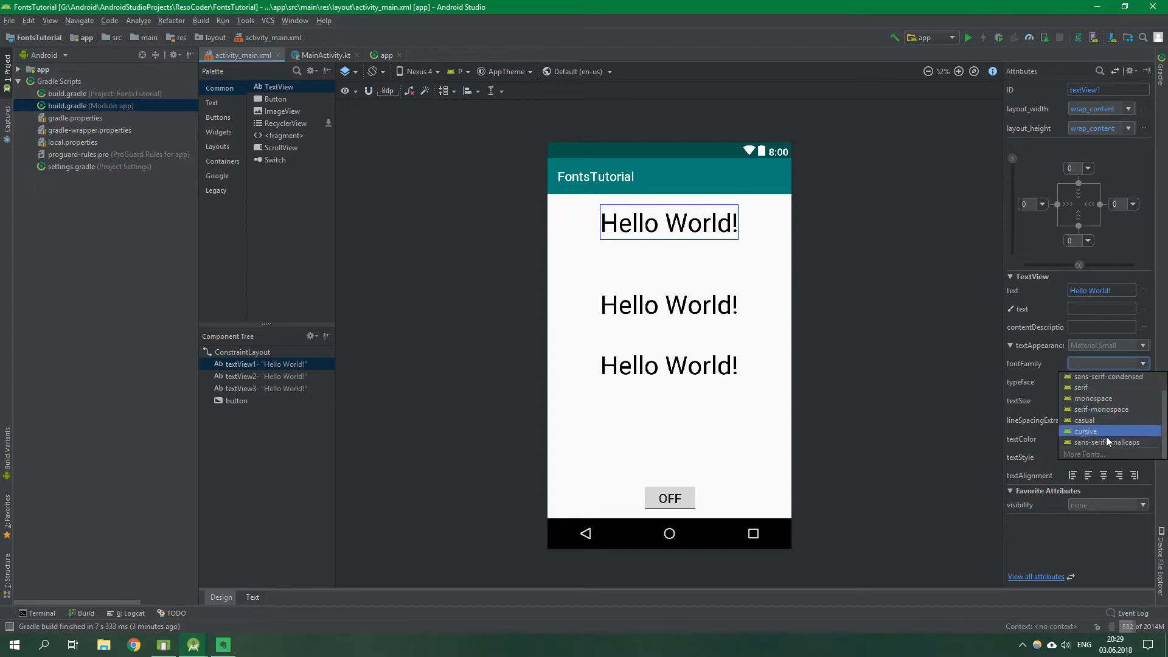
mouse_move(1108, 442)
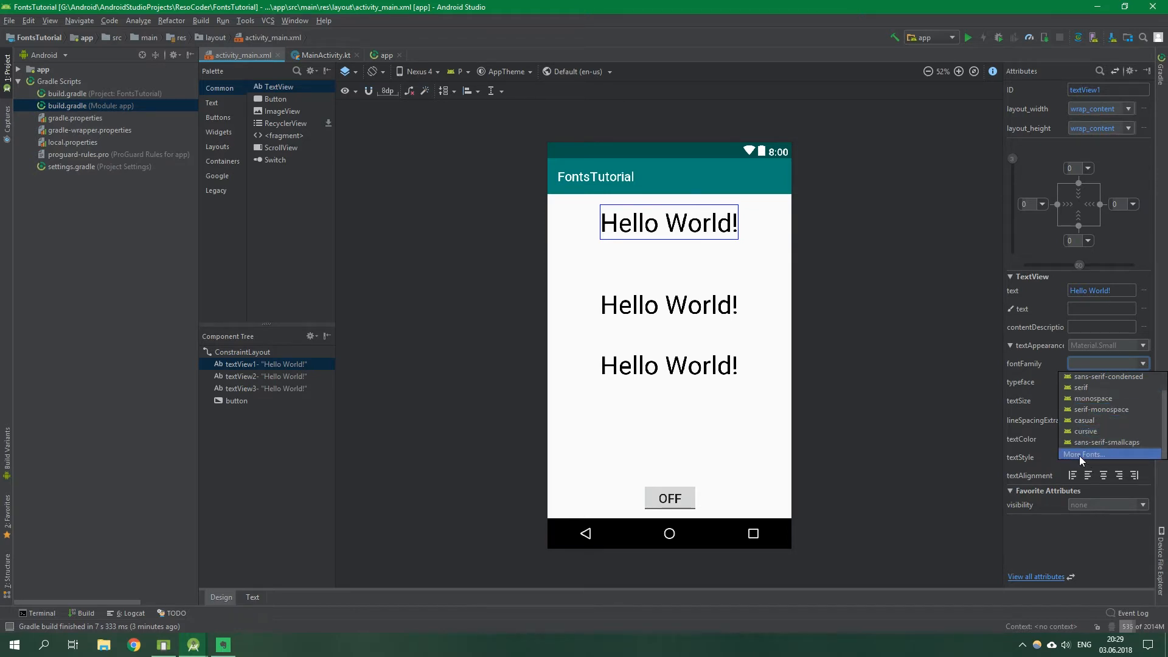
click(1089, 454)
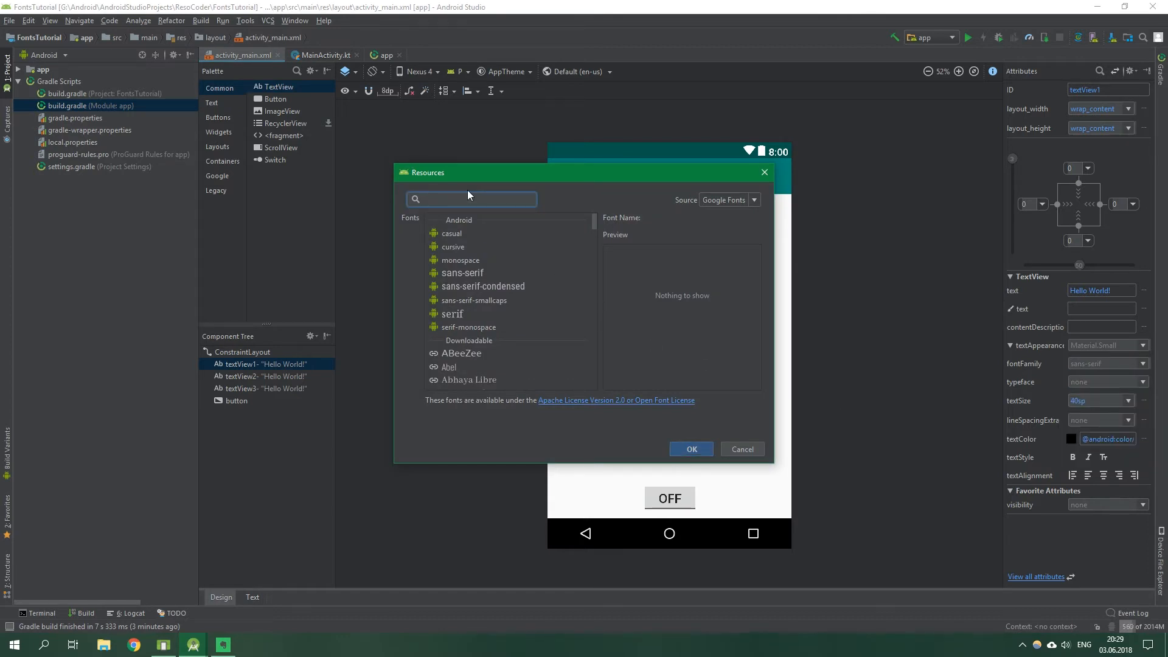
Search 'lemo', choose Lemonada with Bold style and apply it to the first text
text(lemo)
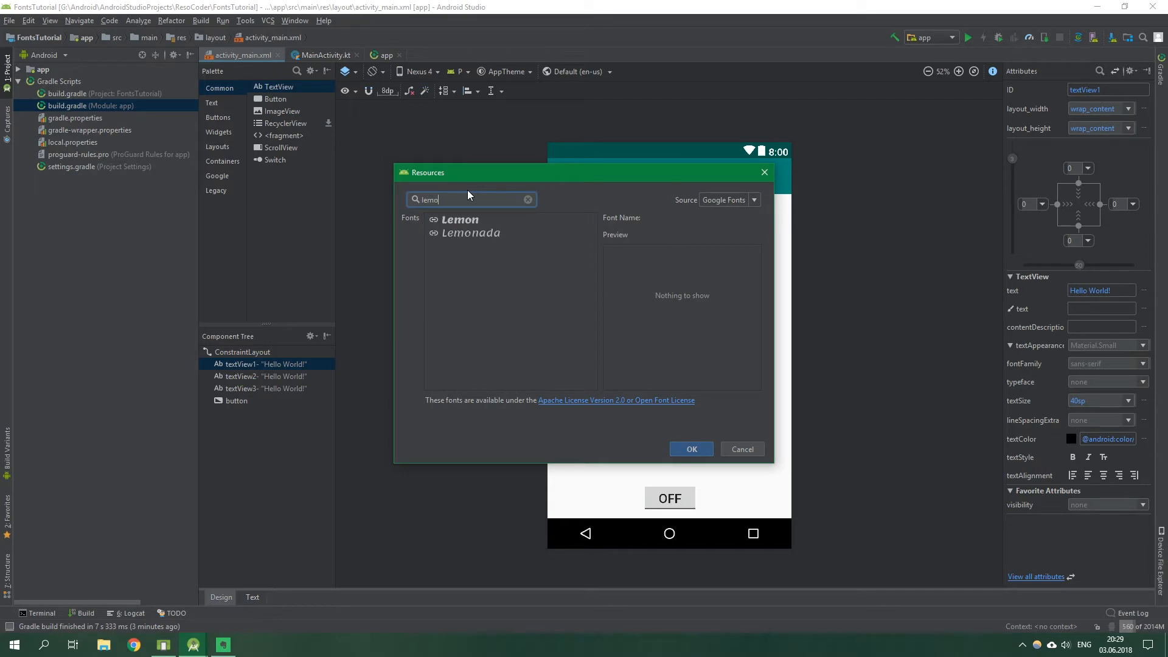
click(471, 232)
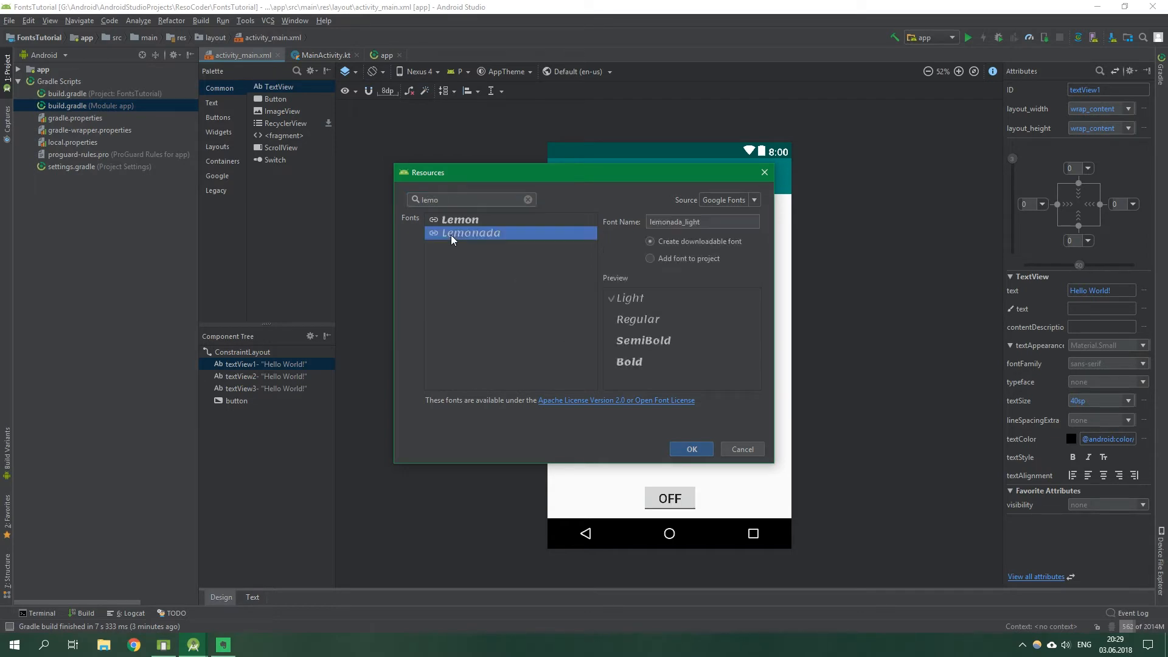
mouse_move(450, 240)
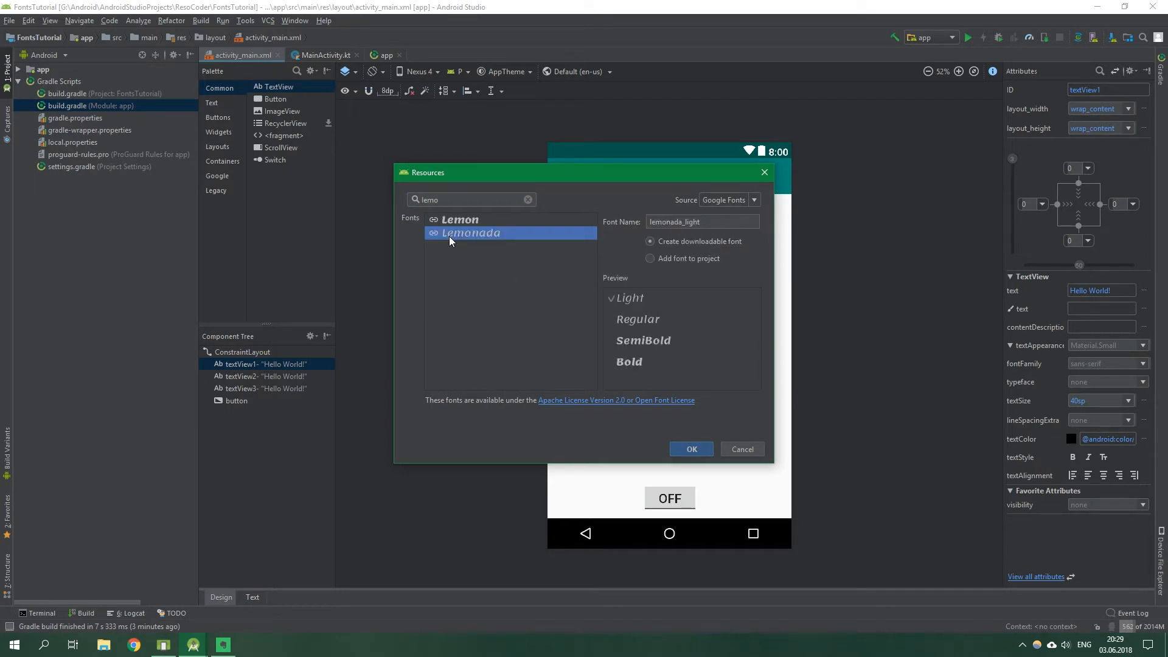
click(628, 362)
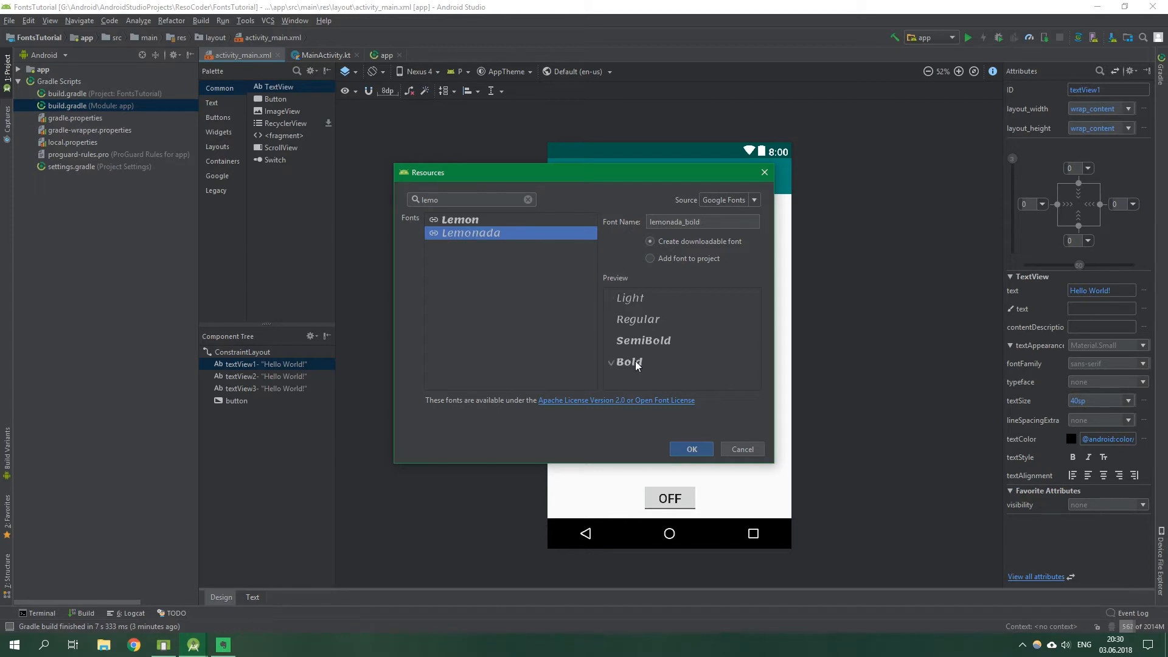
click(690, 449)
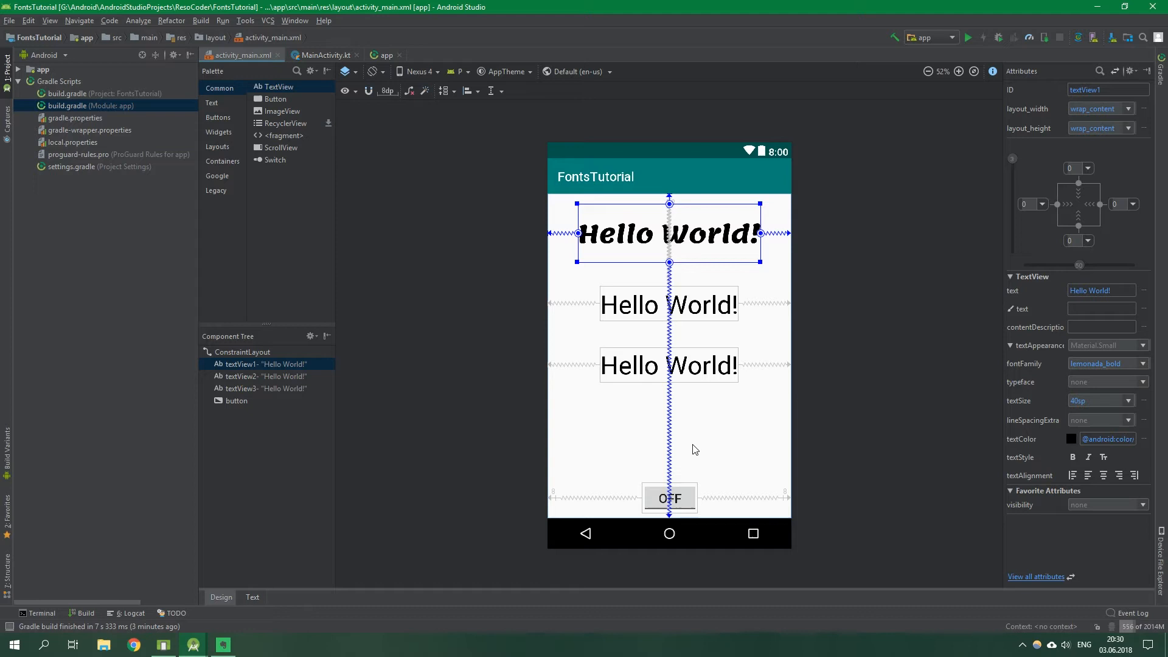
mouse_move(704, 438)
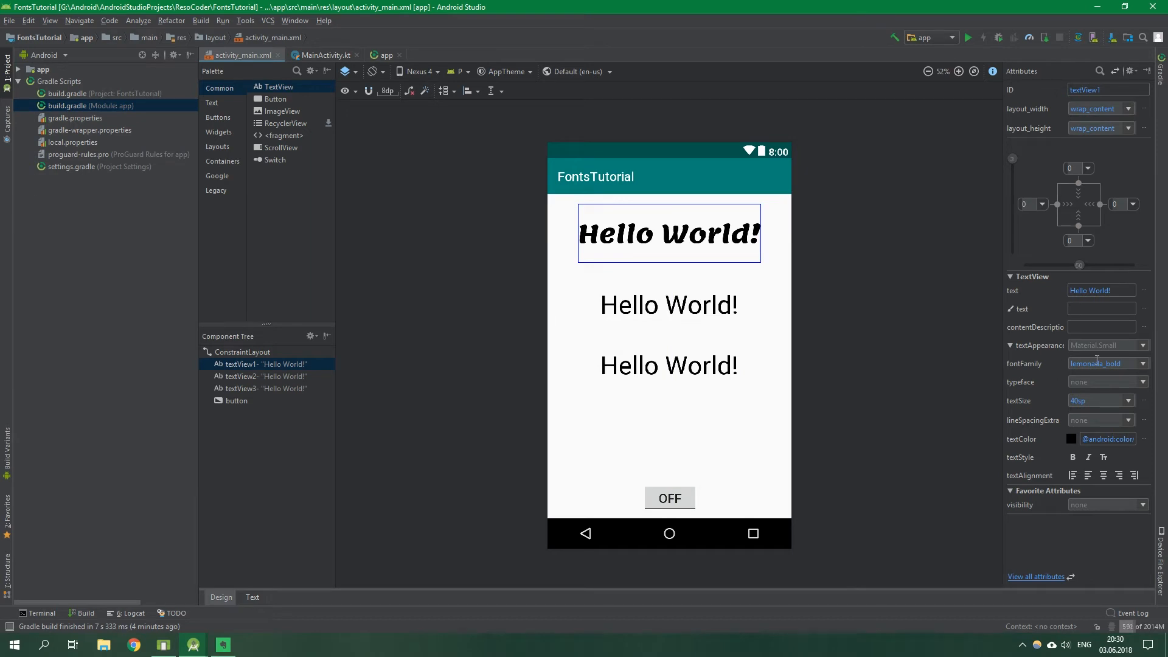
Reopen More Fonts, inspect ABeeZee's bundled vs downloadable options, then cancel without changes
click(1143, 364)
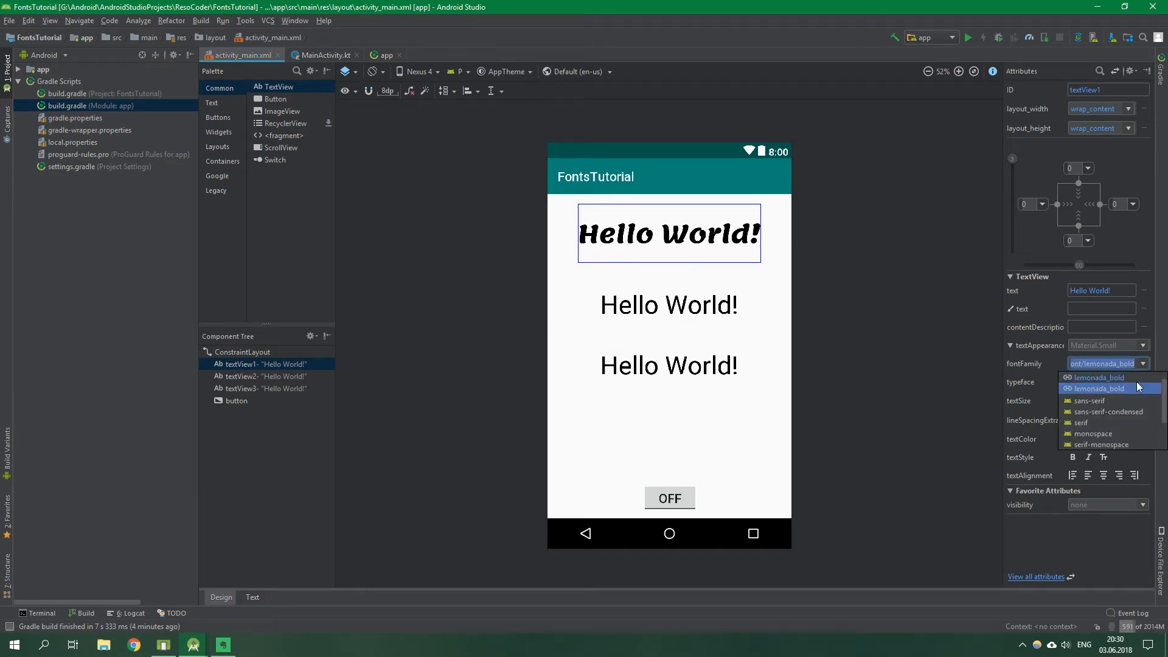
click(1084, 444)
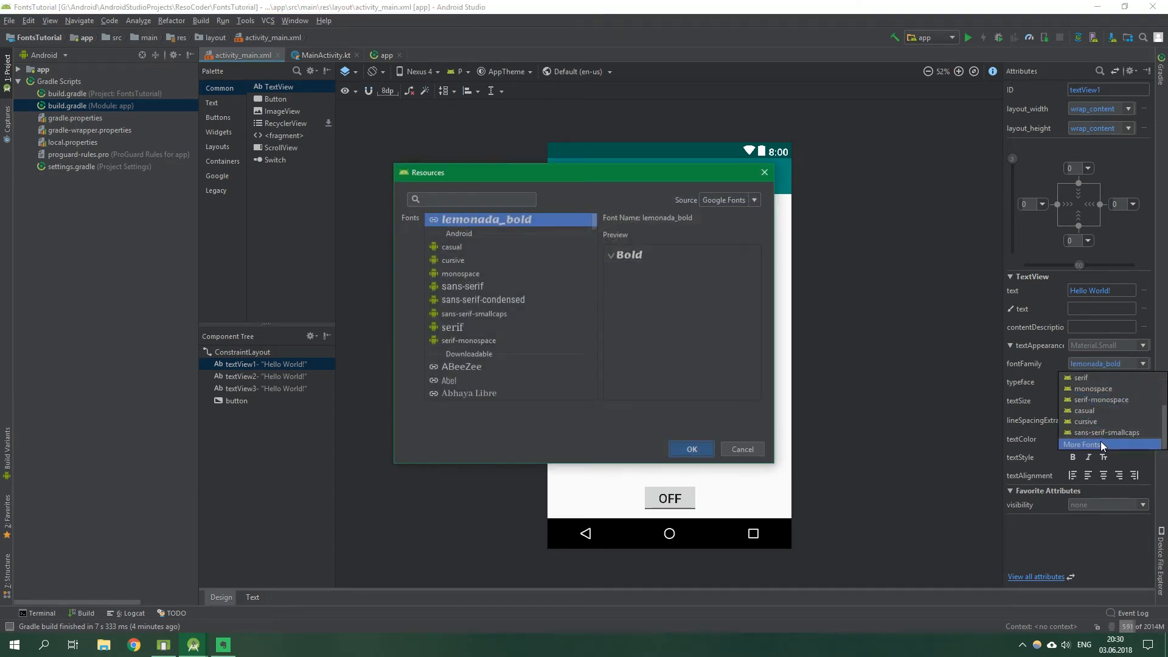
mouse_move(649, 252)
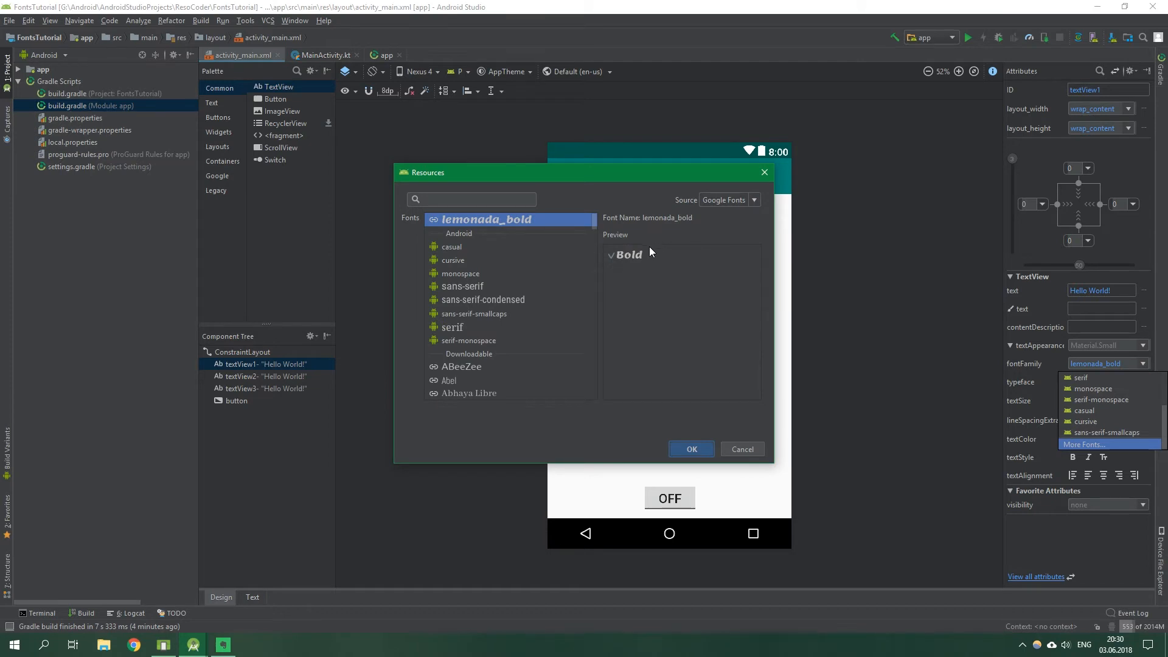
mouse_move(477, 380)
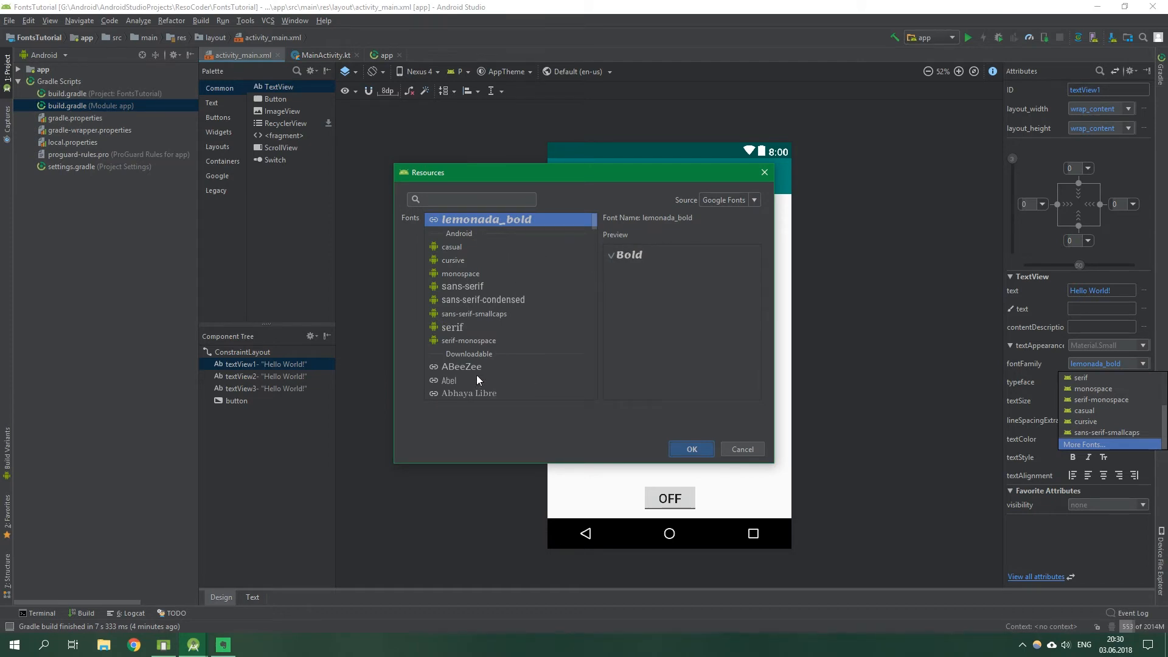
click(462, 365)
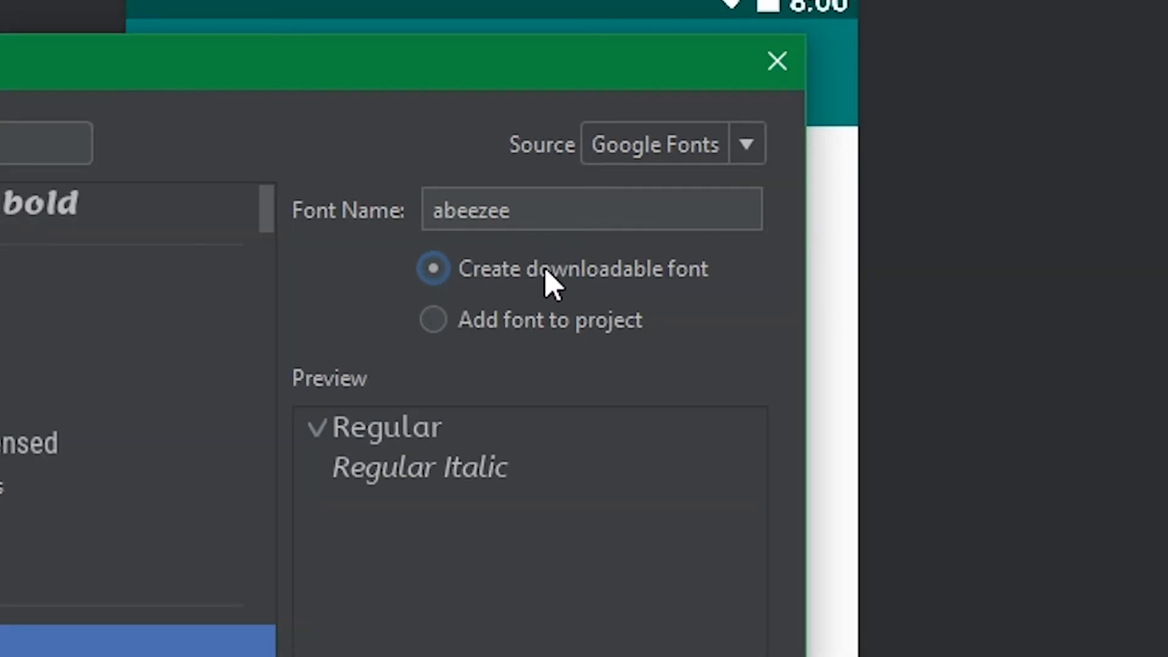
mouse_move(432, 320)
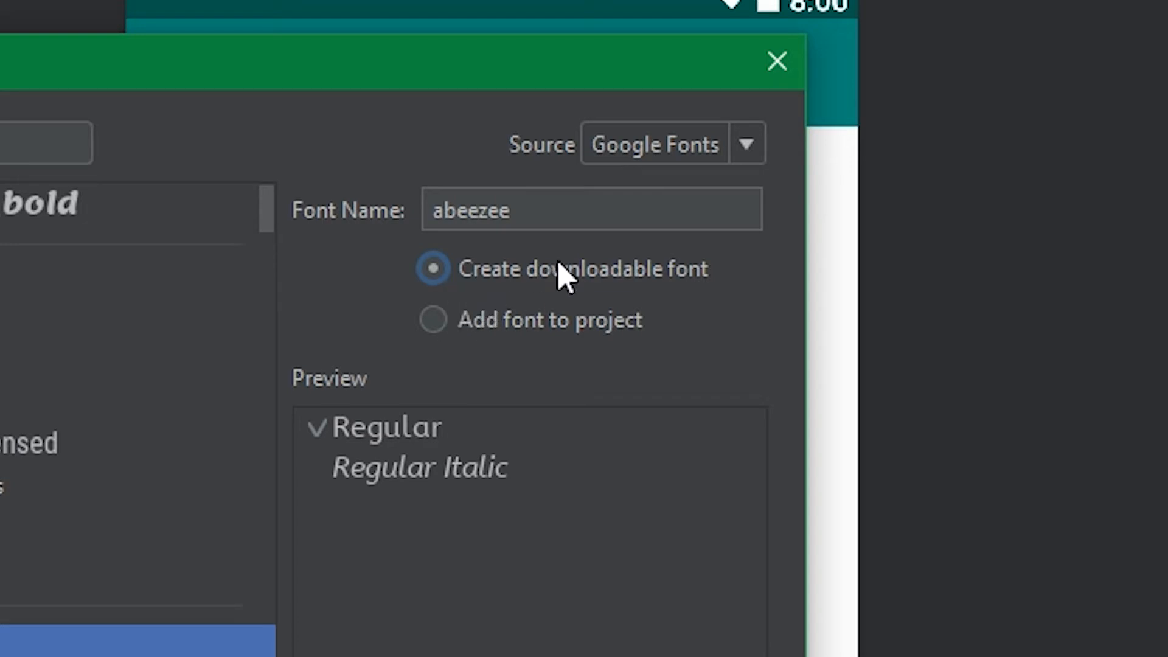
click(433, 319)
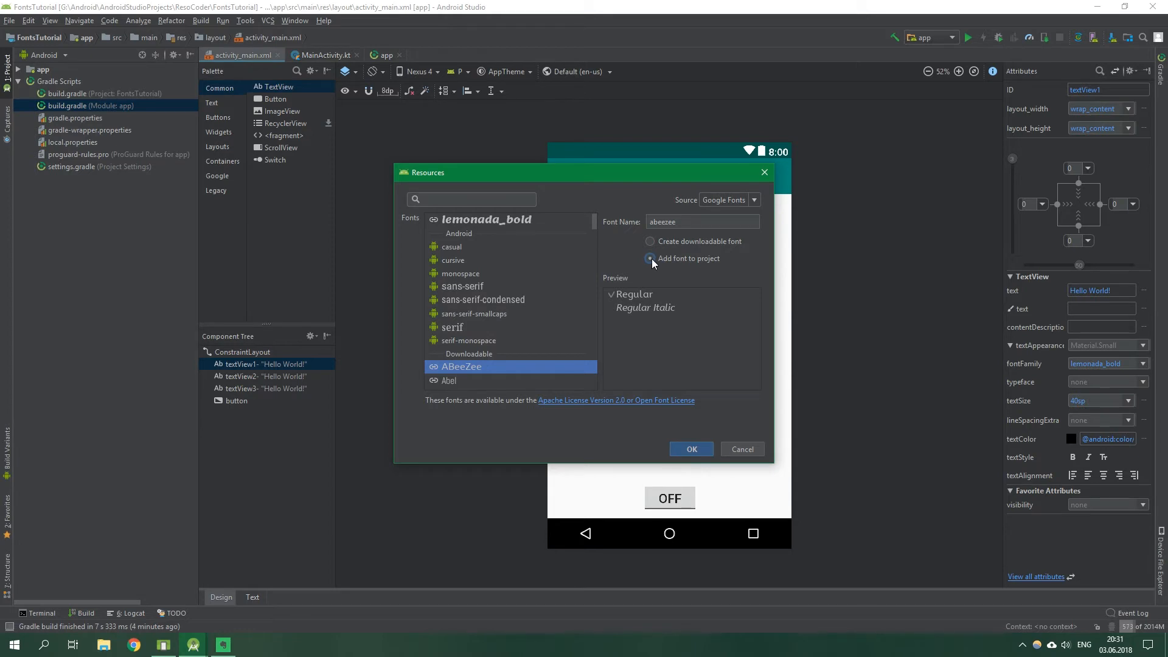
mouse_move(652, 266)
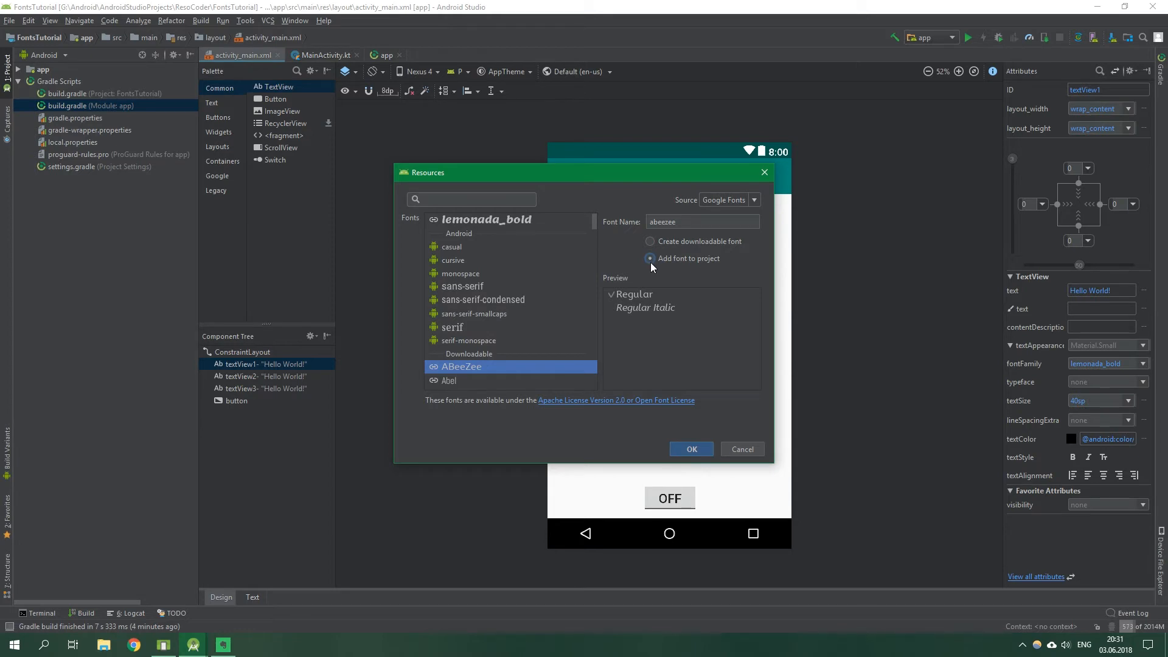
click(650, 241)
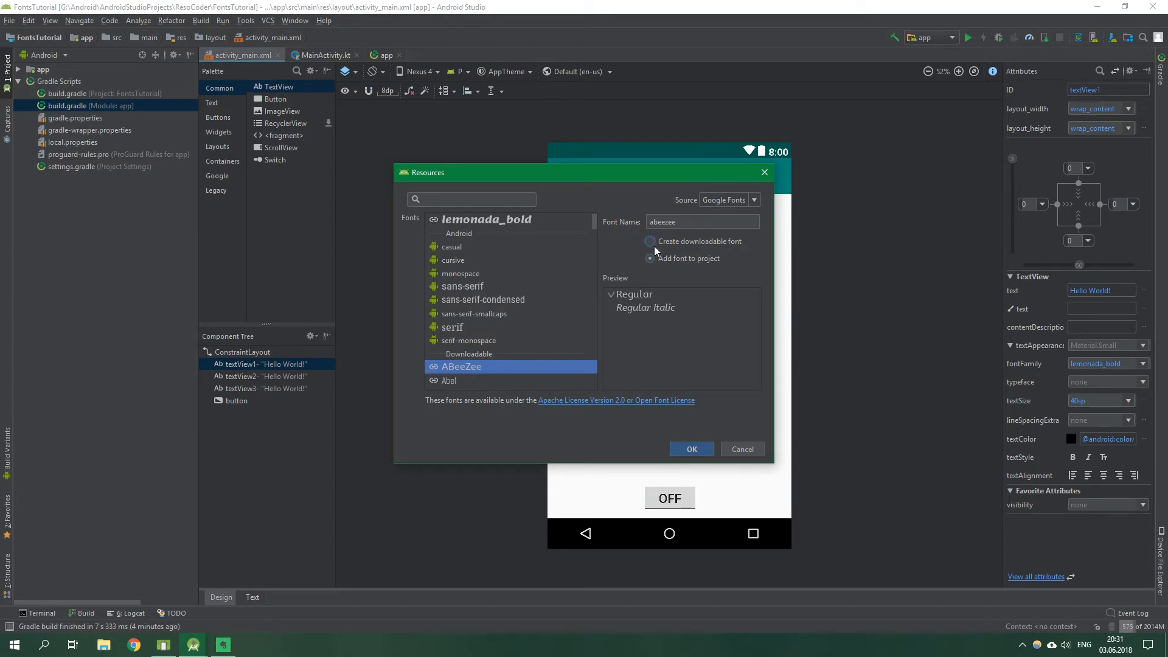
click(650, 241)
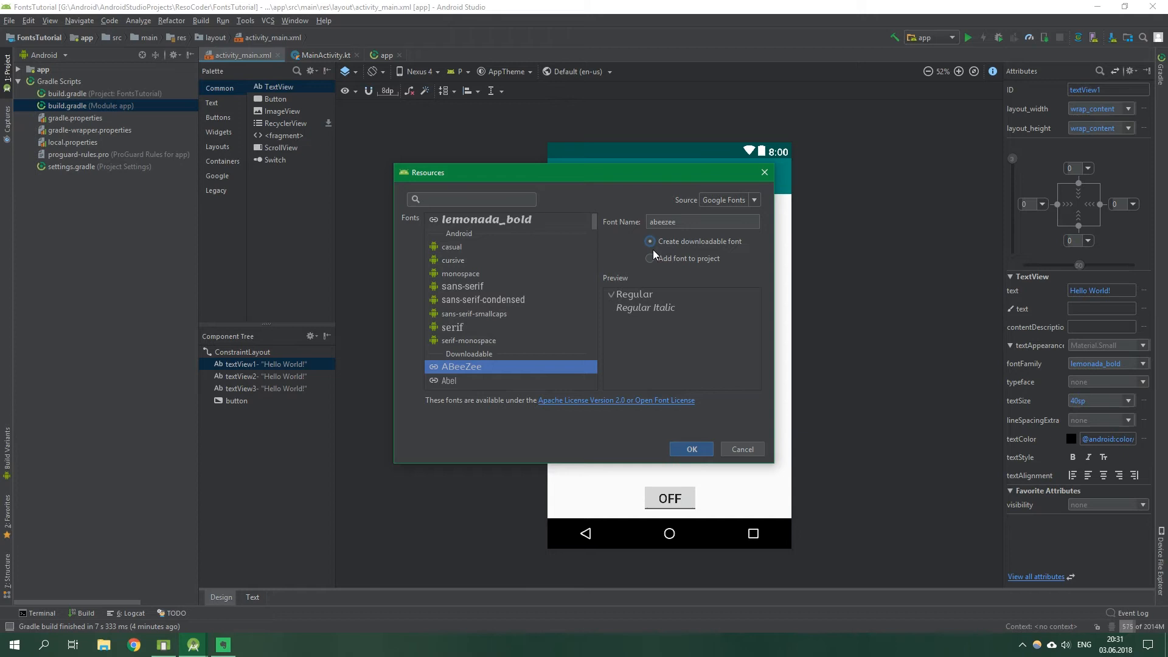
click(690, 449)
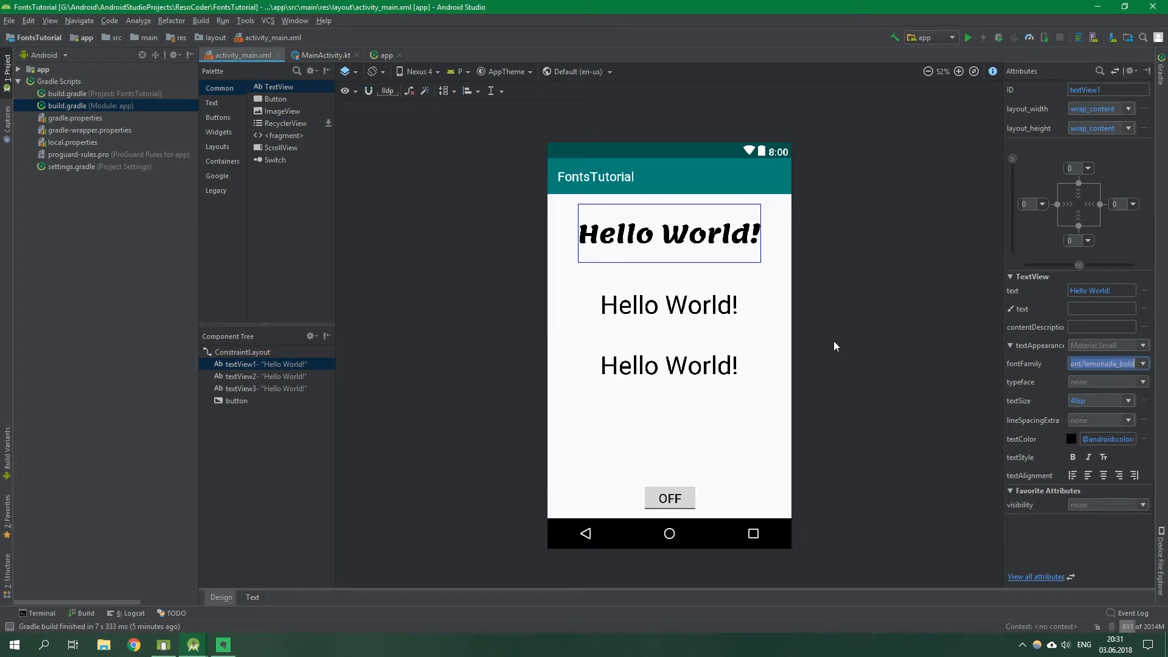
mouse_move(816, 345)
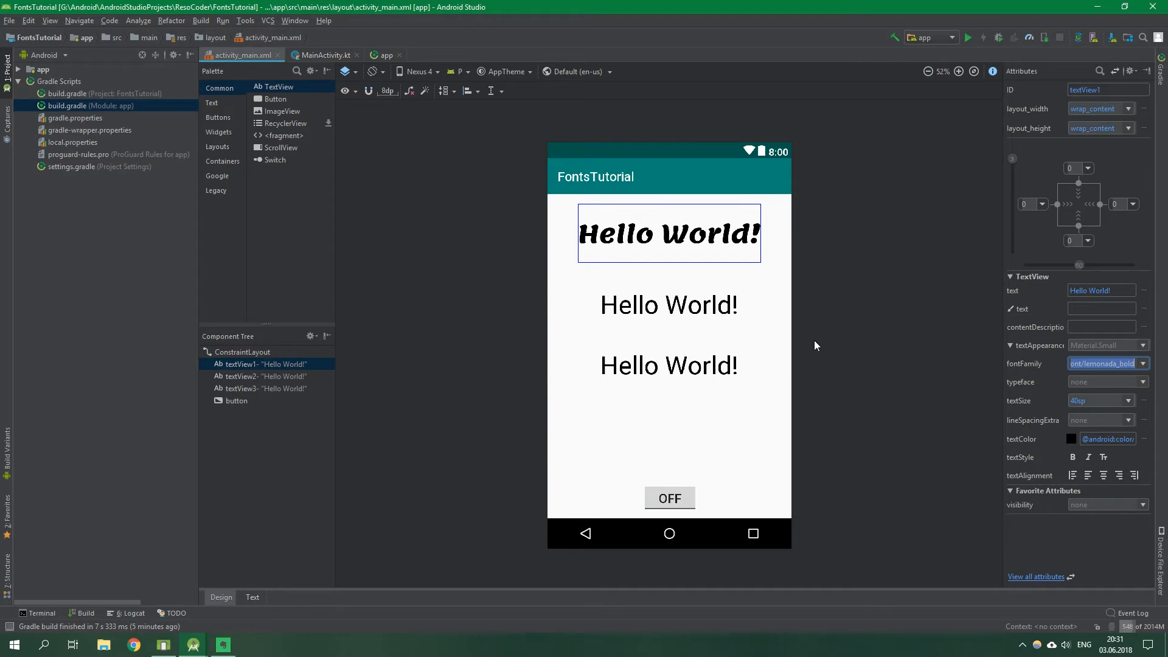
For textView2, search 'rokk' in the font picker and preview Rokkitt's styles
click(668, 305)
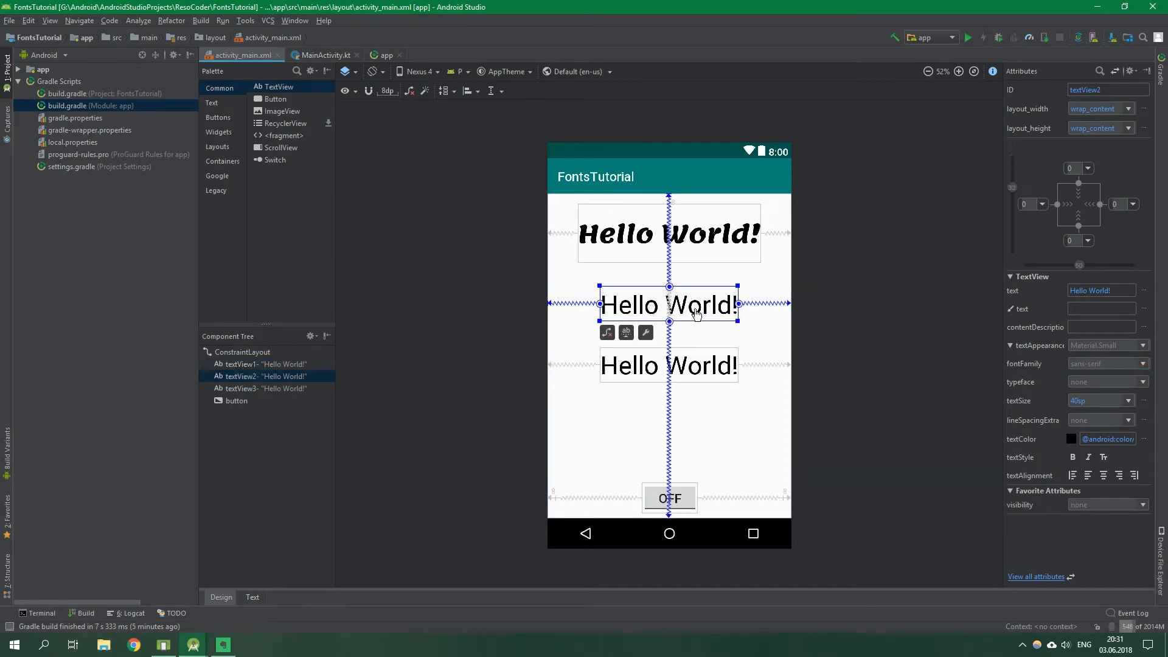
click(1143, 364)
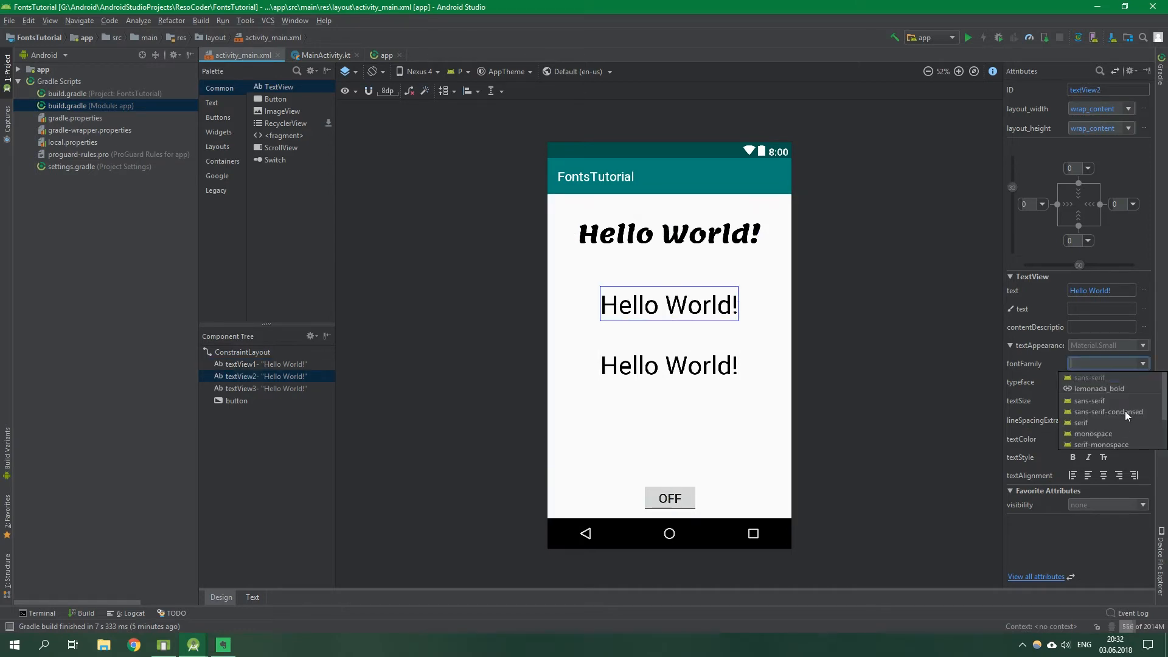
click(1095, 445)
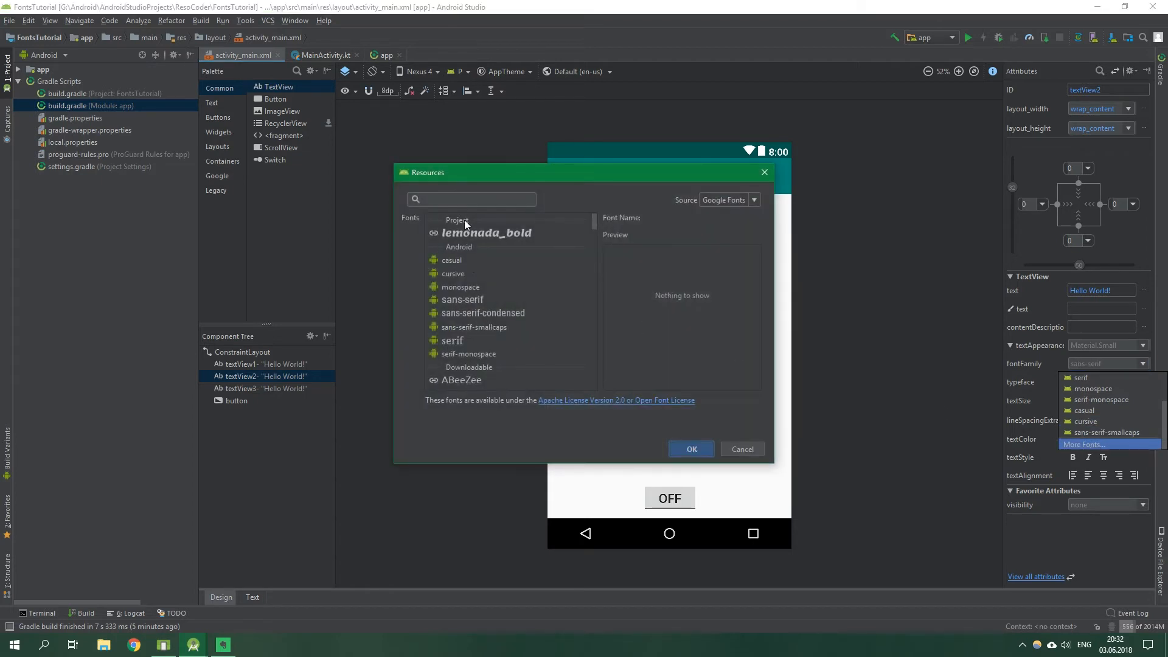
text(rokk)
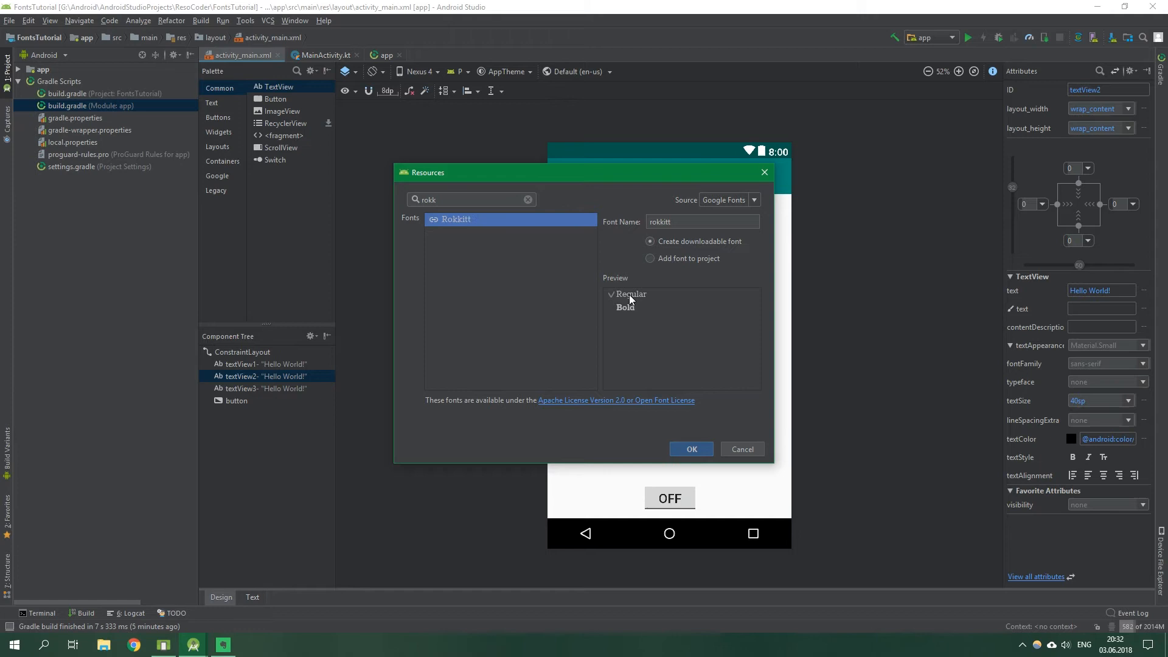
click(626, 307)
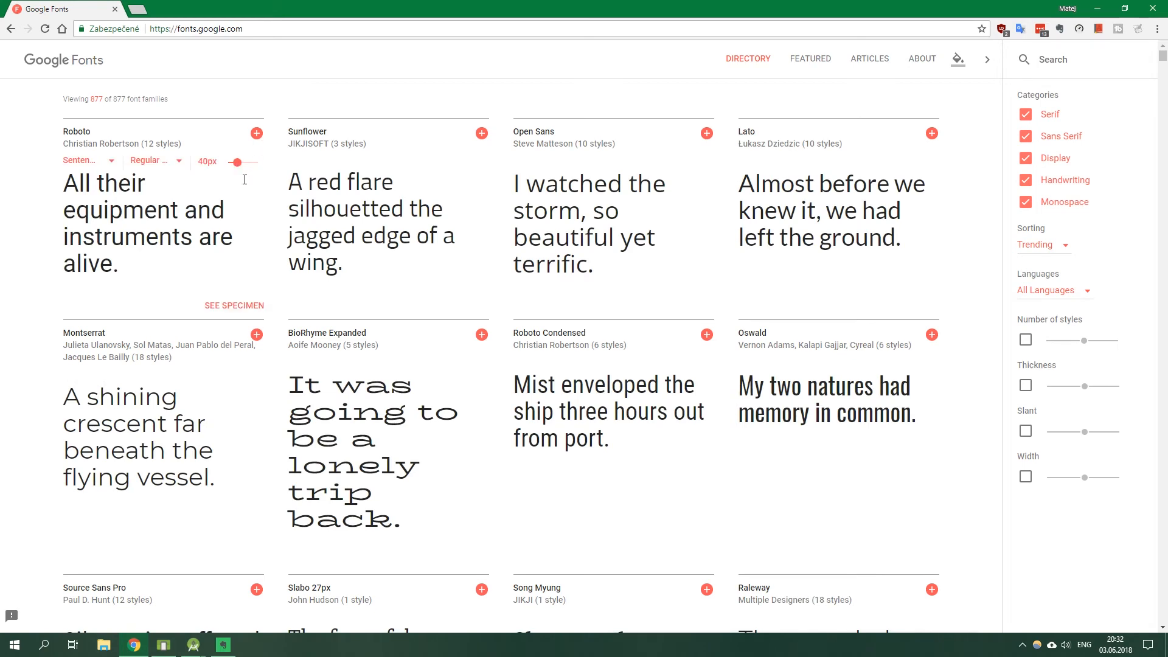
mouse_move(1081, 67)
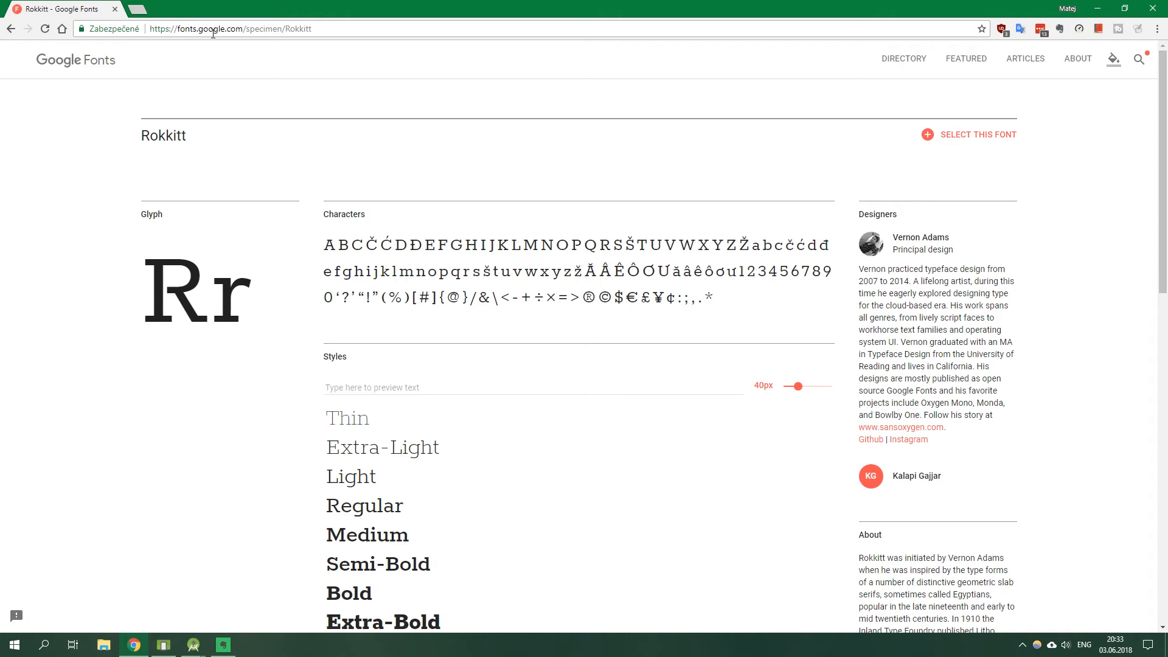
mouse_move(206, 43)
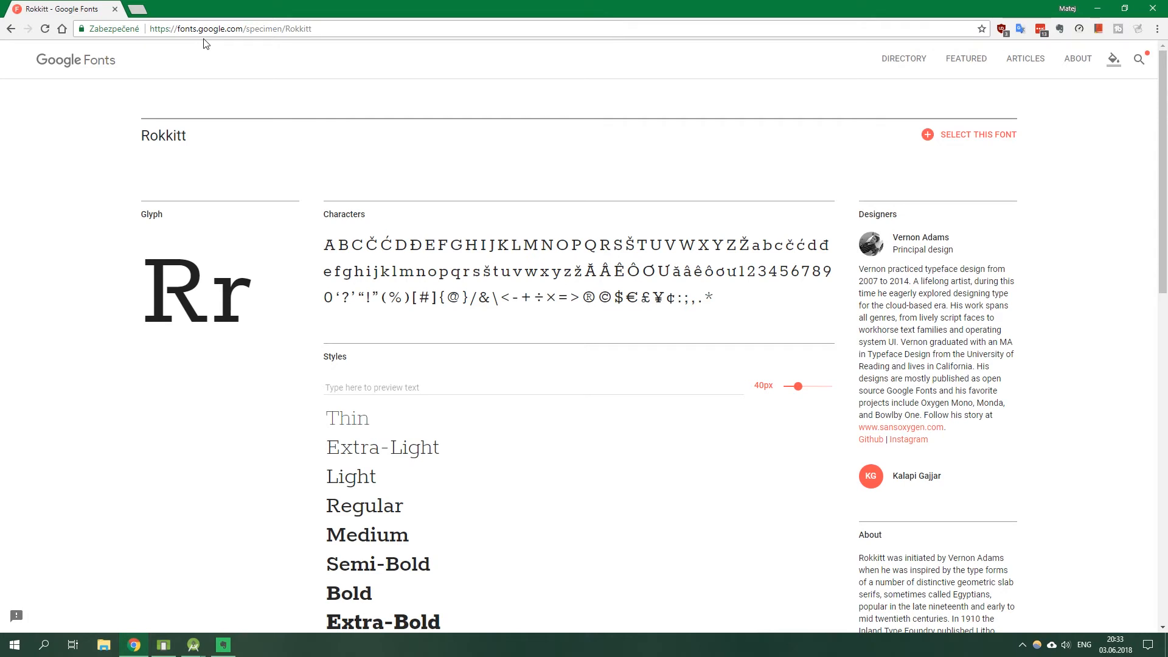
mouse_move(203, 46)
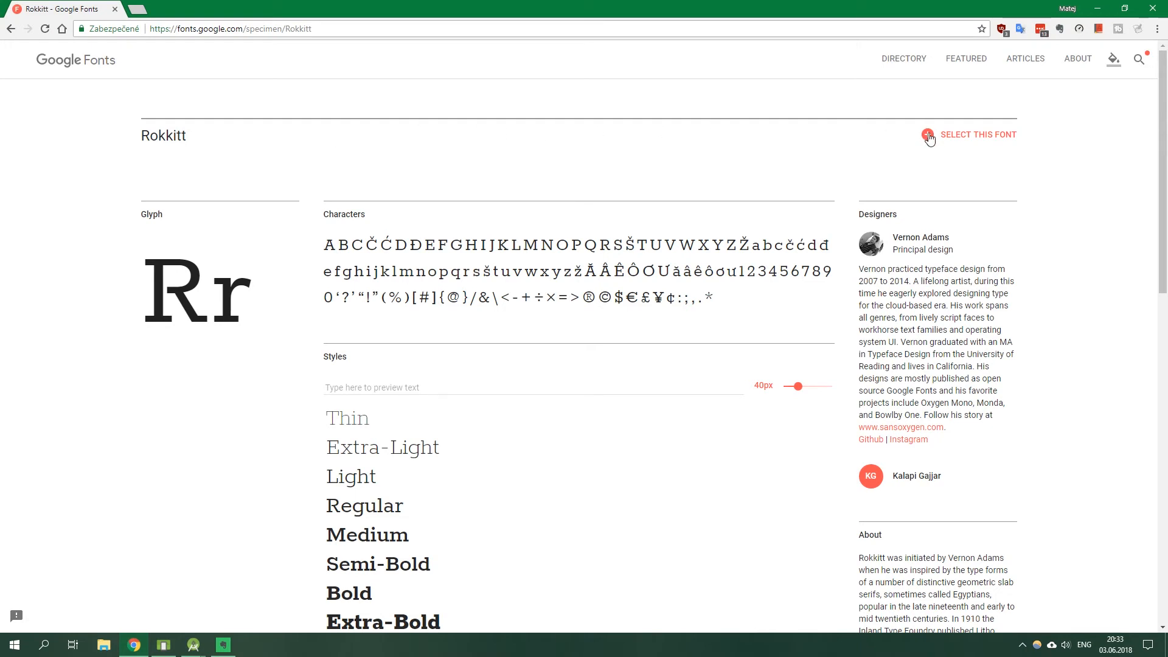
Select the Rokkitt family on Google Fonts and download it as Rokkitt.zip
click(929, 135)
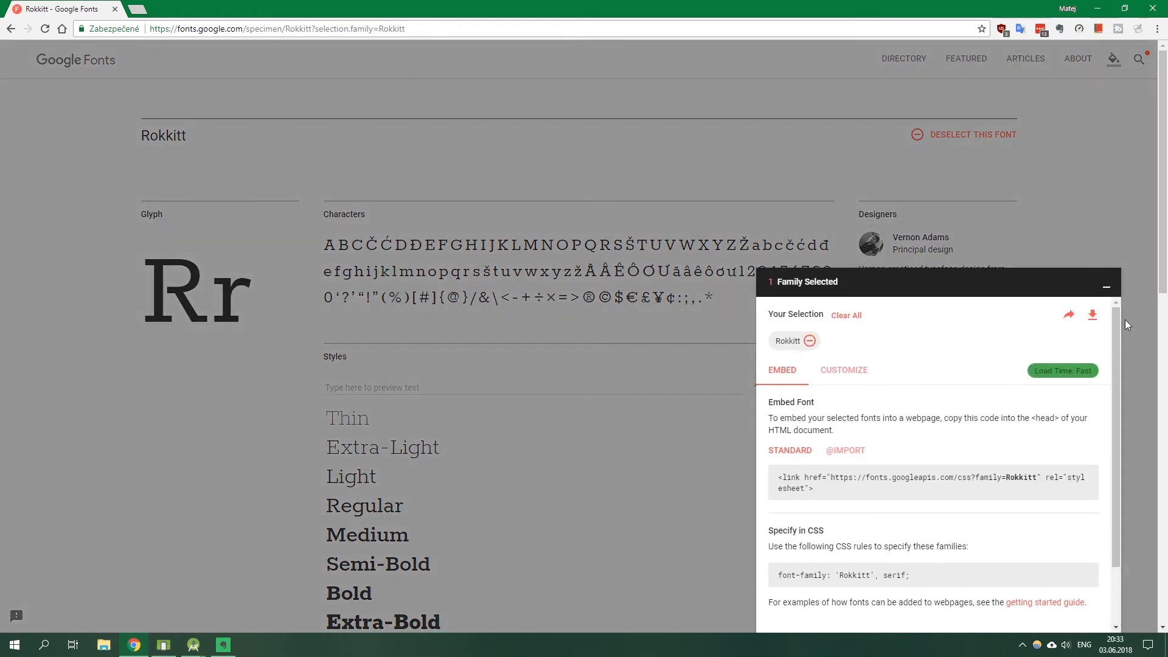
mouse_move(1092, 314)
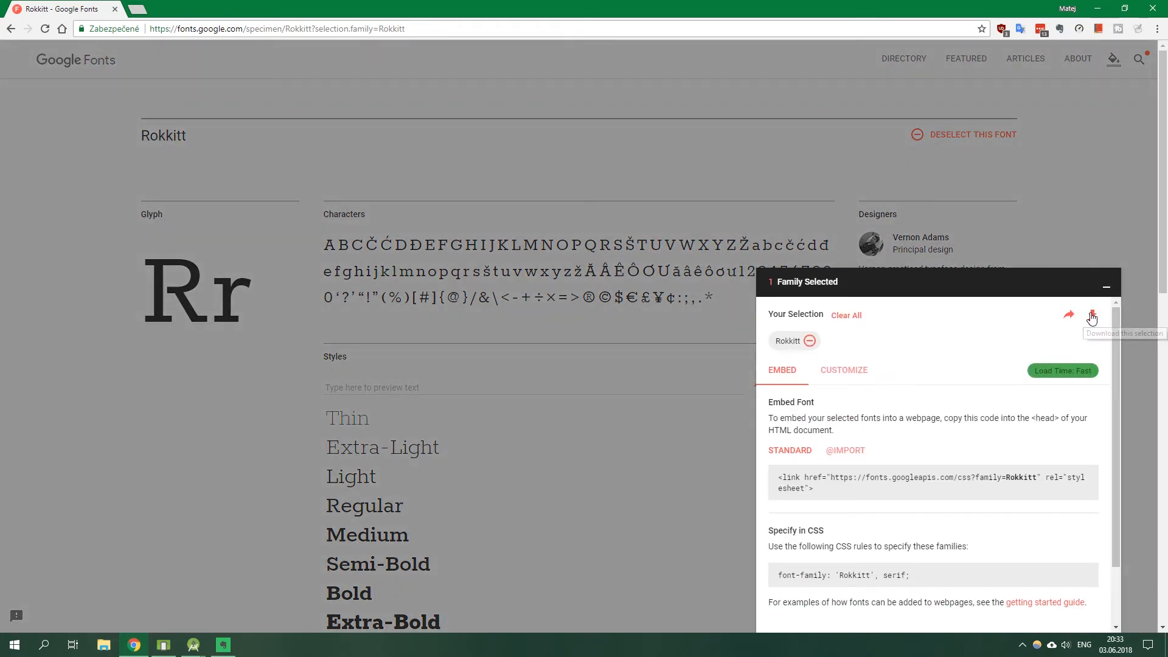
click(1091, 314)
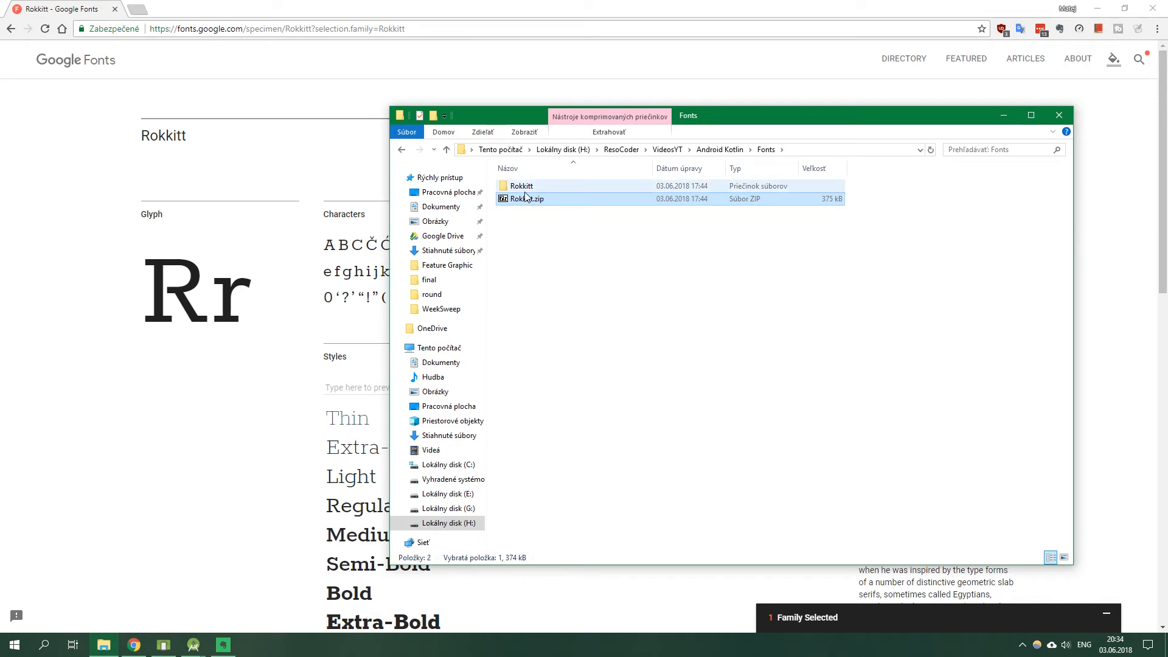
In the extracted Rokkitt folder pick Rokkitt-Medium and Rokkitt-Black, then return to Android Studio
double_click(521, 185)
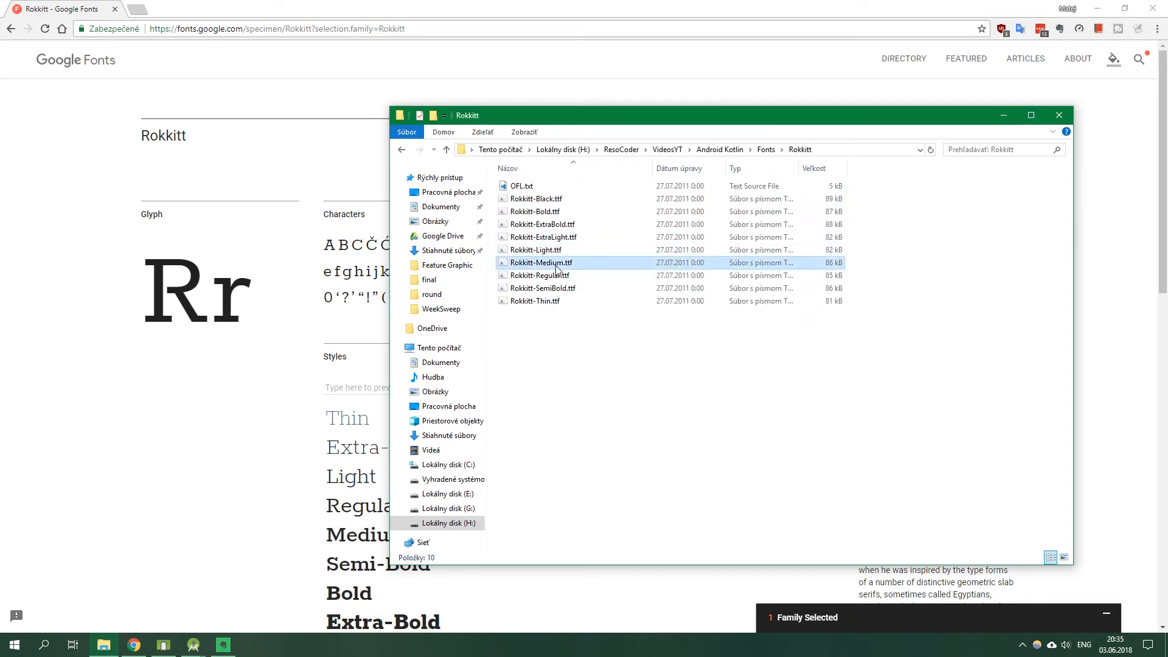
click(535, 199)
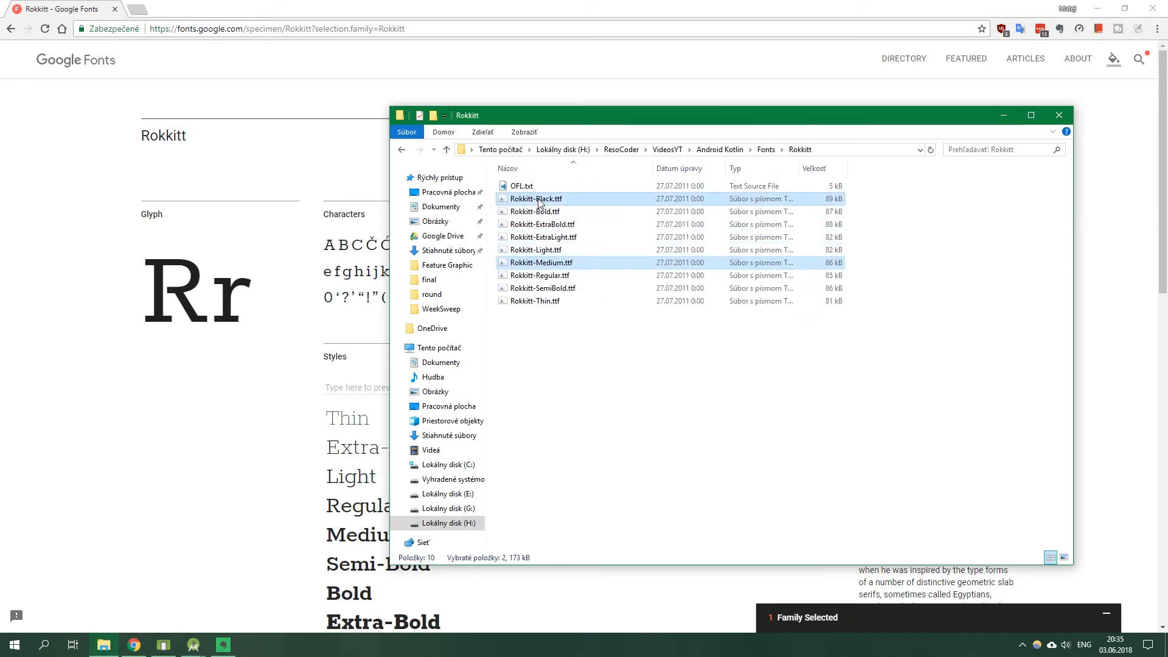
mouse_move(541, 202)
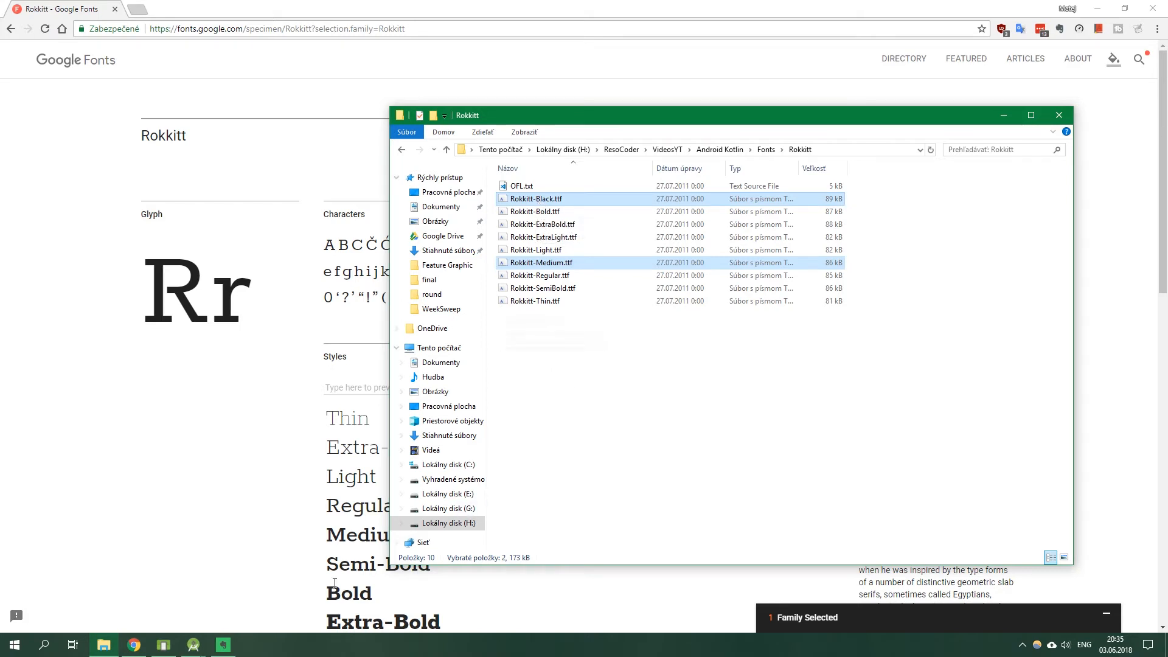
click(223, 644)
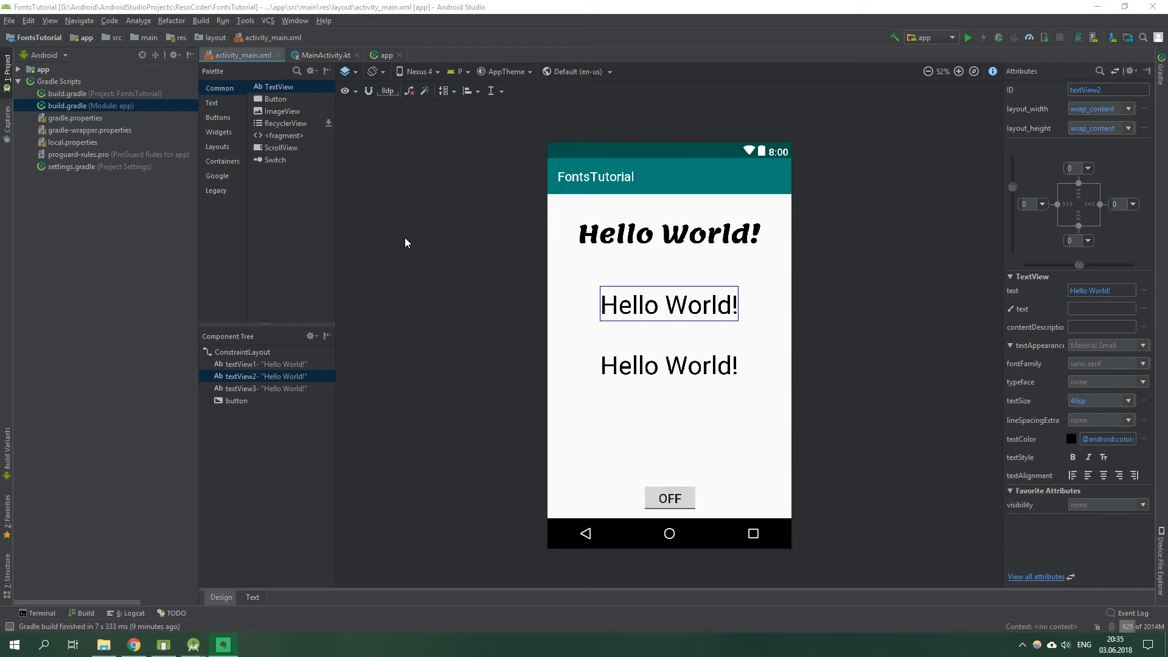
mouse_move(397, 254)
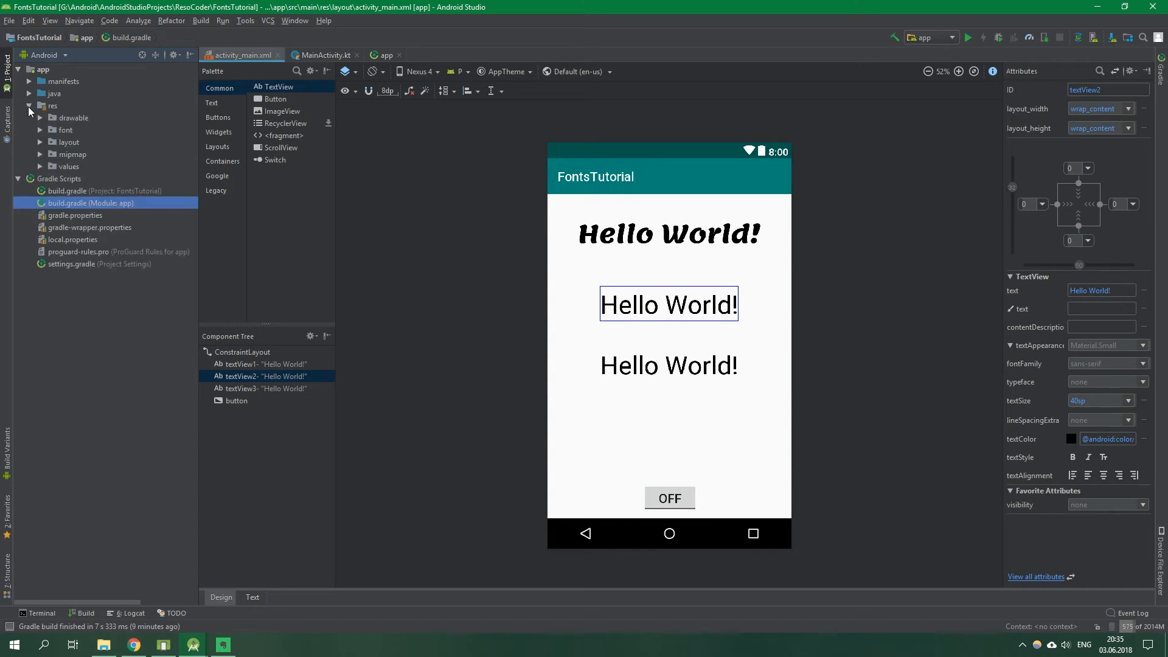
Expand res > font showing lemonada_bold.xml and bring up the font folder's context menu
click(65, 130)
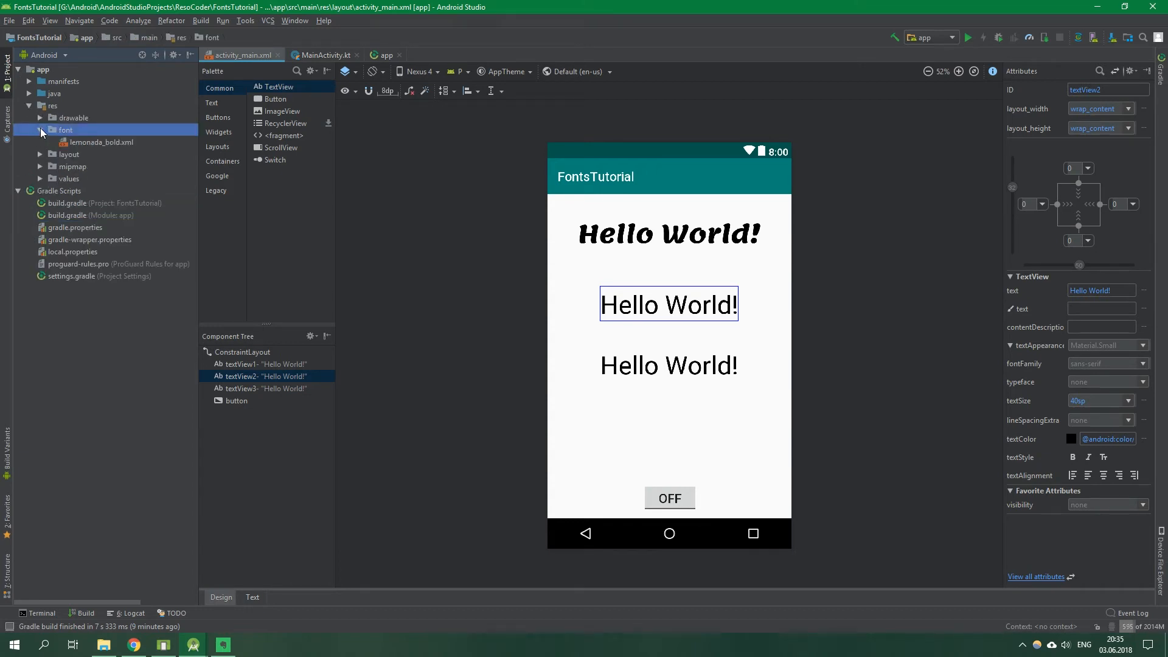
click(40, 130)
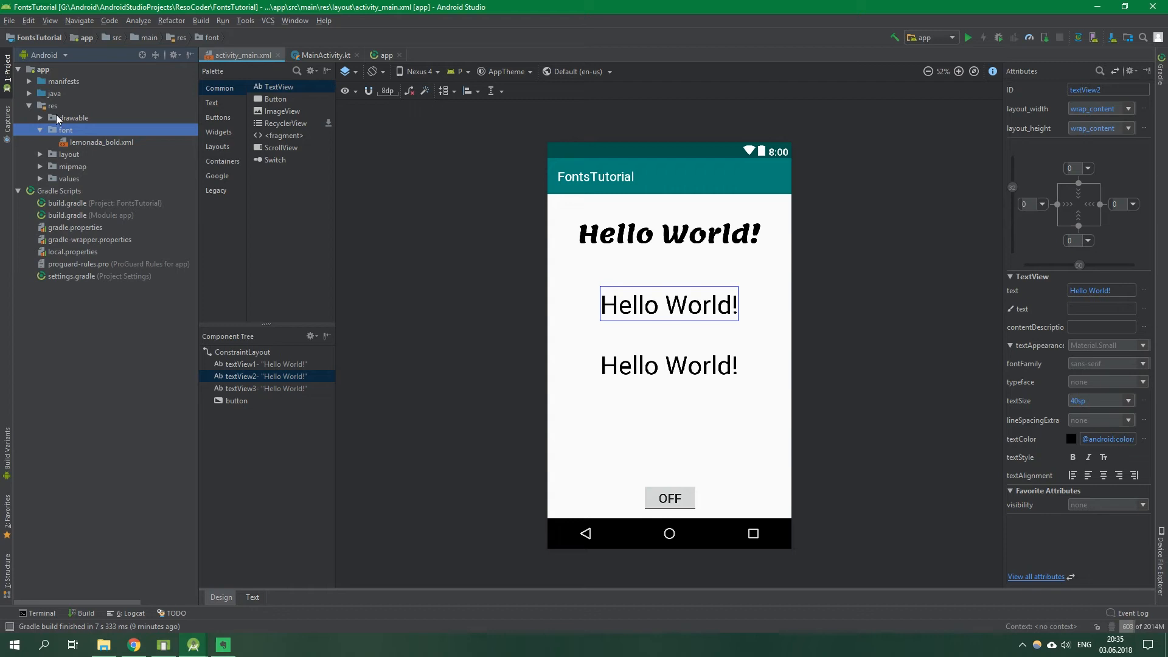
right_click(51, 106)
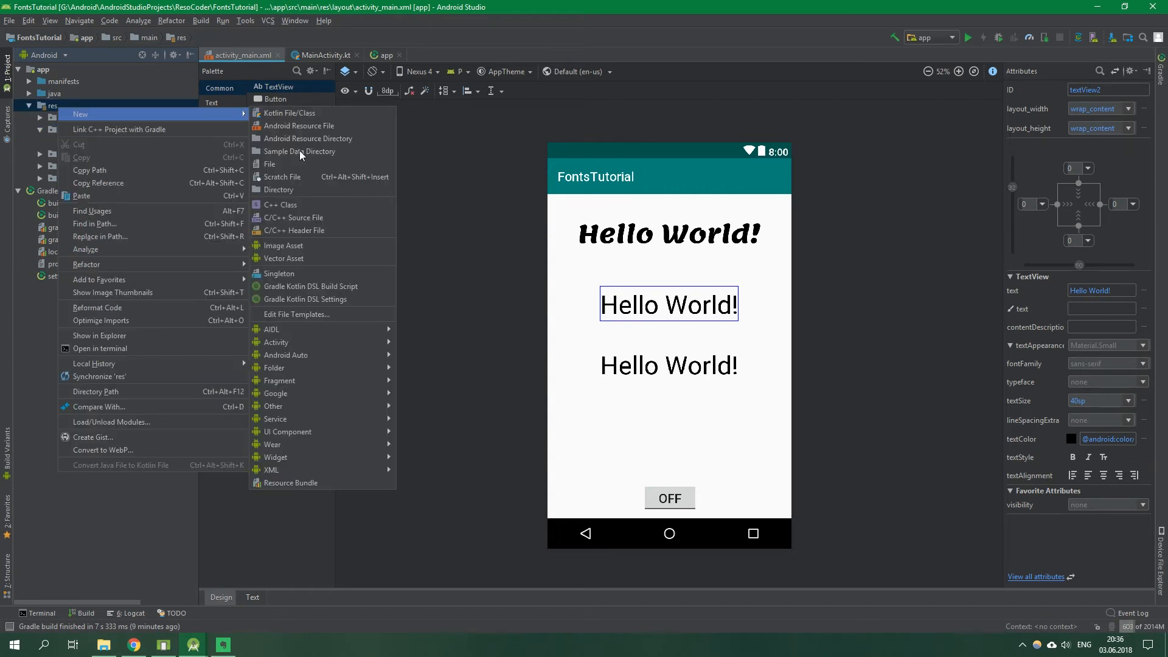
click(298, 125)
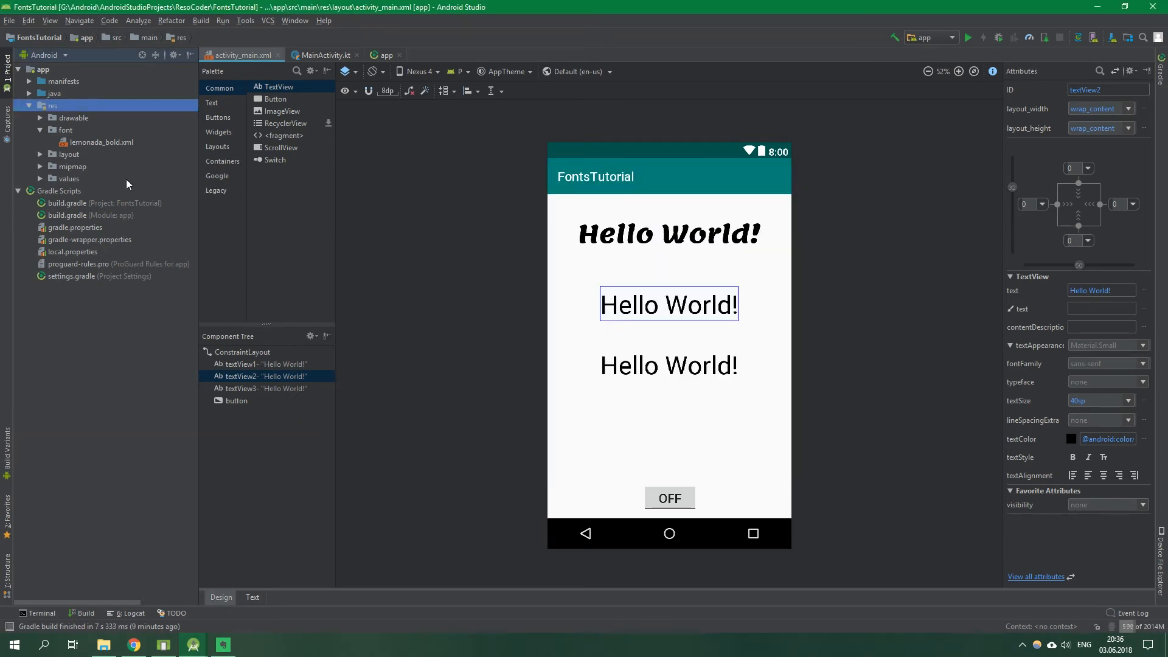
right_click(66, 129)
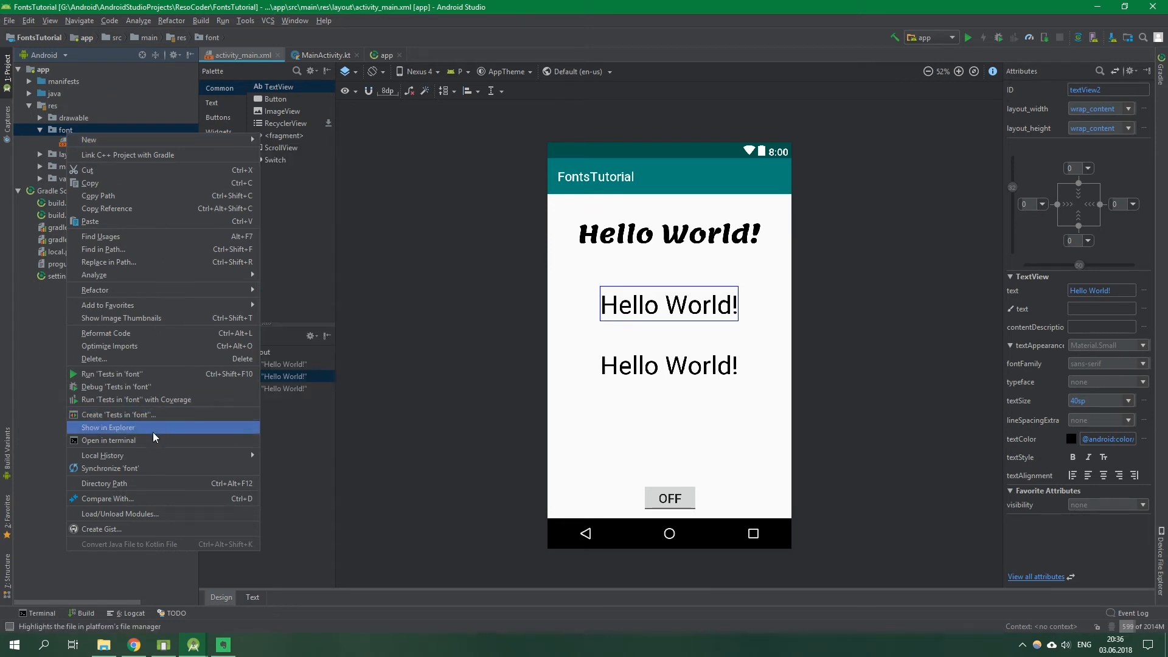
mouse_move(100, 435)
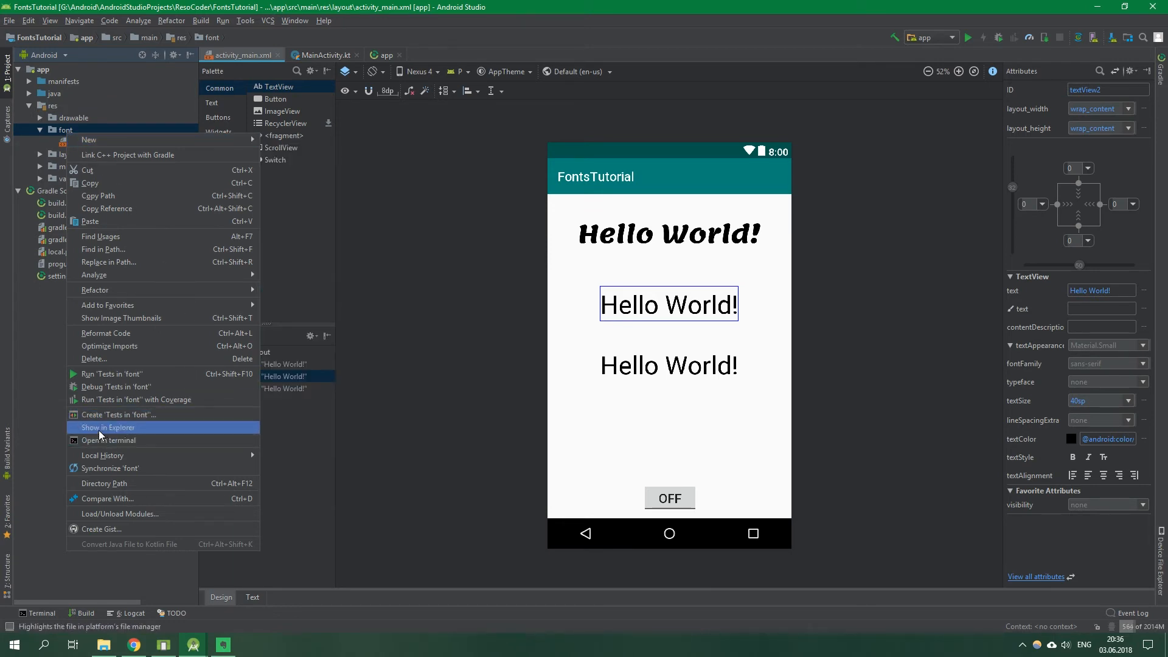
Place Rokkitt-Black.ttf and Rokkitt-Medium.ttf in the project font folder beside lemonada_bold.xml
click(107, 427)
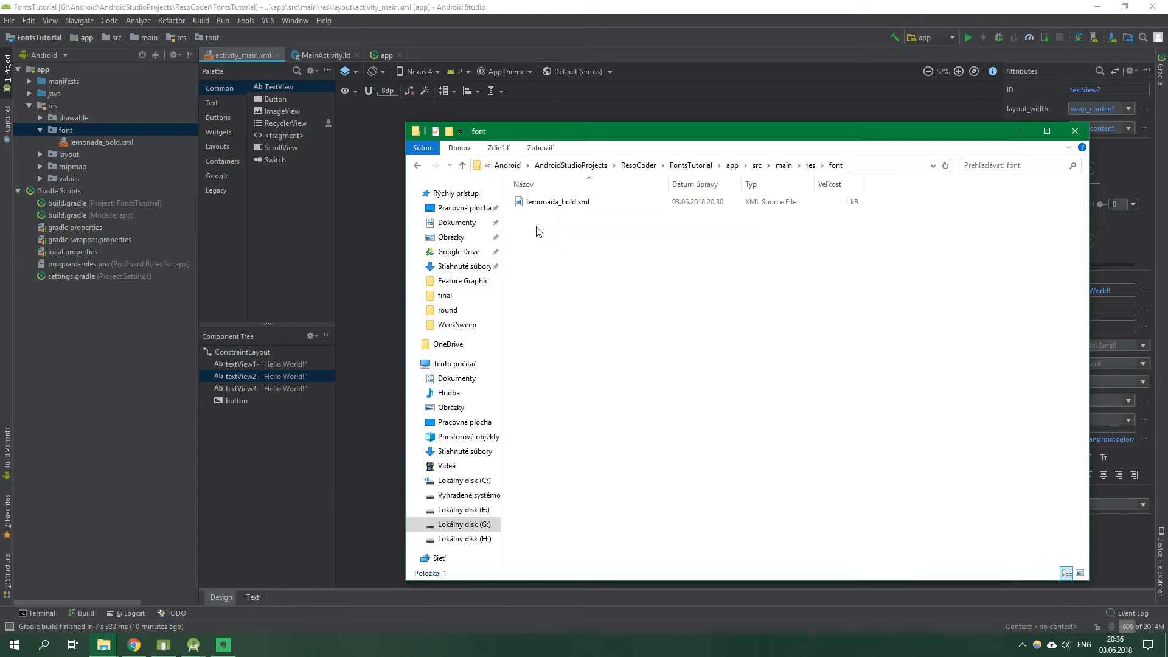
mouse_move(565, 282)
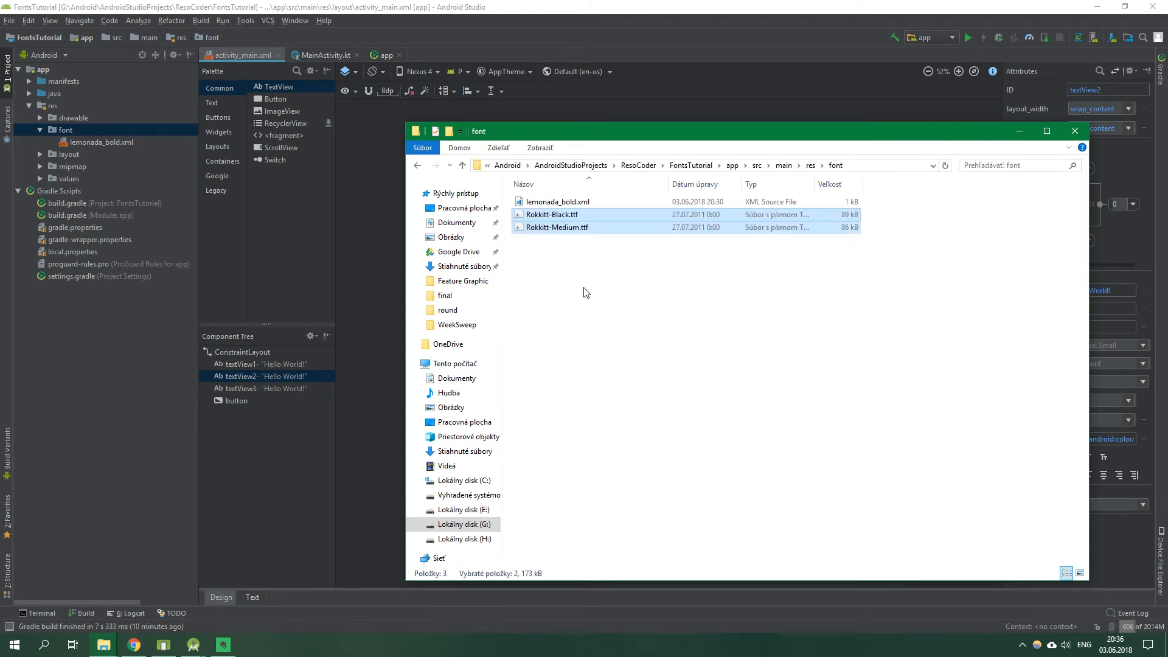
mouse_move(583, 295)
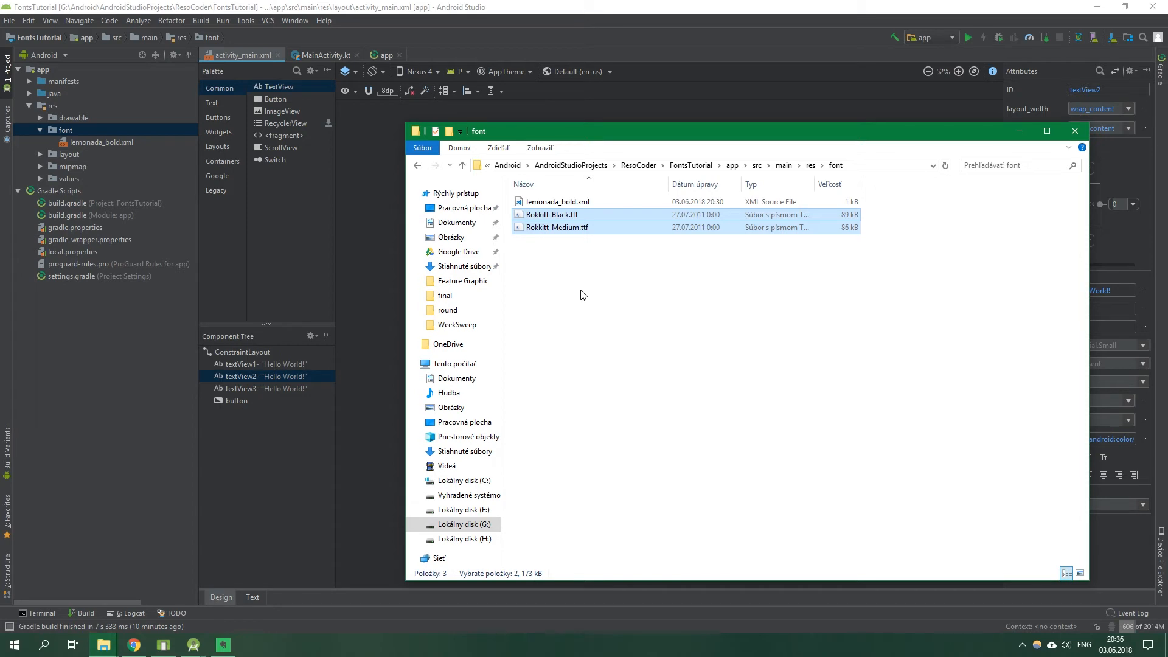
mouse_move(583, 295)
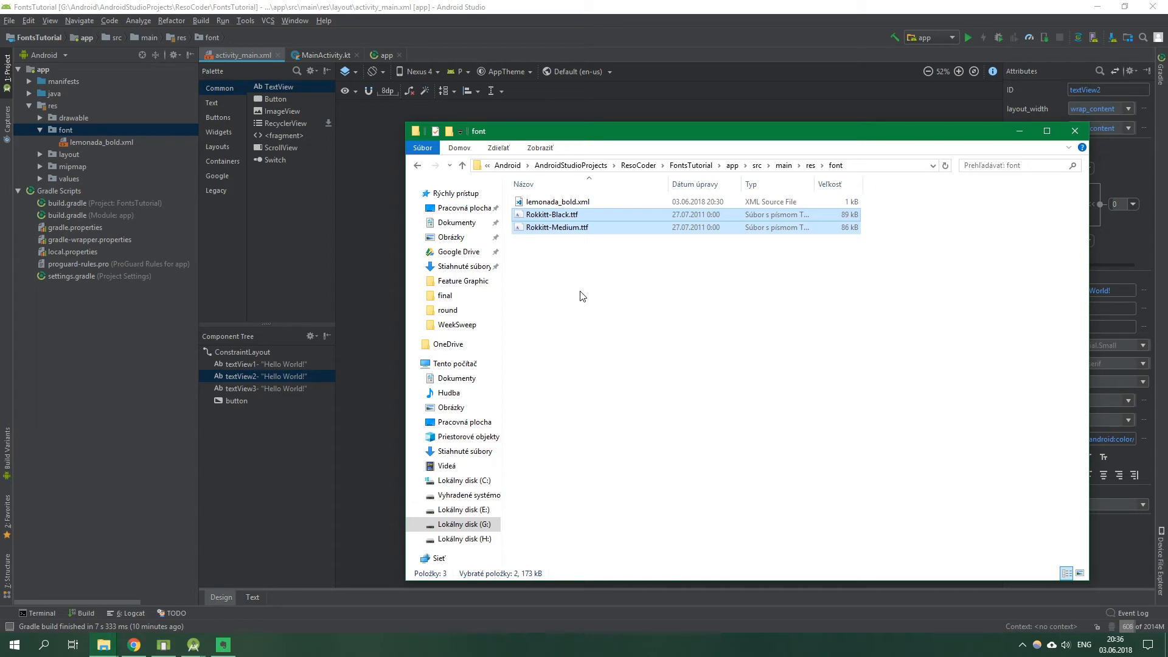
mouse_move(561, 249)
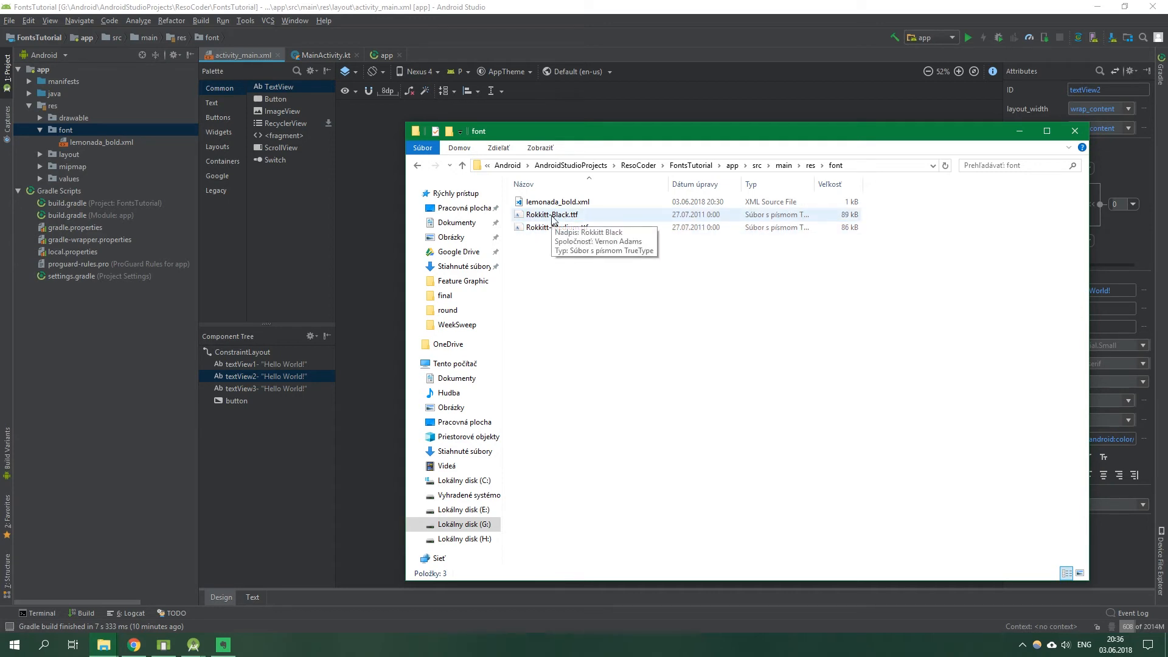
click(551, 214)
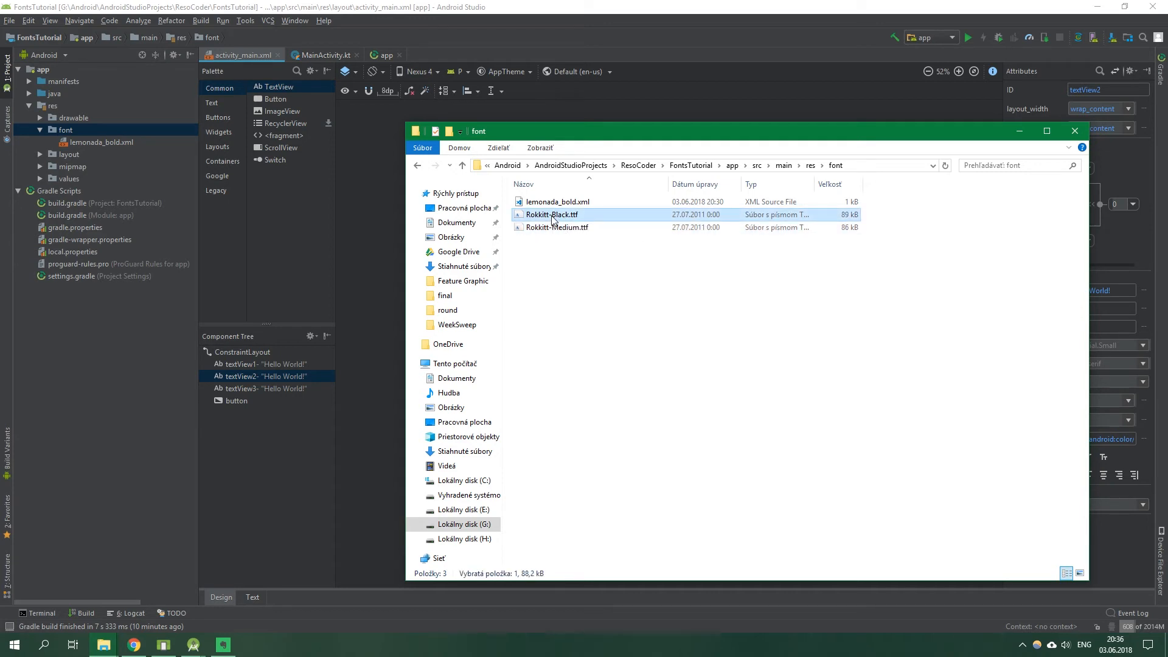
mouse_move(551, 214)
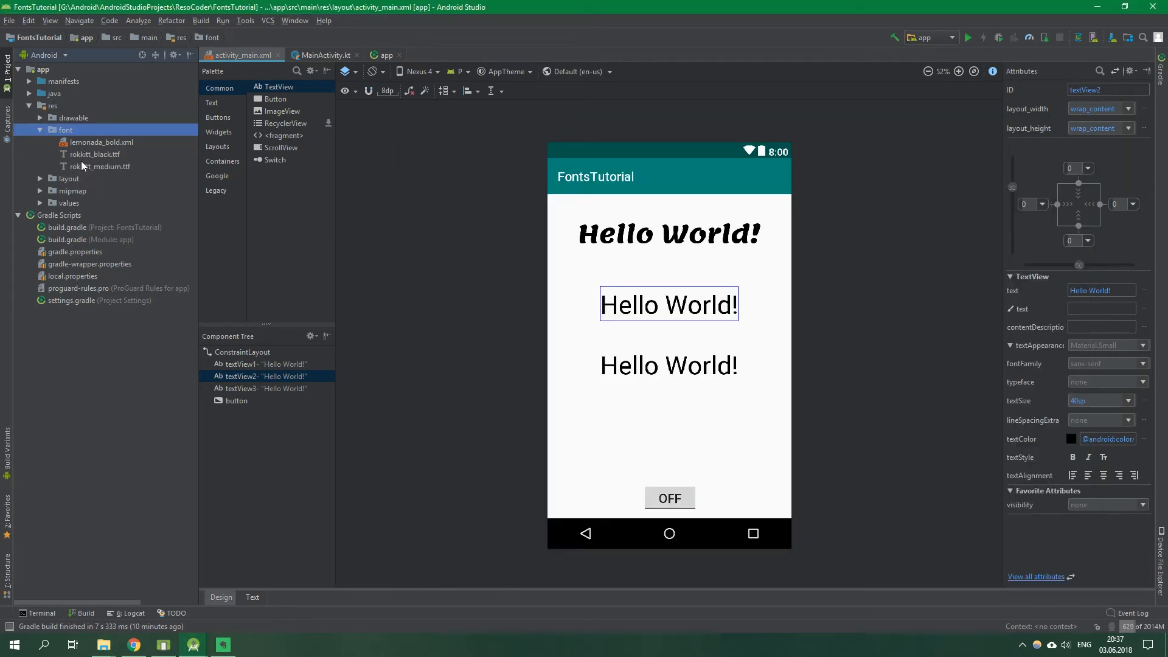
mouse_move(101, 170)
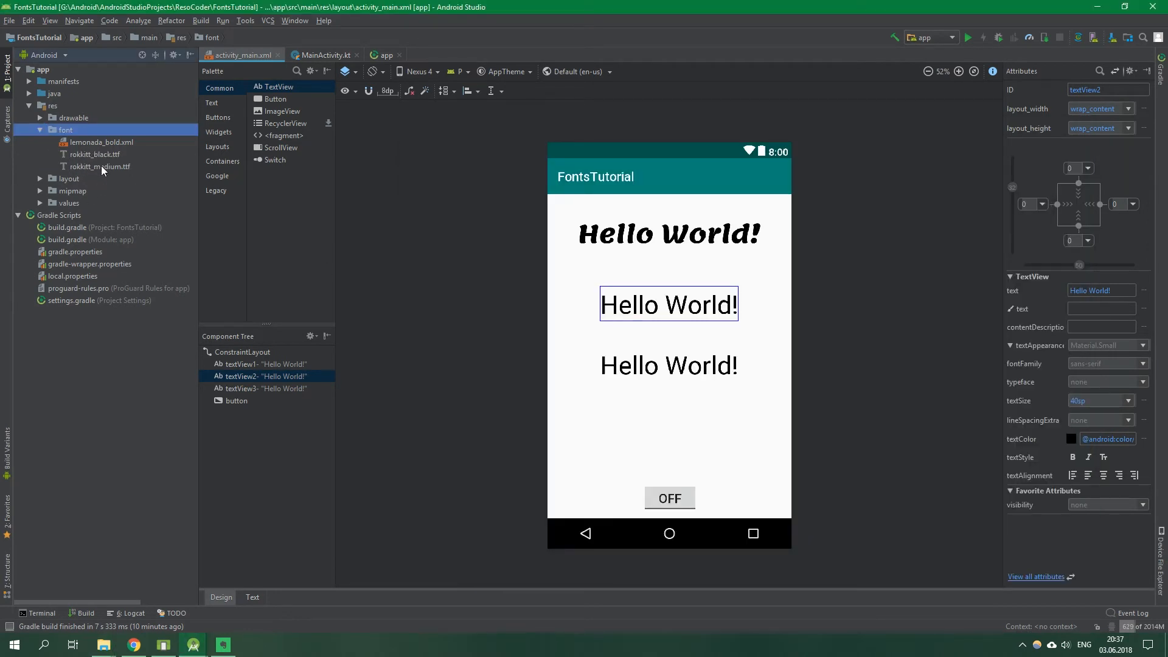
Check rokkitt_black.ttf in the font folder and view lemonada_bold.xml's font definition
click(94, 154)
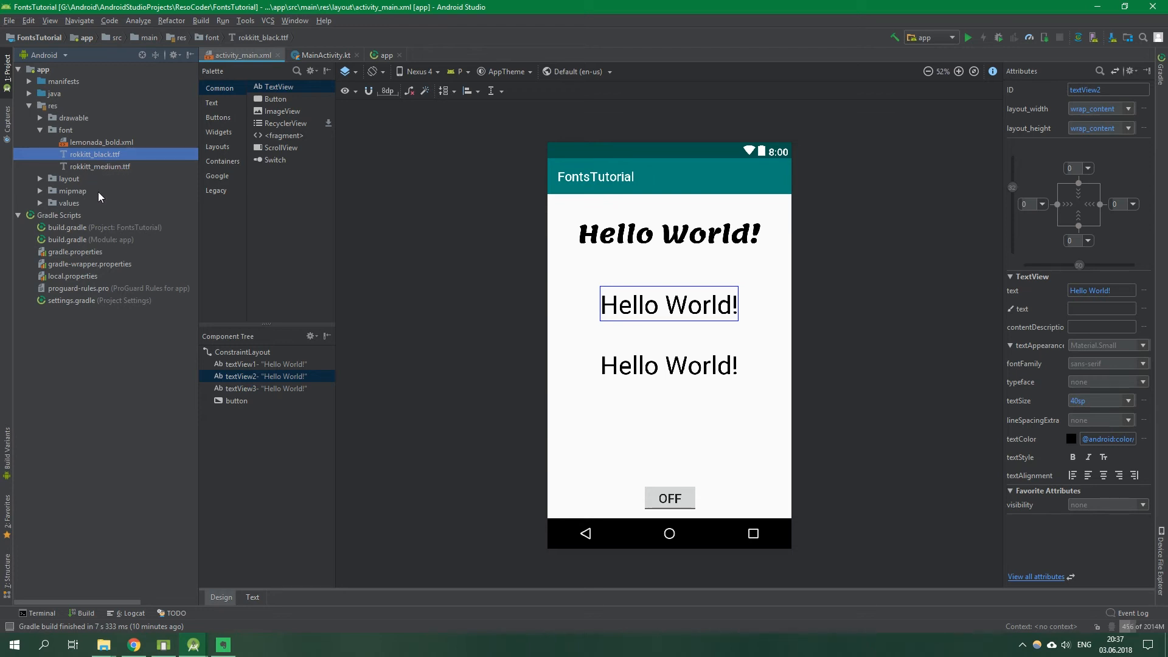
mouse_move(109, 153)
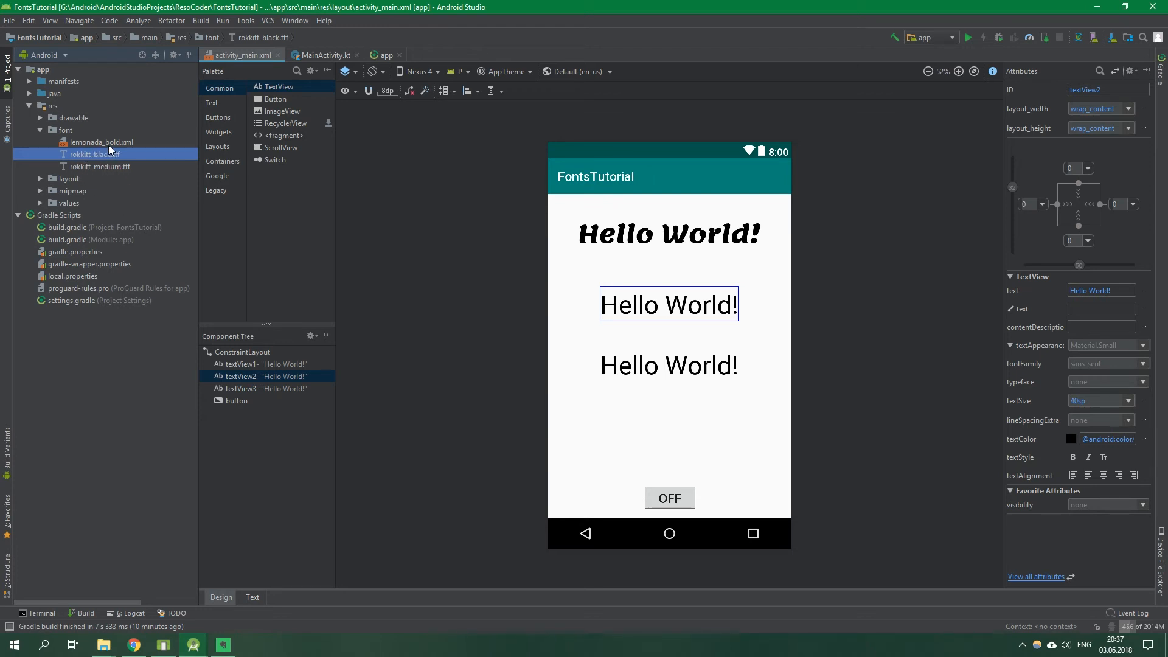
double_click(102, 142)
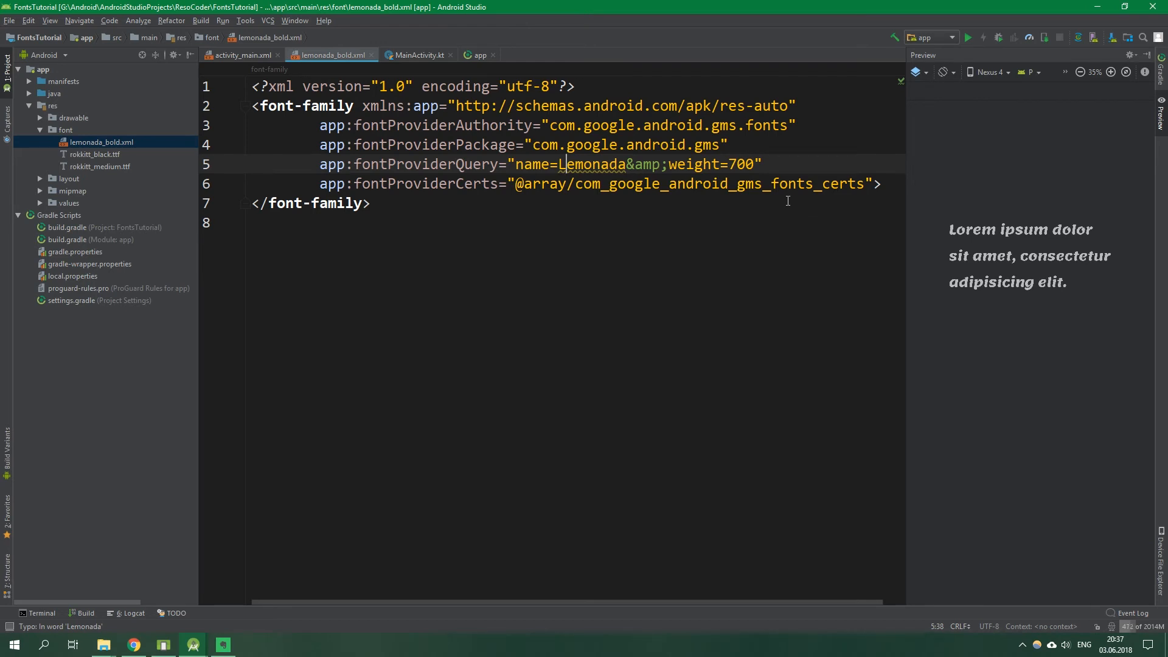
mouse_move(786, 200)
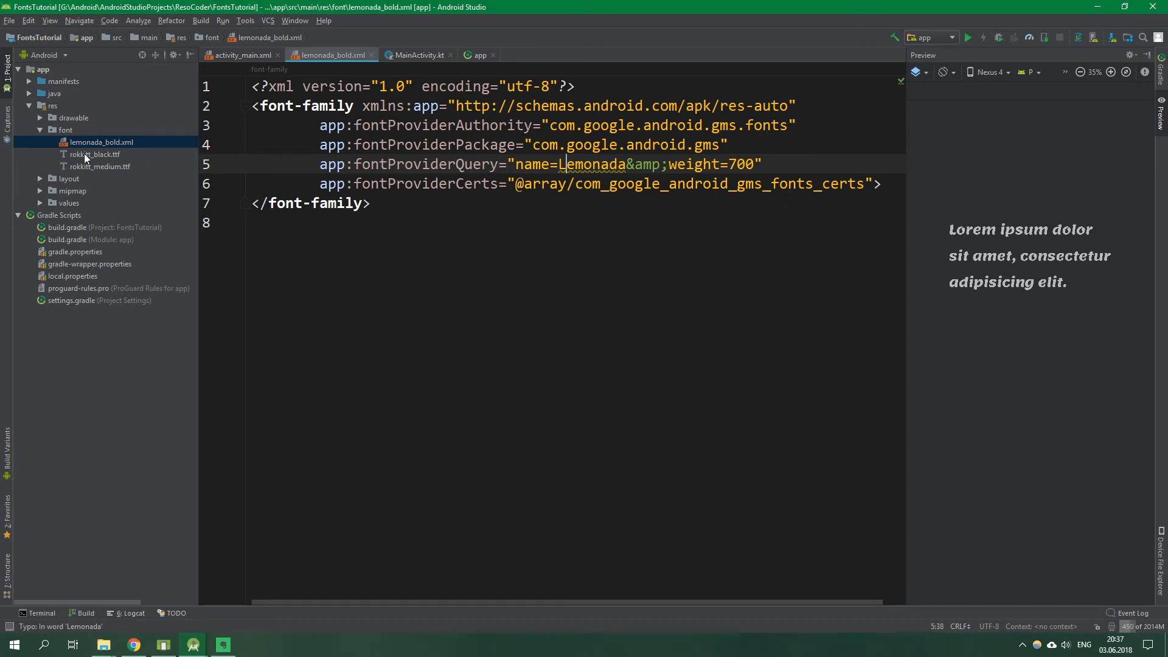
click(95, 154)
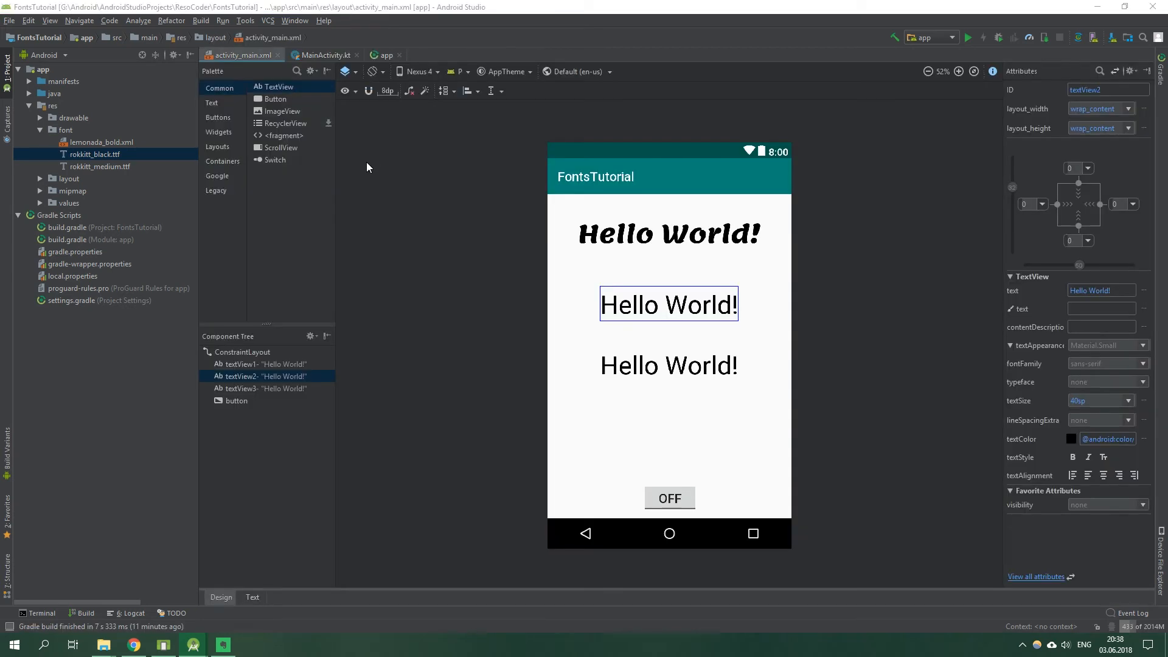
mouse_move(261, 550)
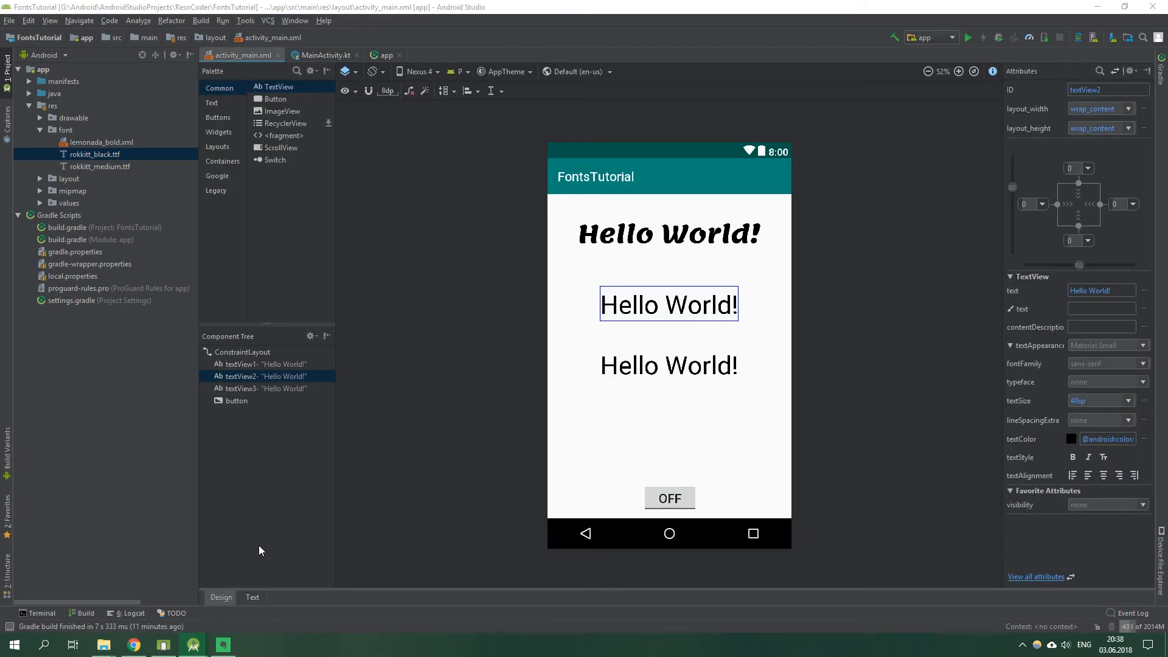
click(252, 597)
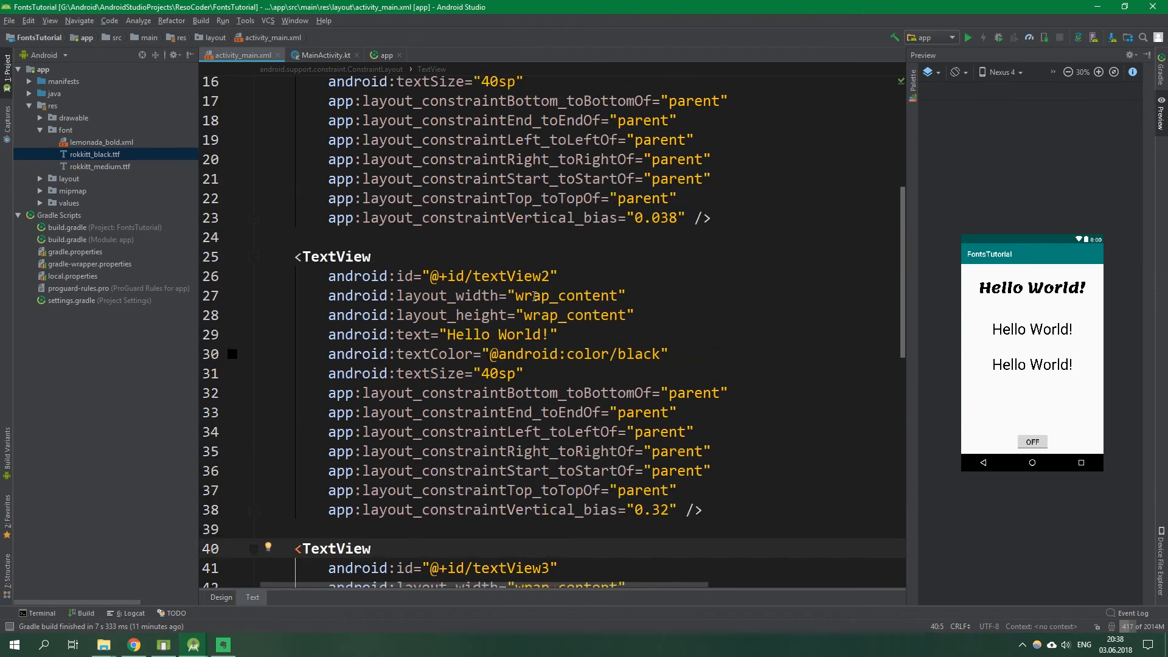
click(669, 353)
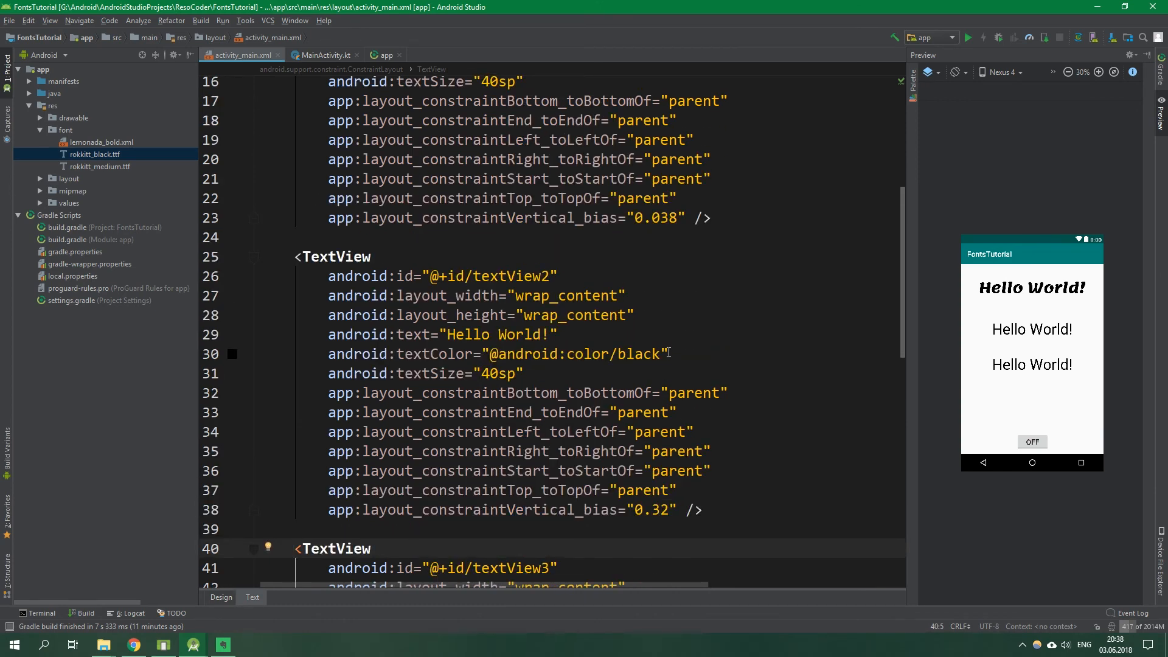
text(fontFamily=")
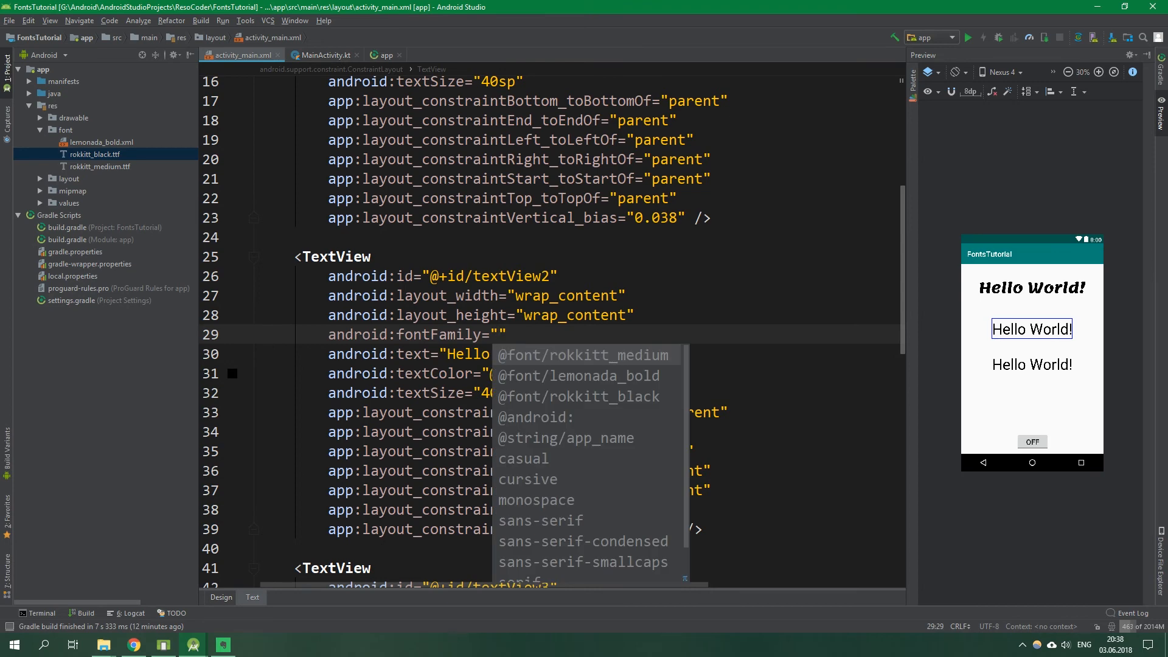
mouse_move(581, 397)
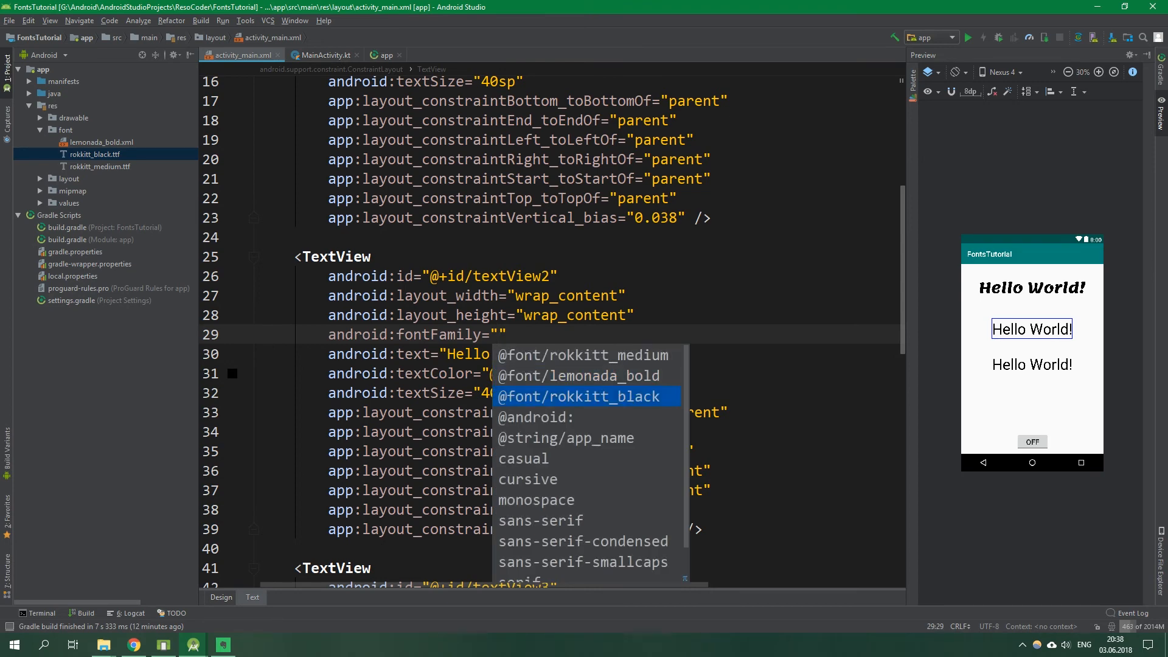
click(579, 395)
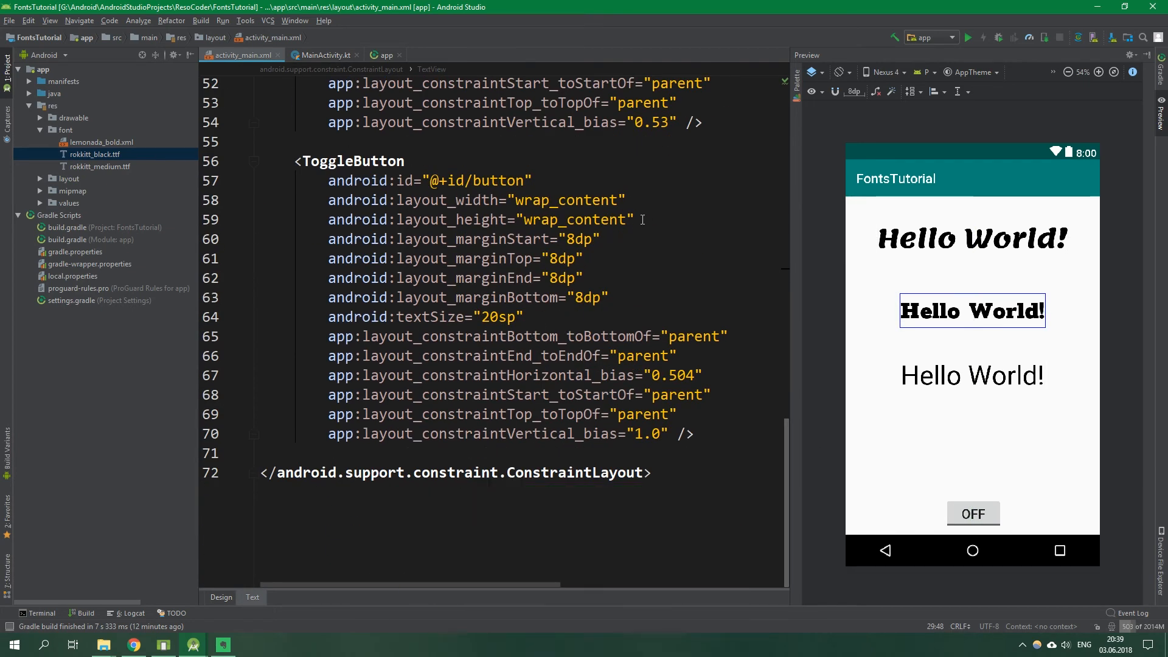
text(fontFamily="@font/rokkitt_medium)
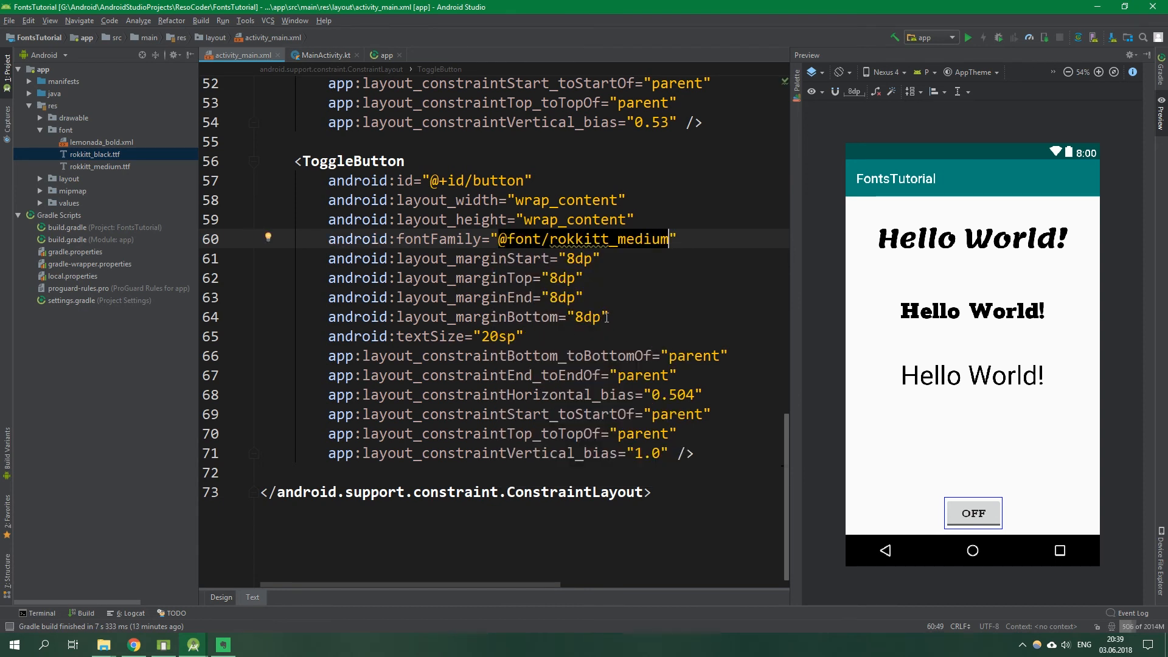
click(972, 513)
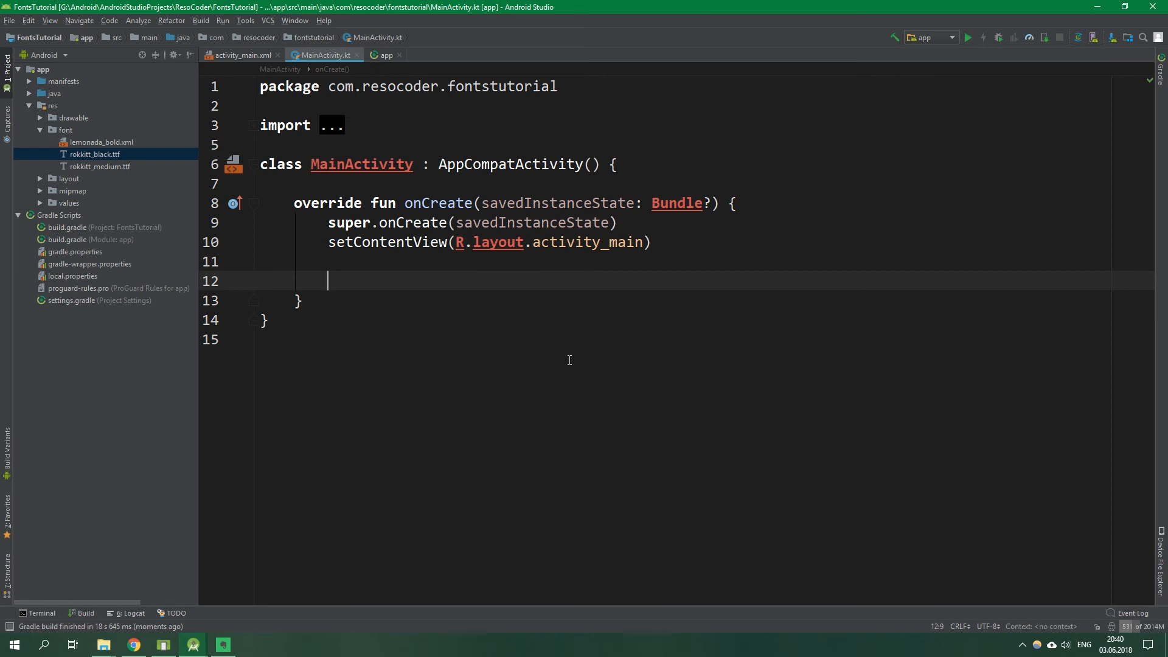
Add button.setOnCheckedChangeListener setting textView3.typeface to ResourcesCompat.getFont(this, R.font.rokkitt_medium) when checked
text(button)
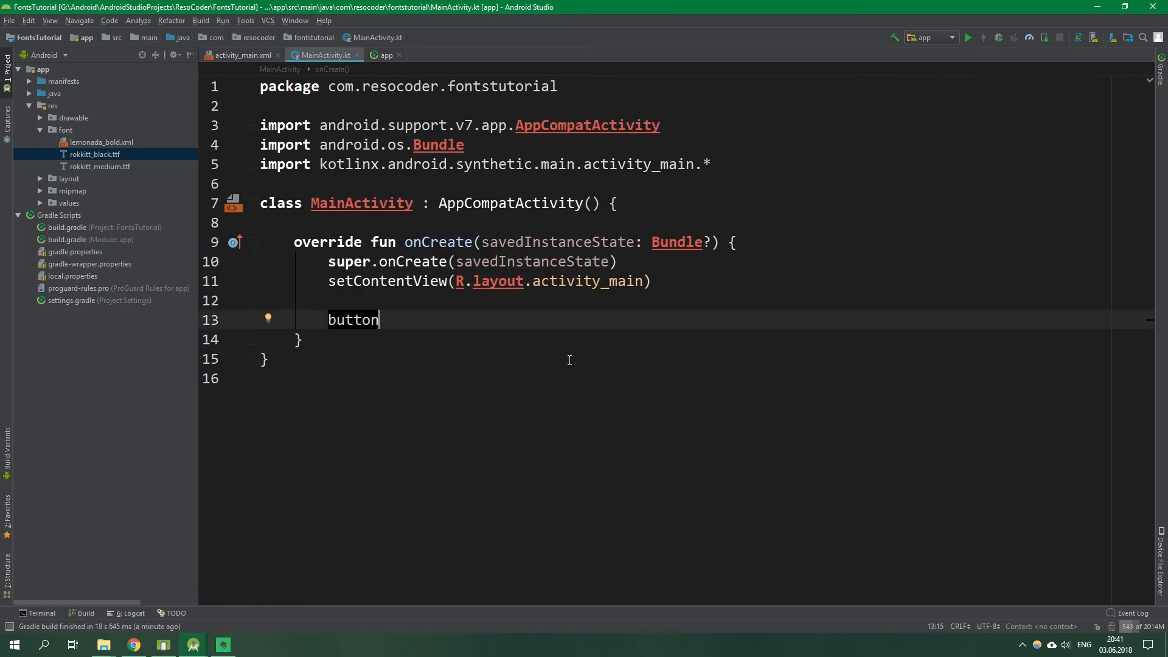
text(.)
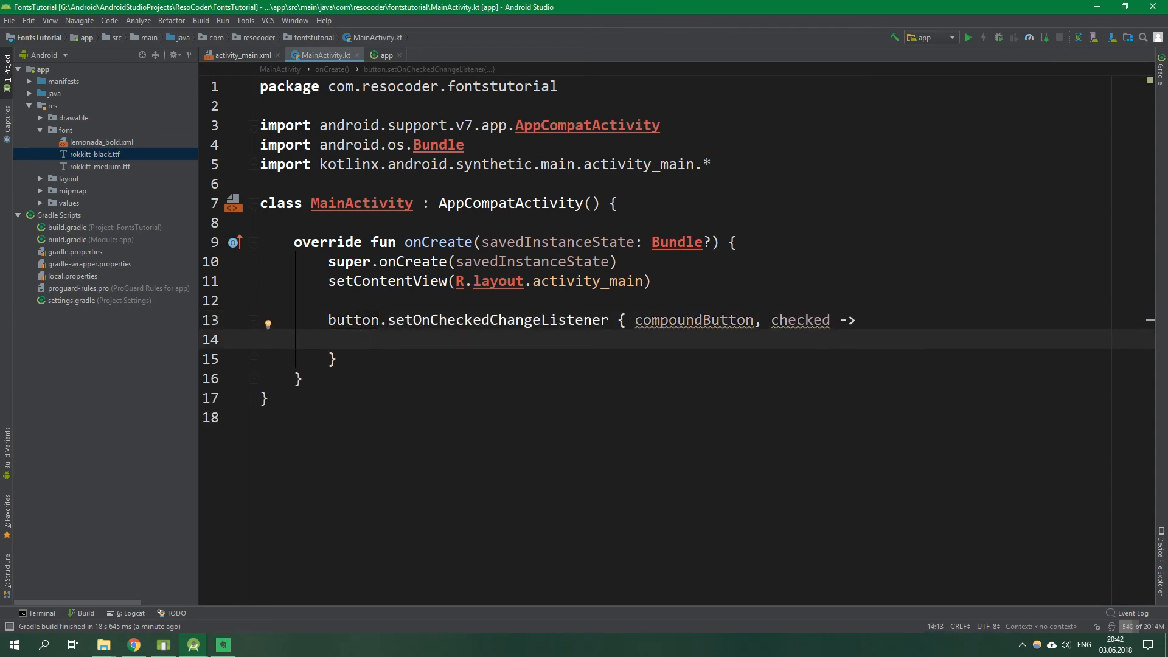
text(if (checked))
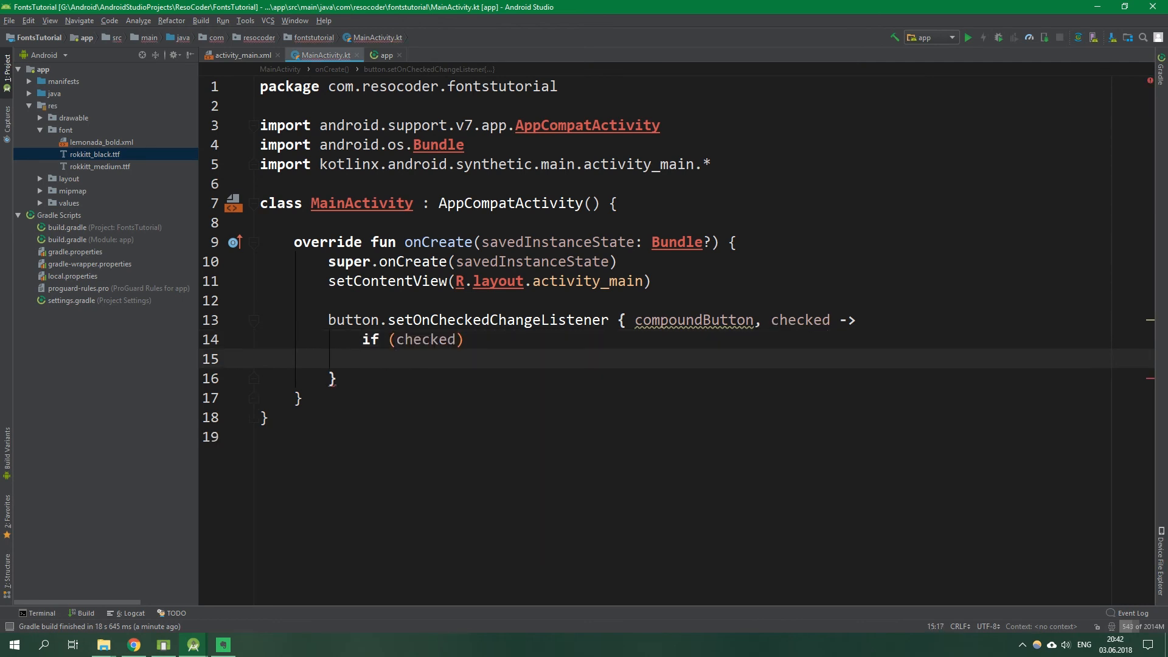
text(textView3.)
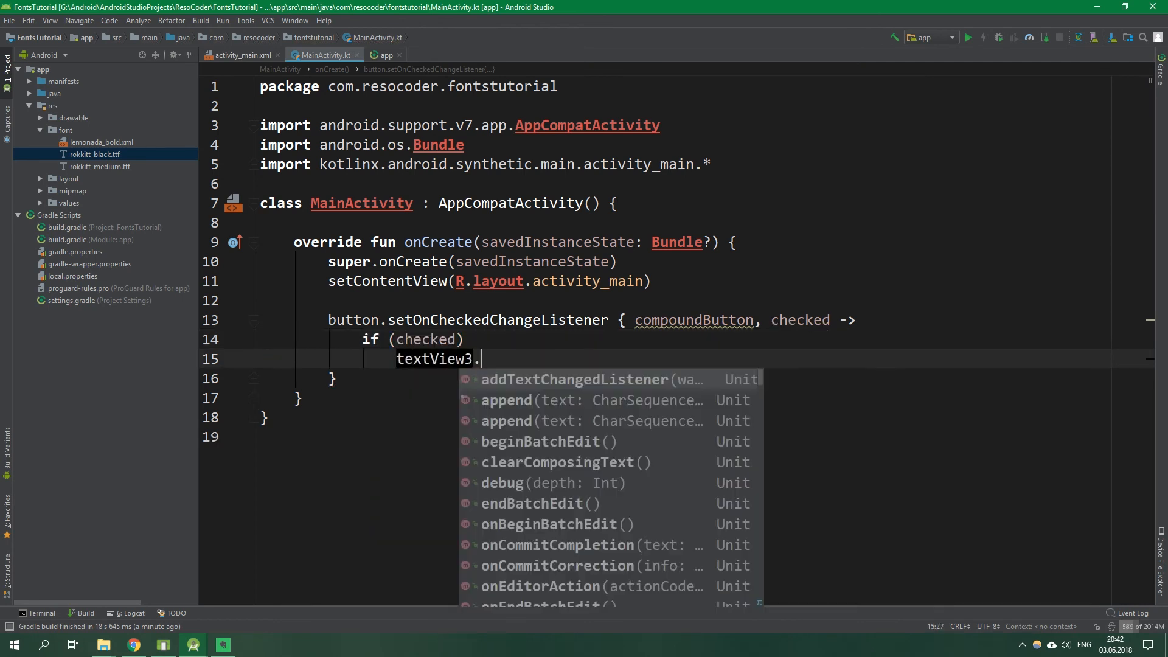
text(typeface =)
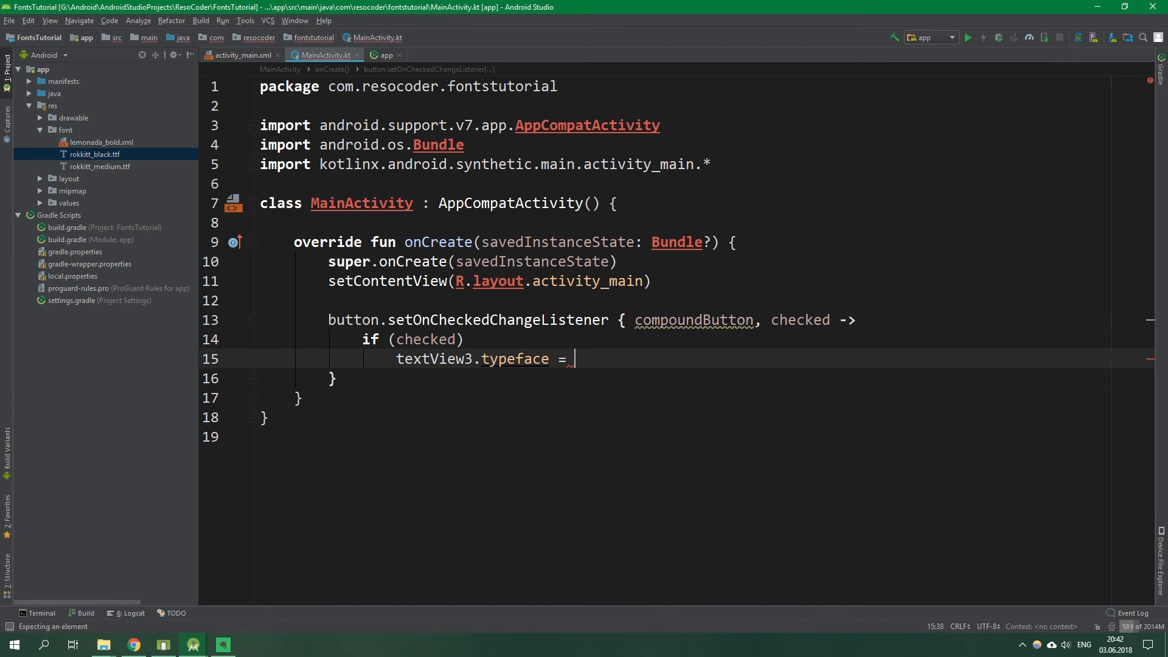
text(ResourcesCompat)
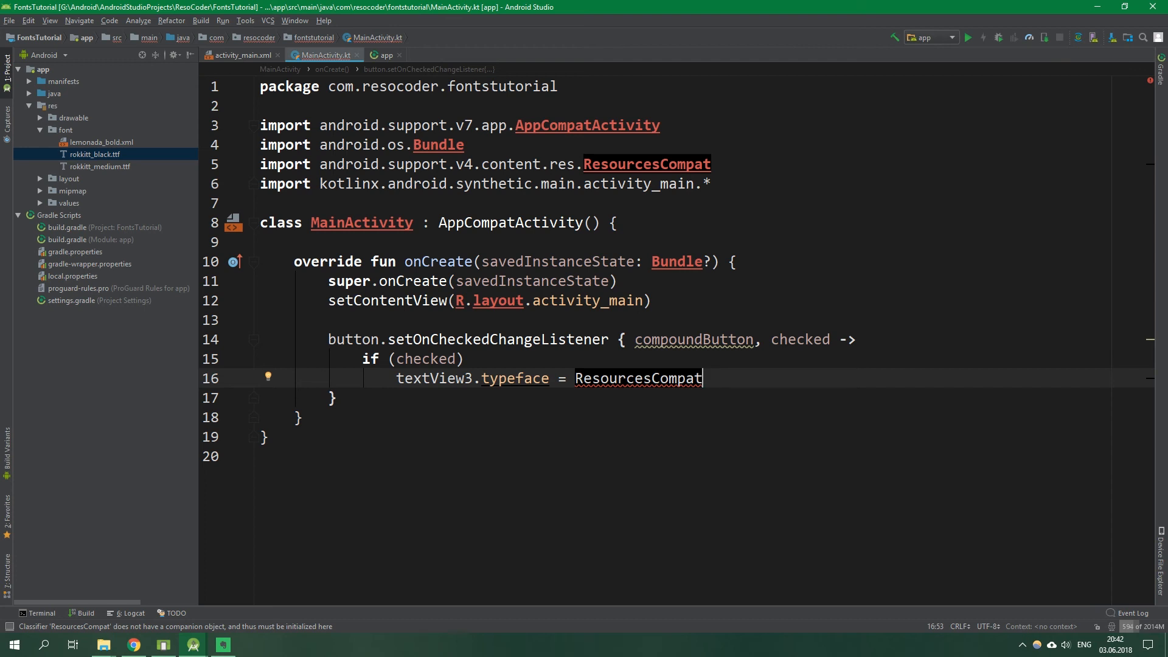
text(.getFont()
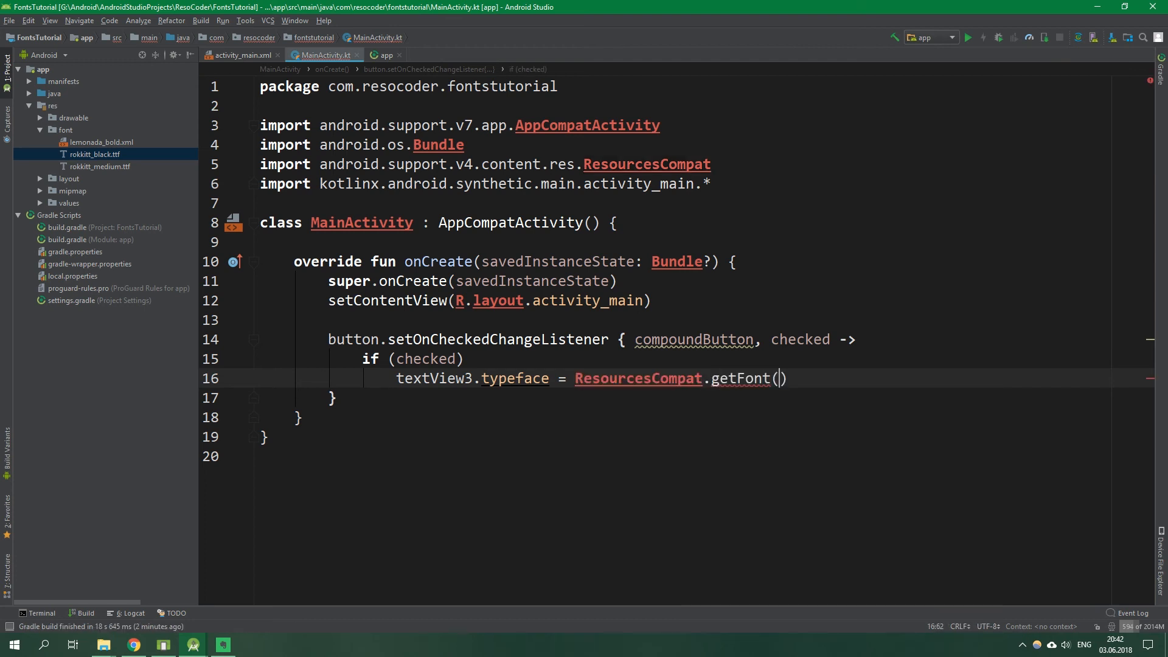
text(this,)
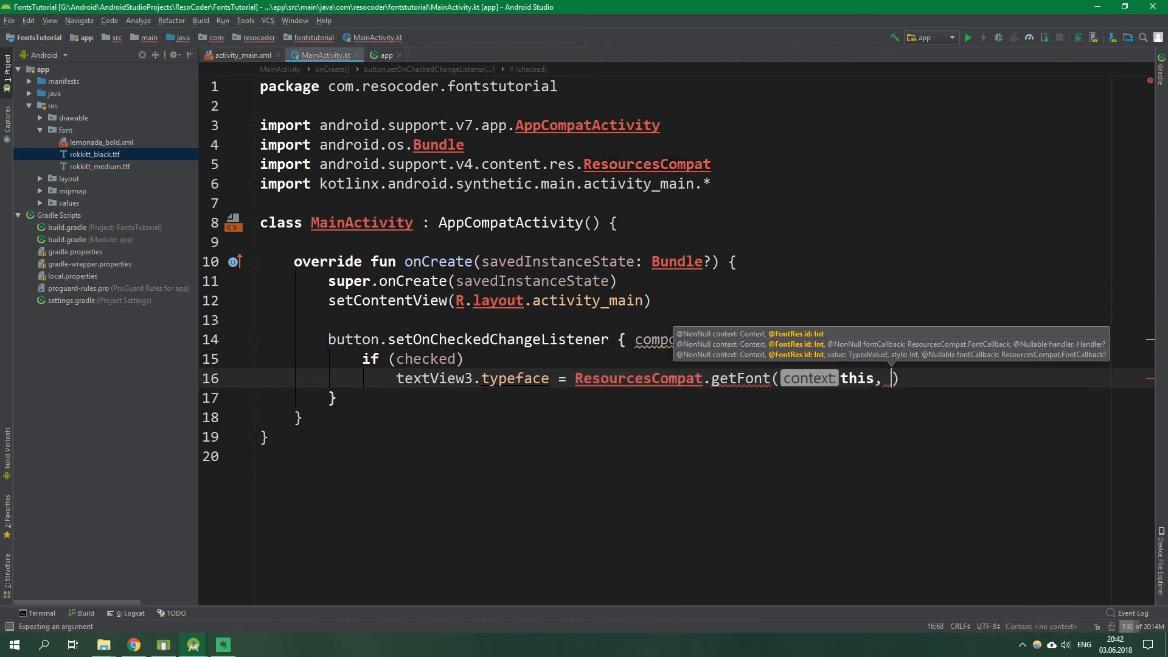
text(R.font.rokkitt_medium)
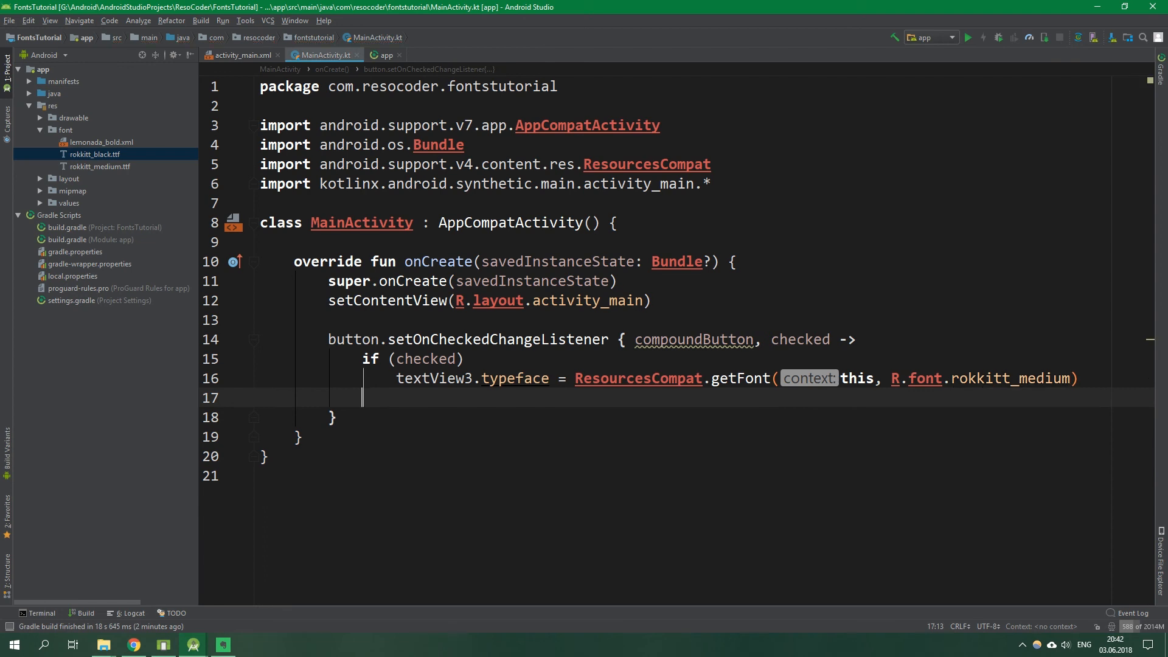
In the else branch, reset textView3.typeface to Typeface.DEFAULT
text(else)
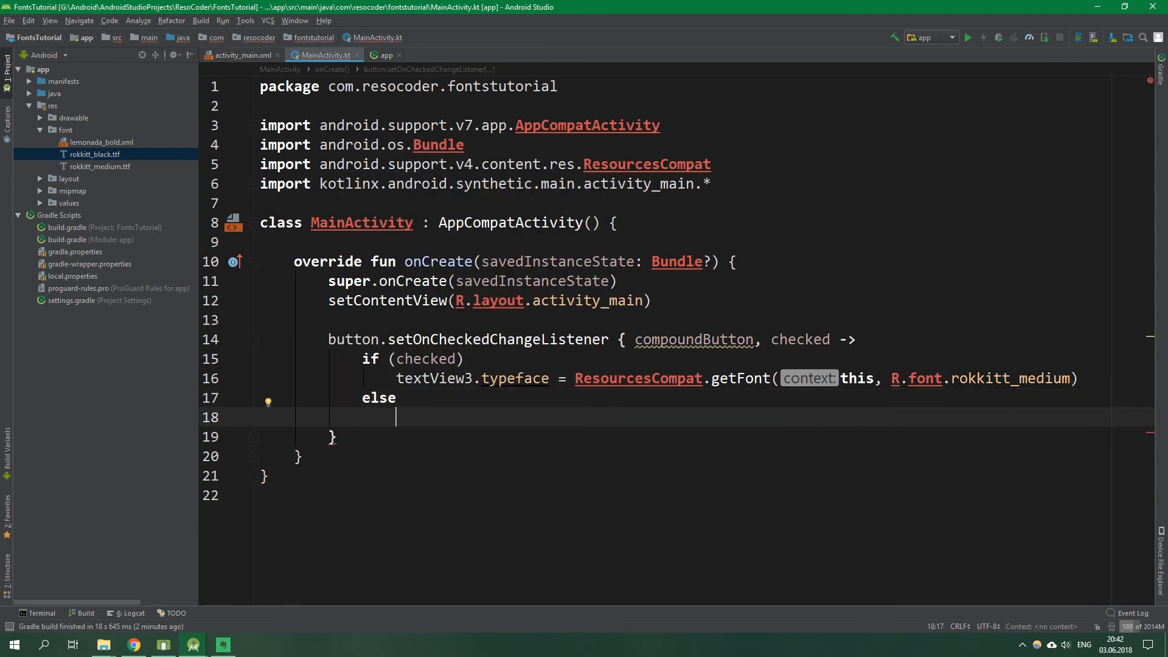
text(textView3.typeface)
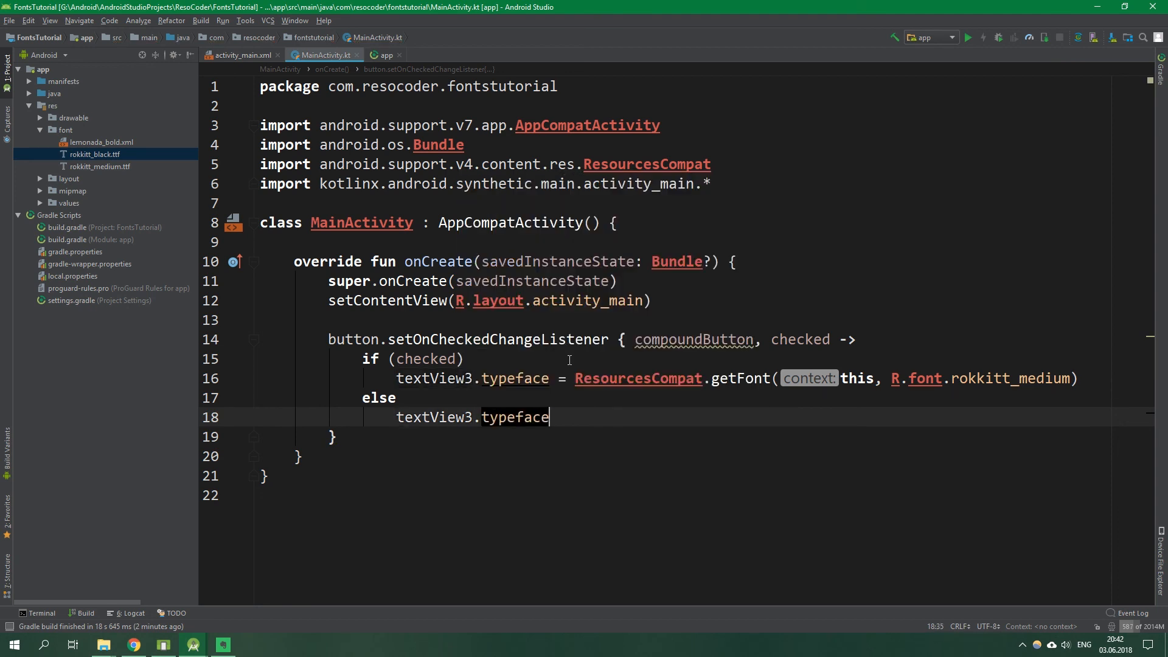
text(= Typeface.DEFAULT)
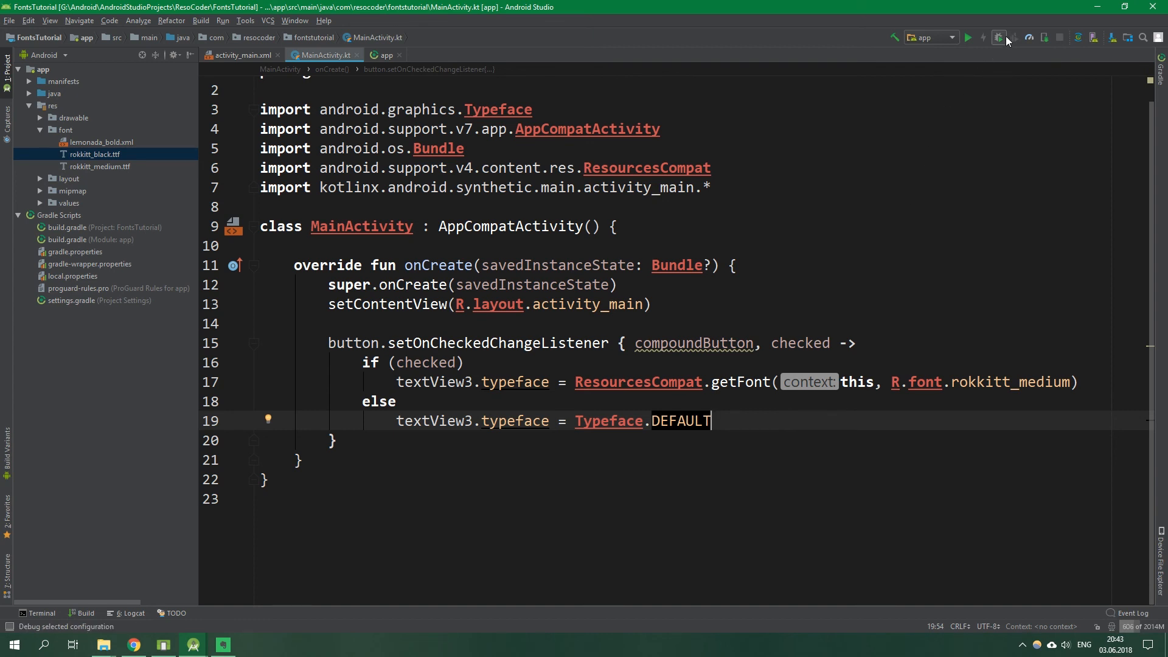
Debug 'app' on the emulator and switch the toggle ON so the third Hello World shows Rokkitt Medium
click(968, 37)
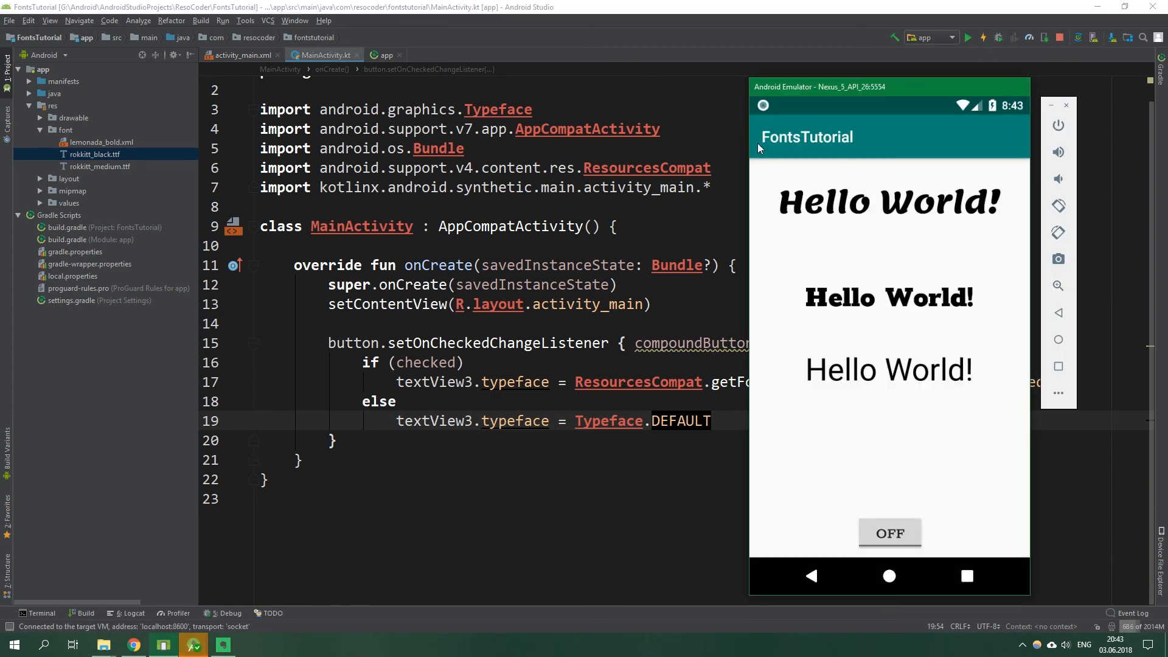
mouse_move(1001, 416)
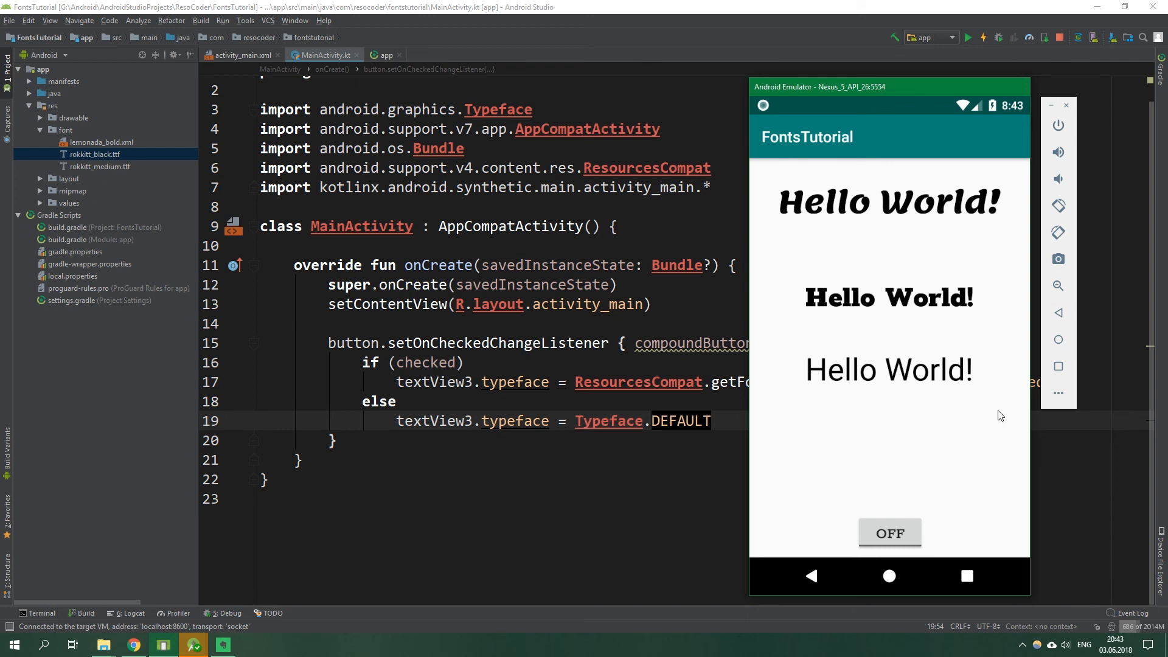
click(890, 533)
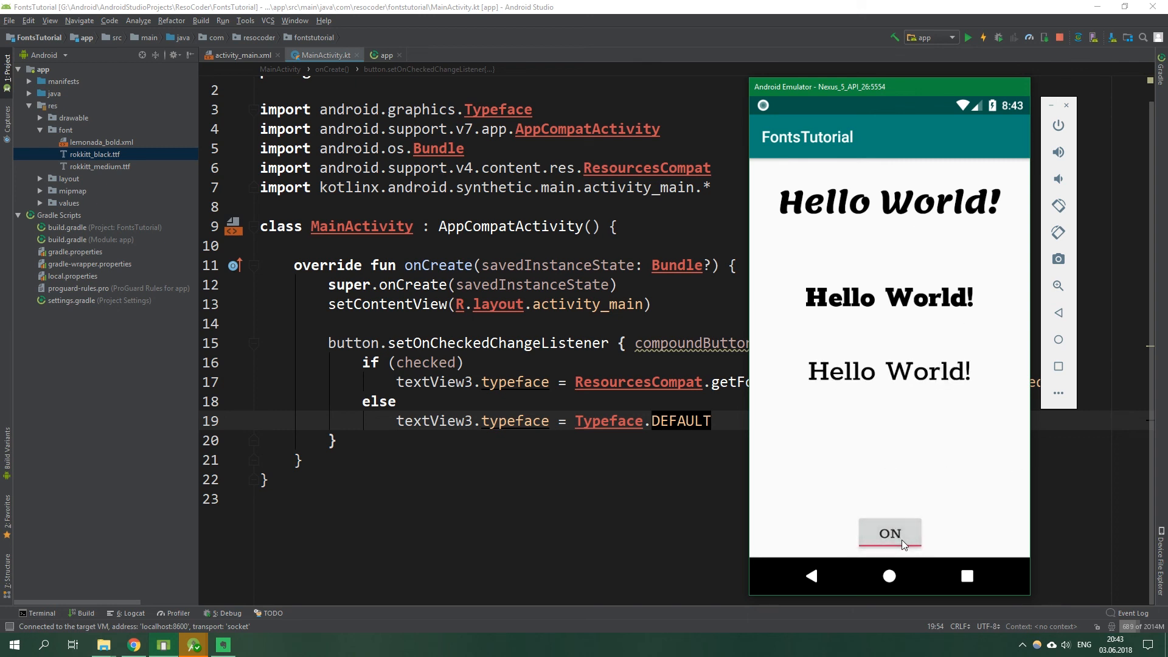
mouse_move(900, 468)
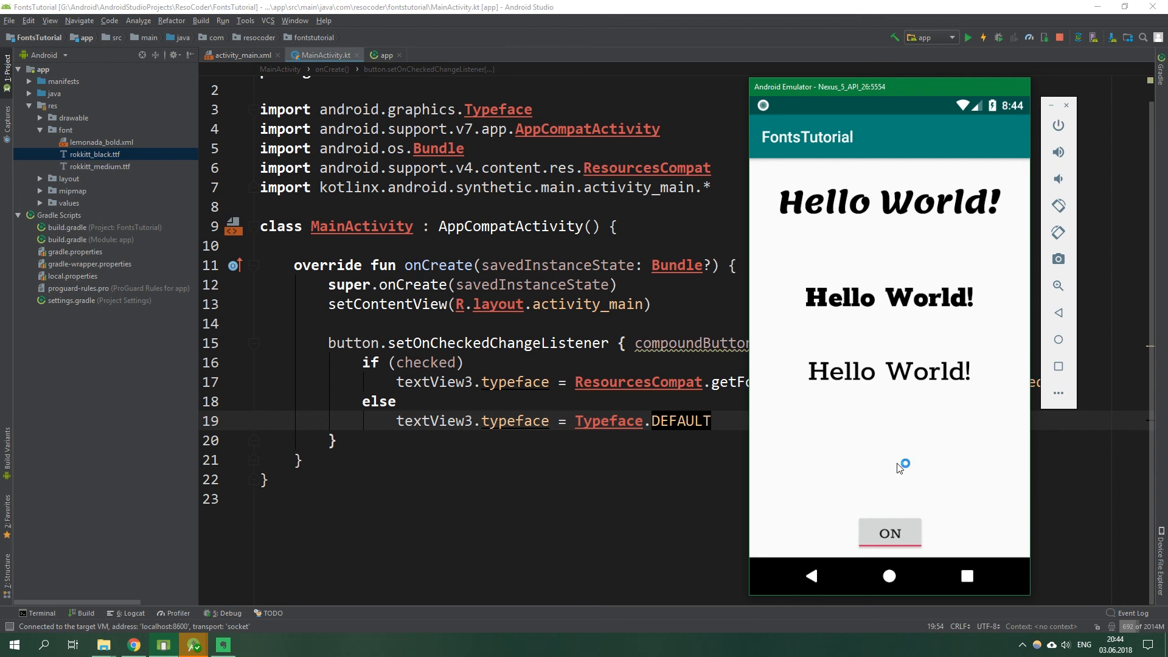
mouse_move(900, 469)
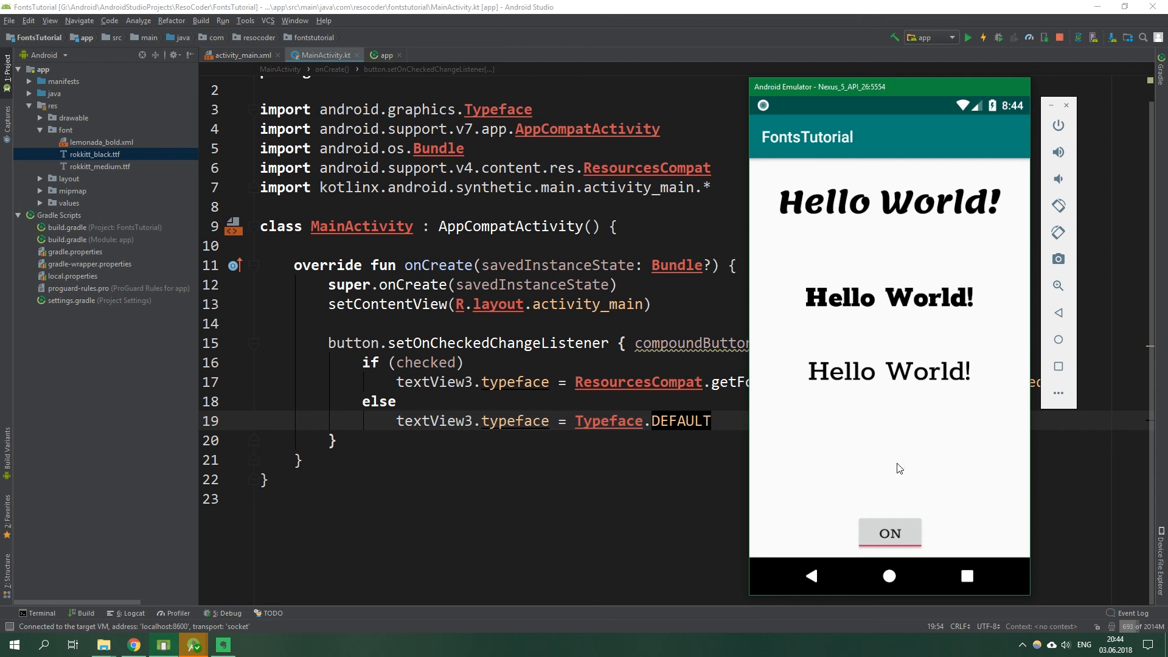